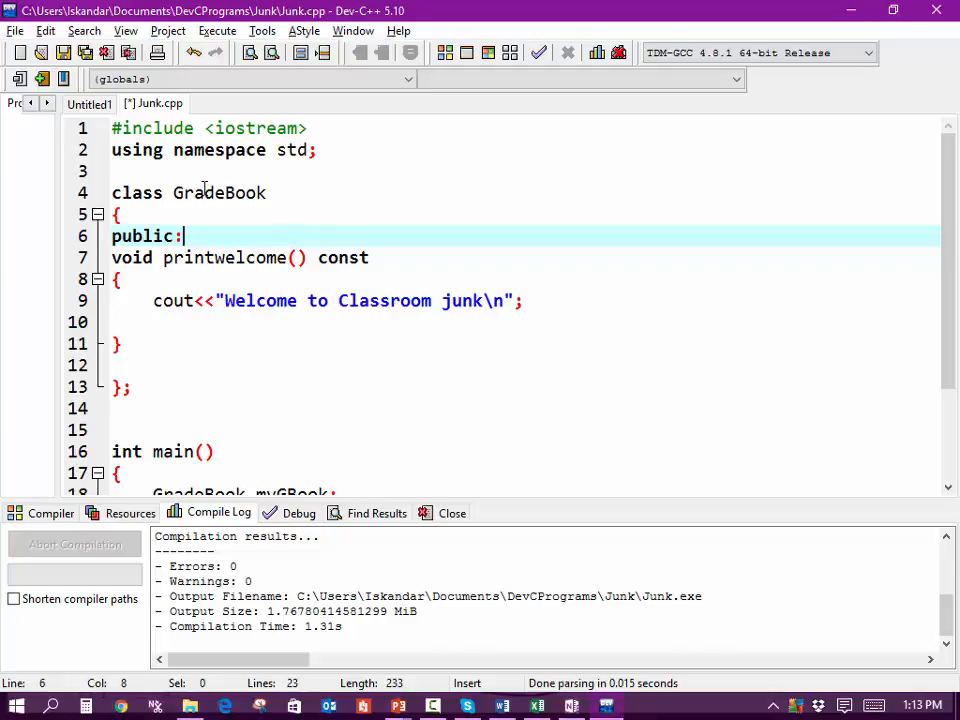
Rename class GradeBook to Vehicle and delete its printwelcome member function
double_click(220, 192)
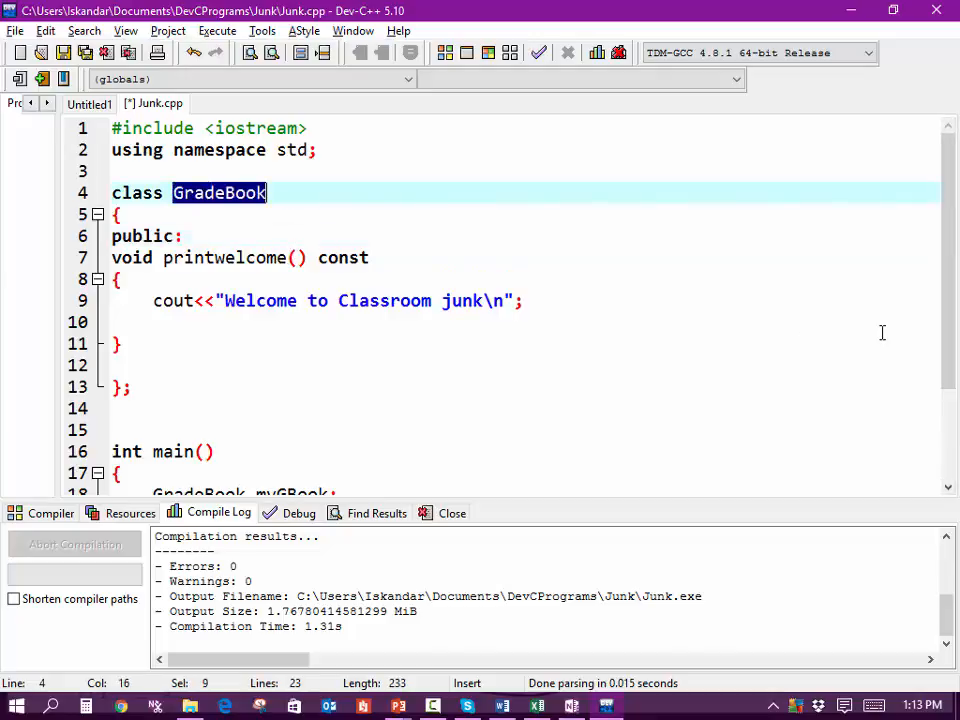
text(Vehicle)
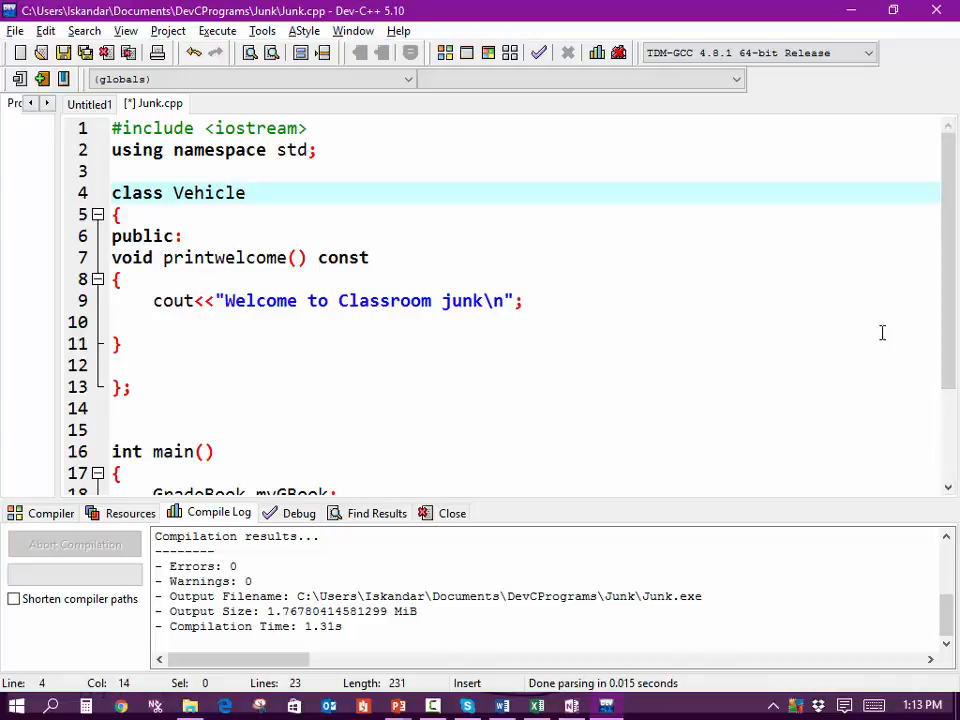
mouse_move(112, 256)
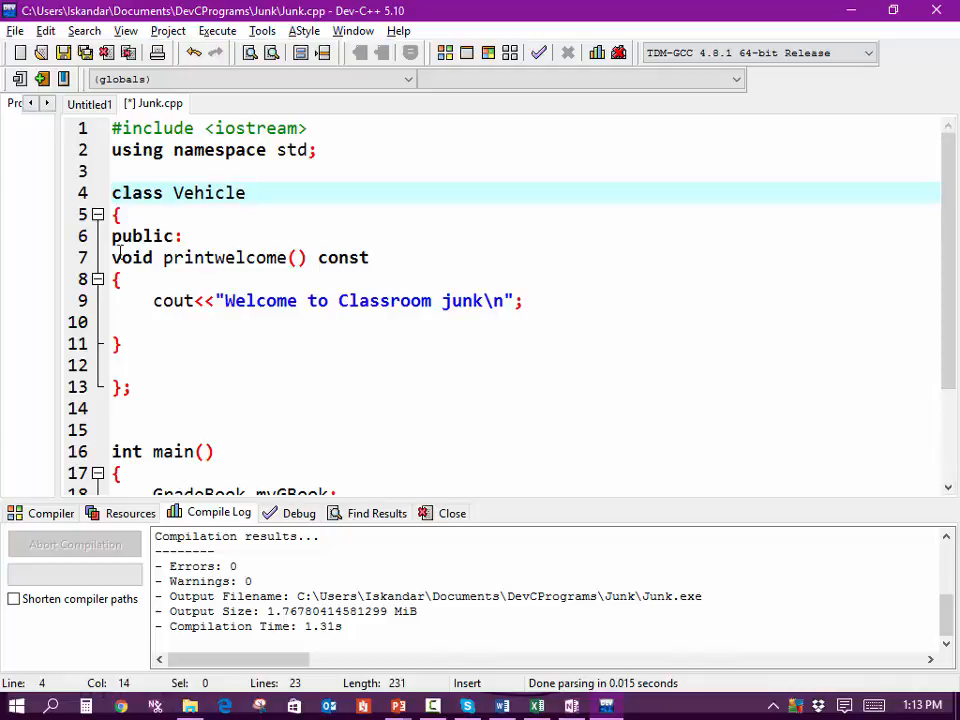
drag(112, 256, 150, 344)
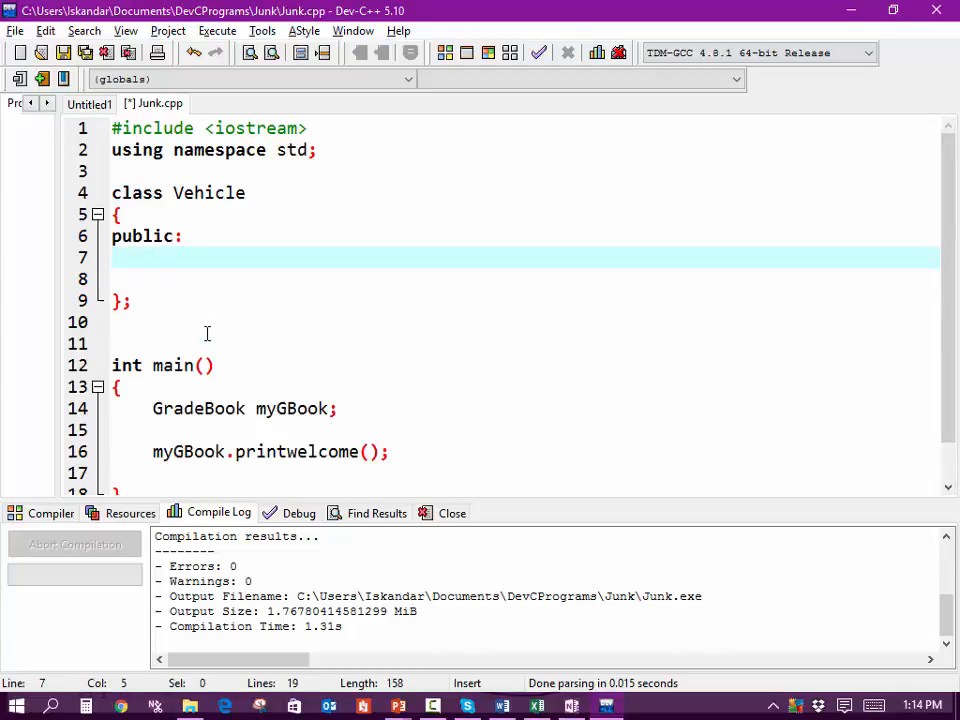
Declare the public member 'int engsize;' in the Vehicle class
text(int)
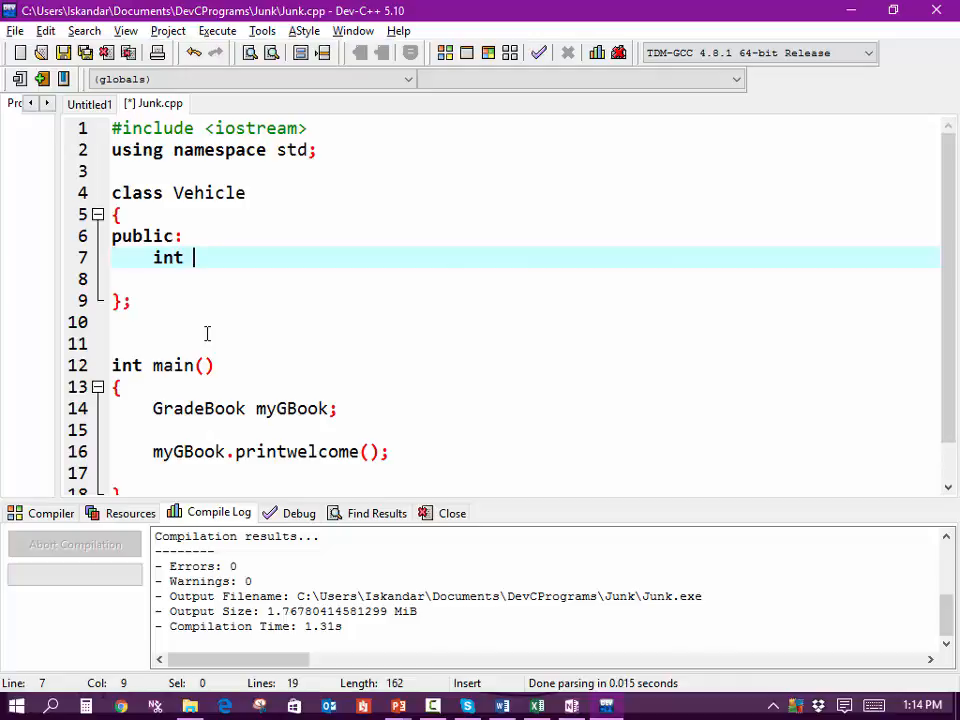
text(engsiz)
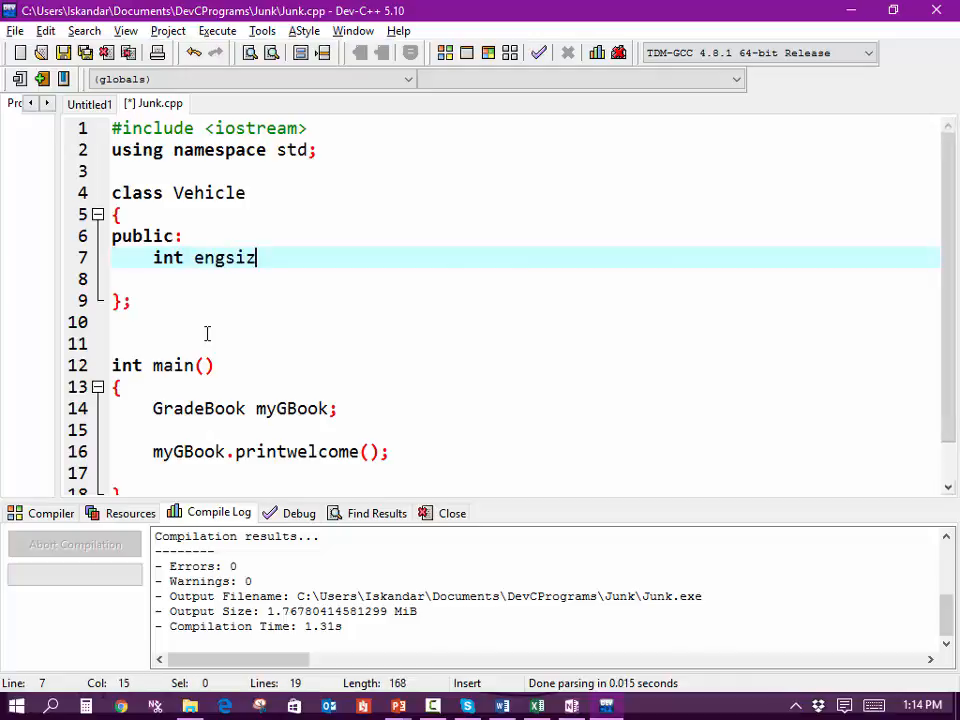
text(e;)
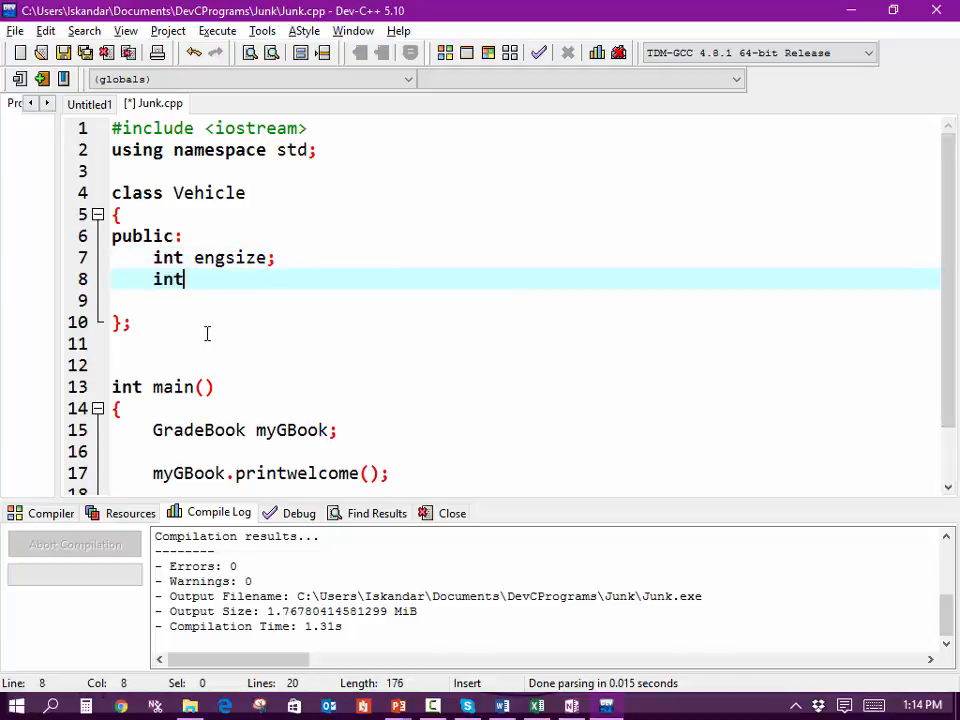
key(BackSpace)
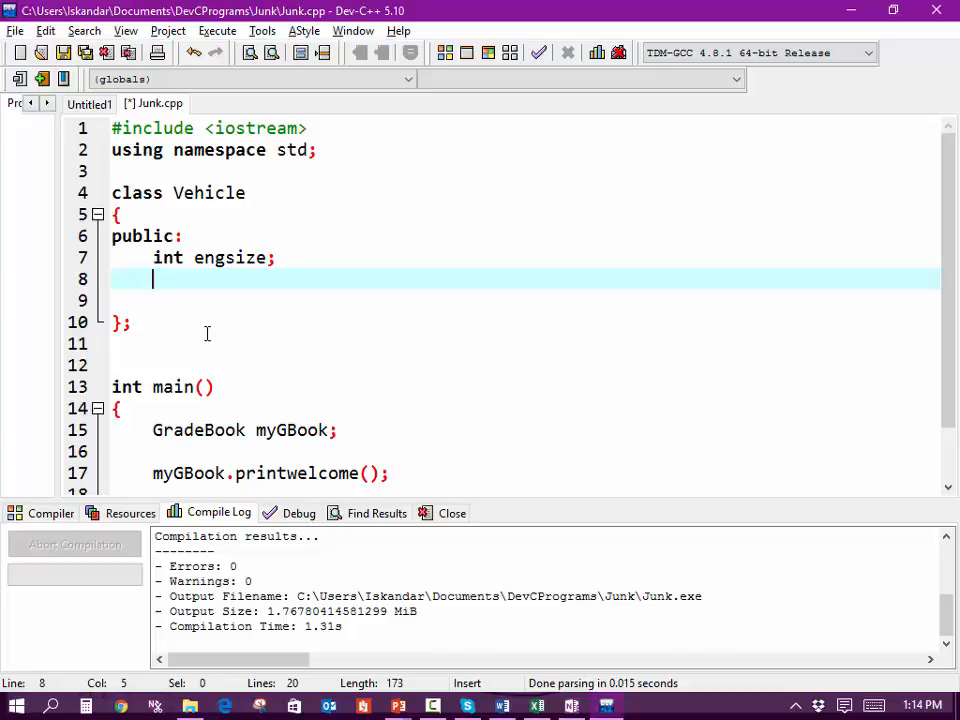
Declare 'string vtype;' below it, discarding an unfinished extra string member
text(vty)
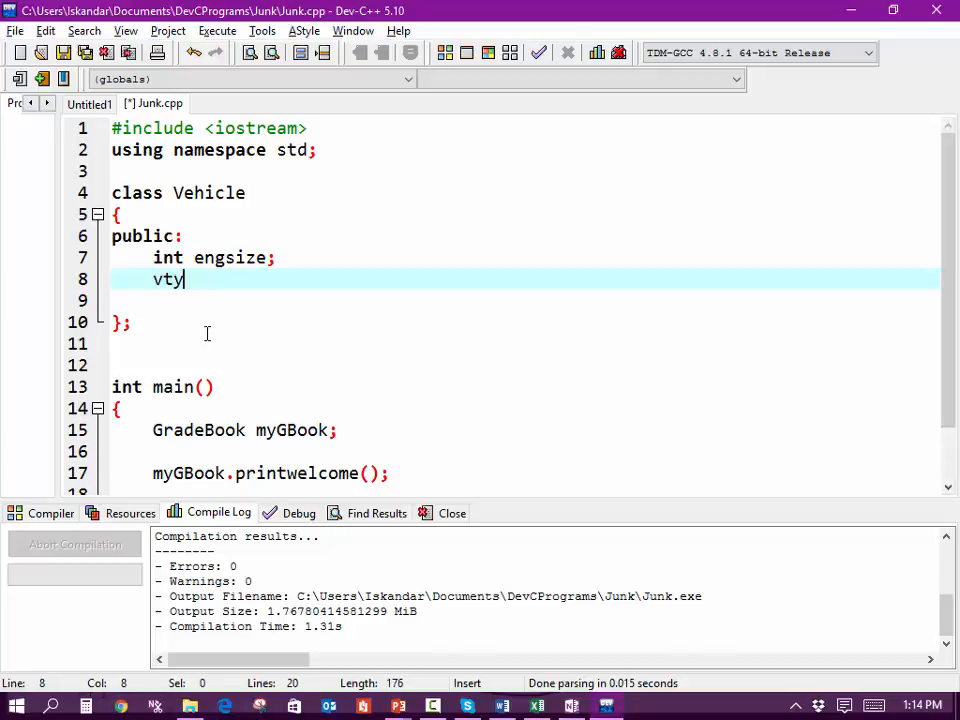
text(string)
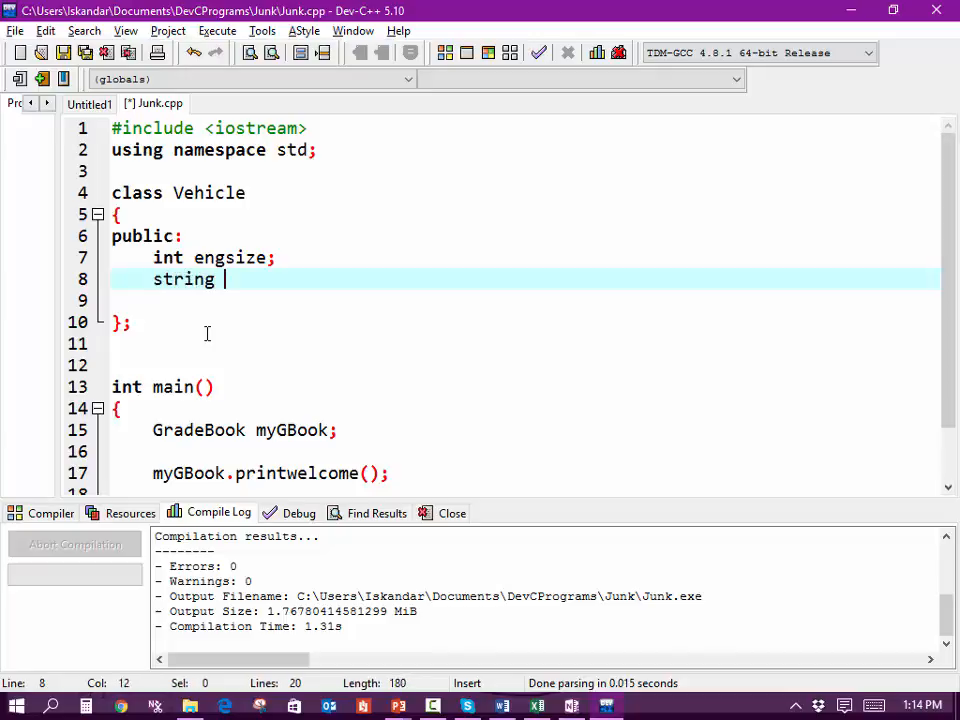
text(vt)
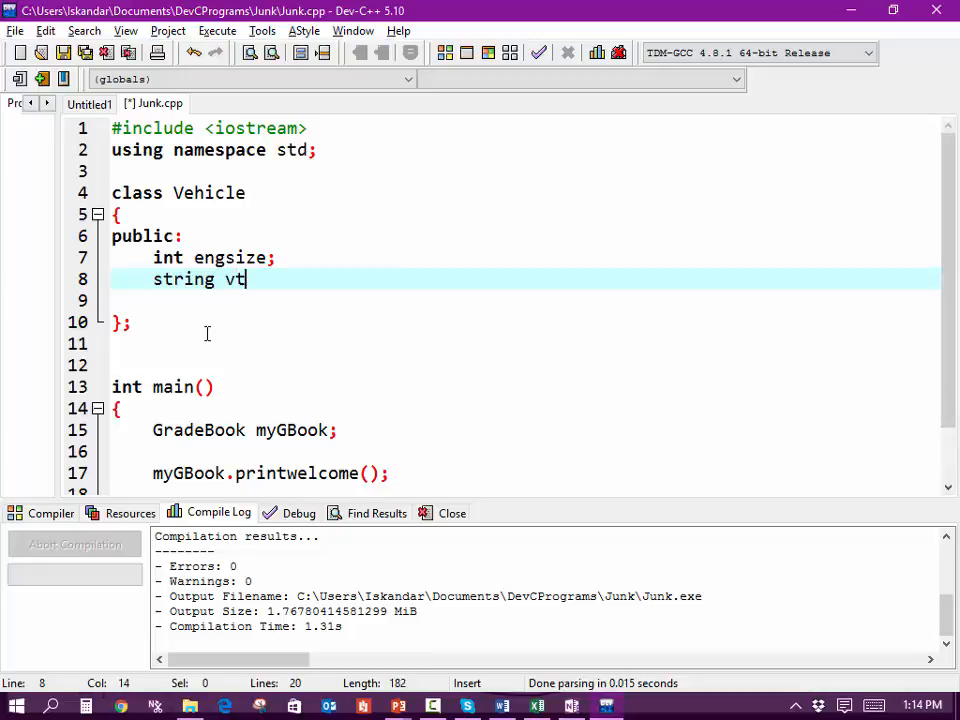
text(ype)
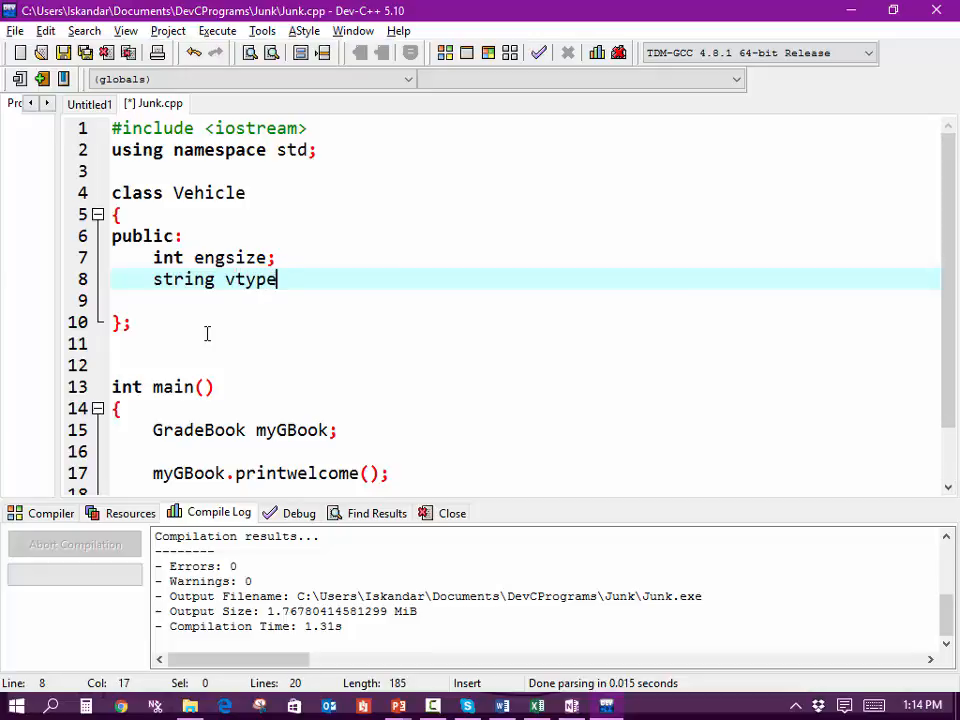
key(Enter)
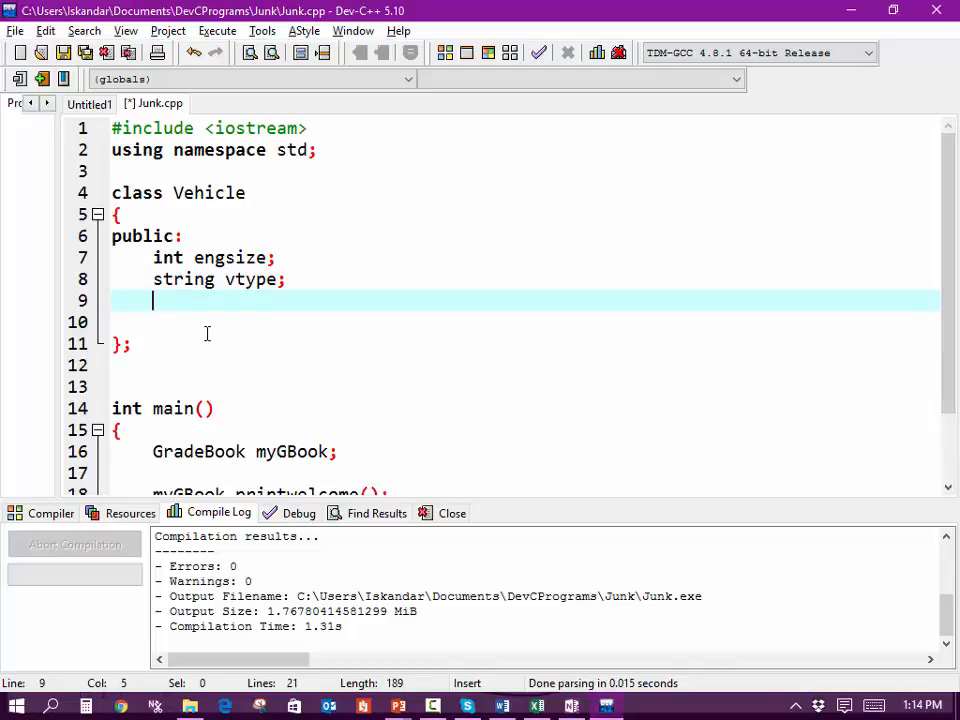
text(str)
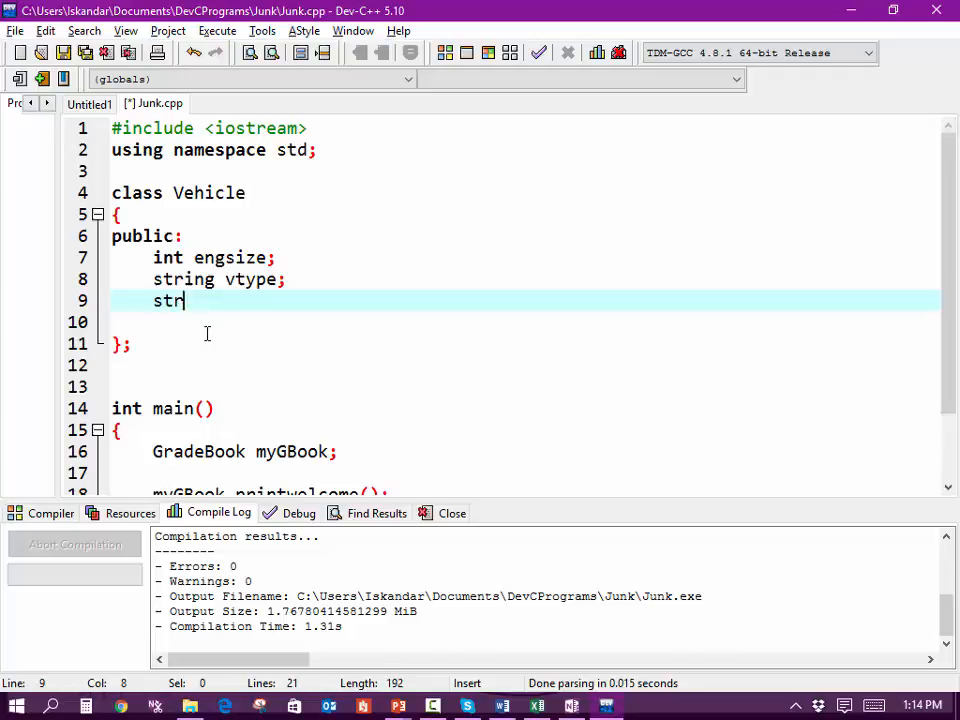
text(ing)
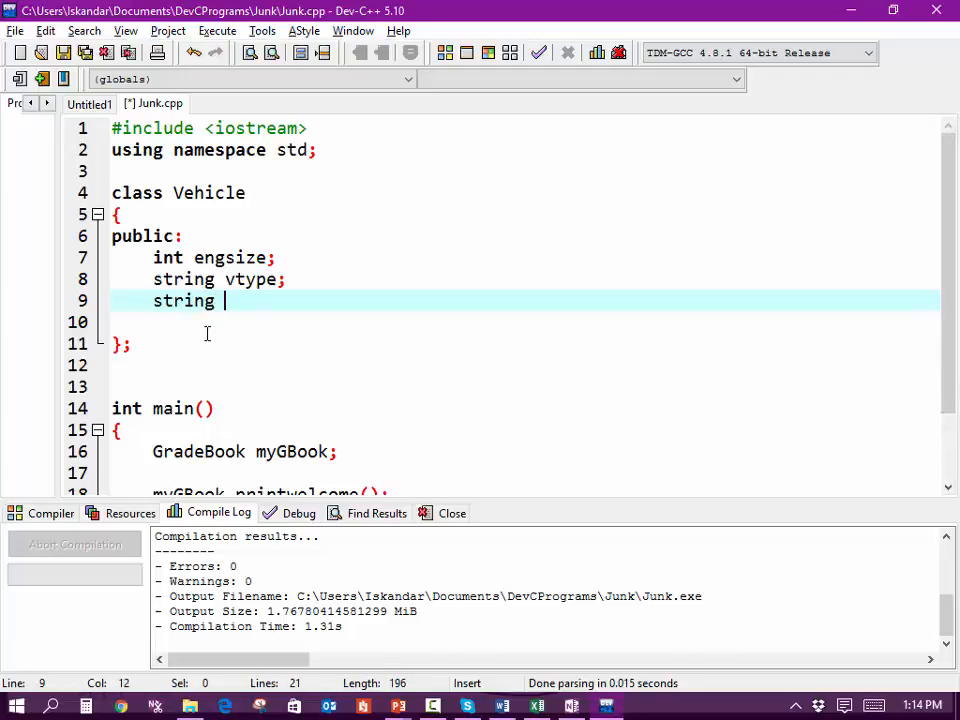
key(BackSpace)
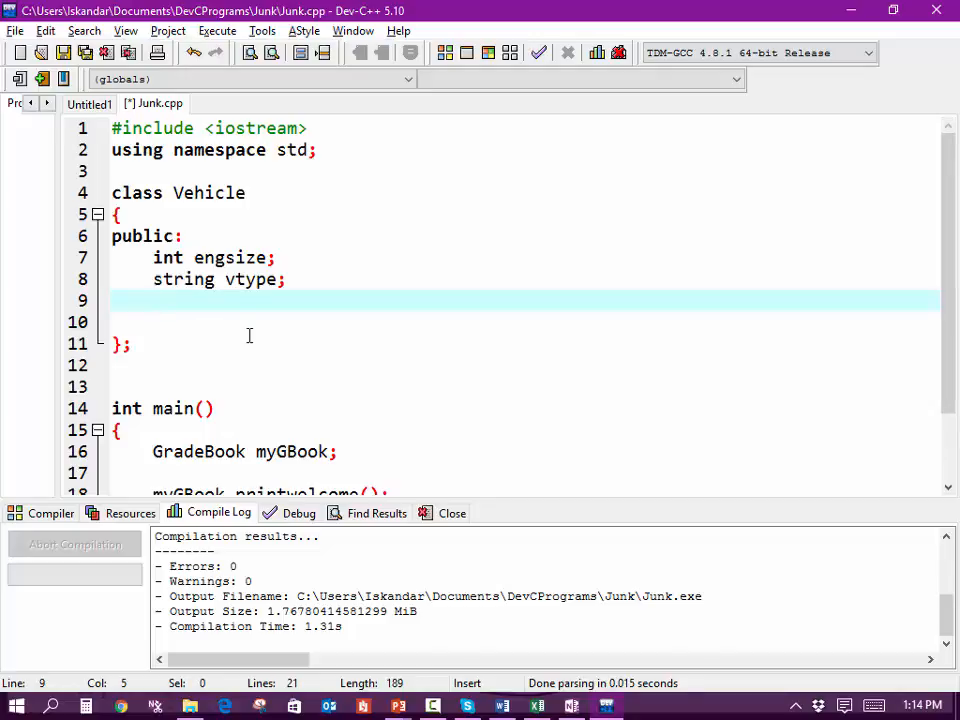
Change main's GradeBook myGBook declaration to Vehicle myCar
double_click(198, 452)
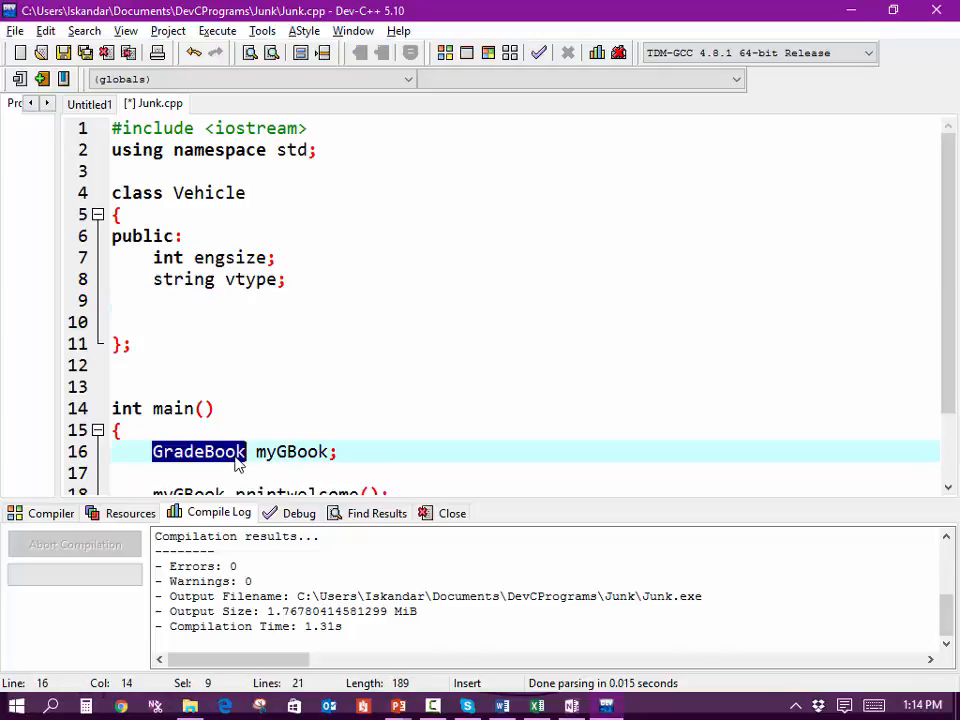
text(Vh)
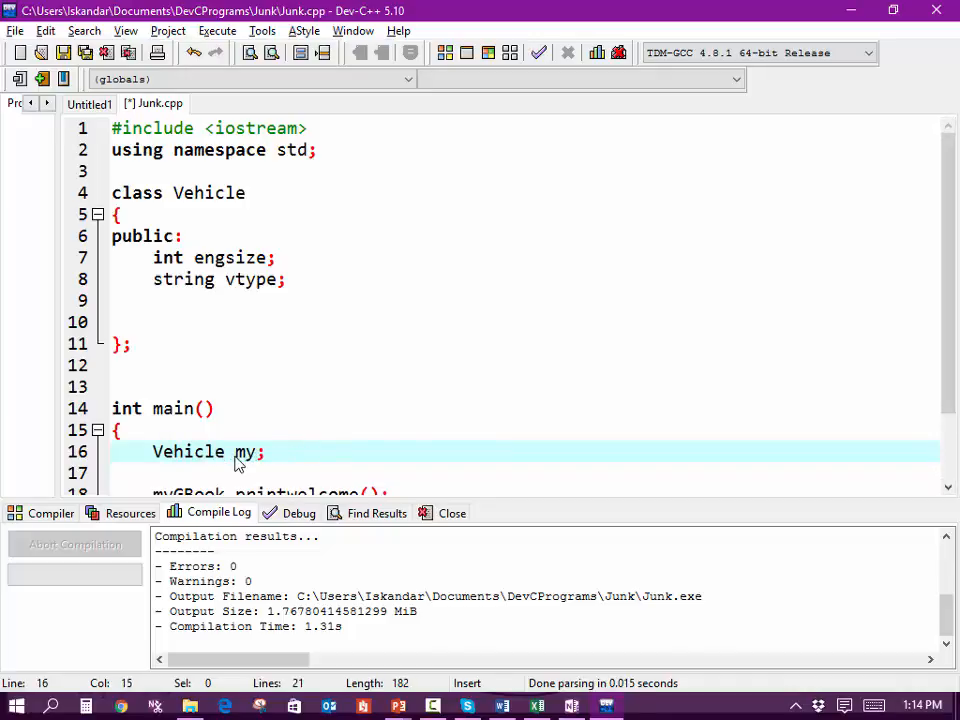
text(Car)
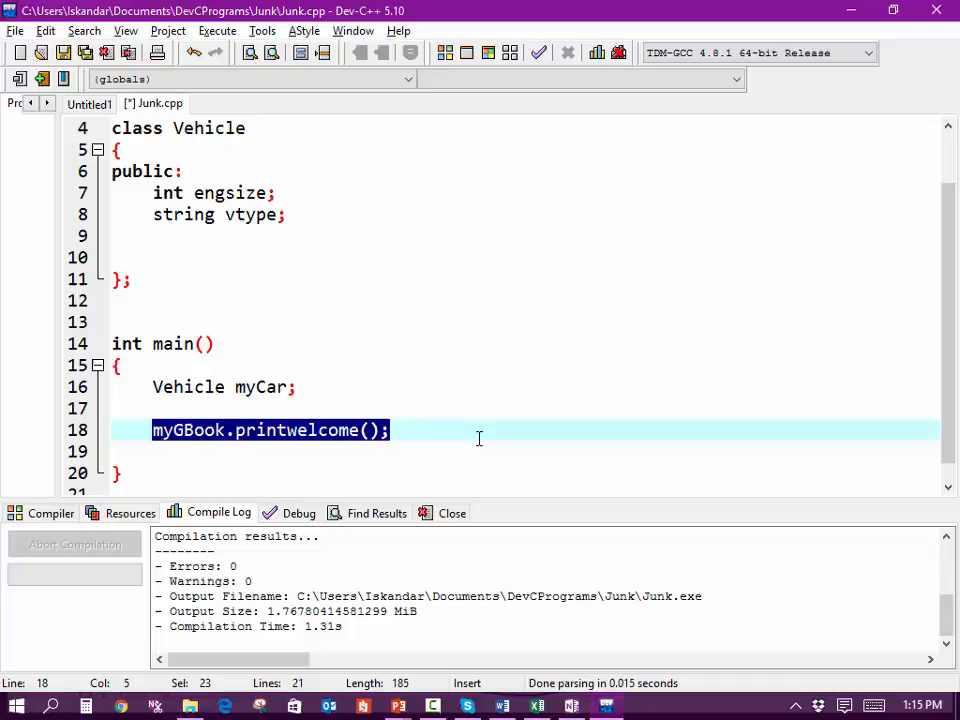
Replace the printwelcome call with locals 'int tengsize;' and 'string tvtype;'
text(int)
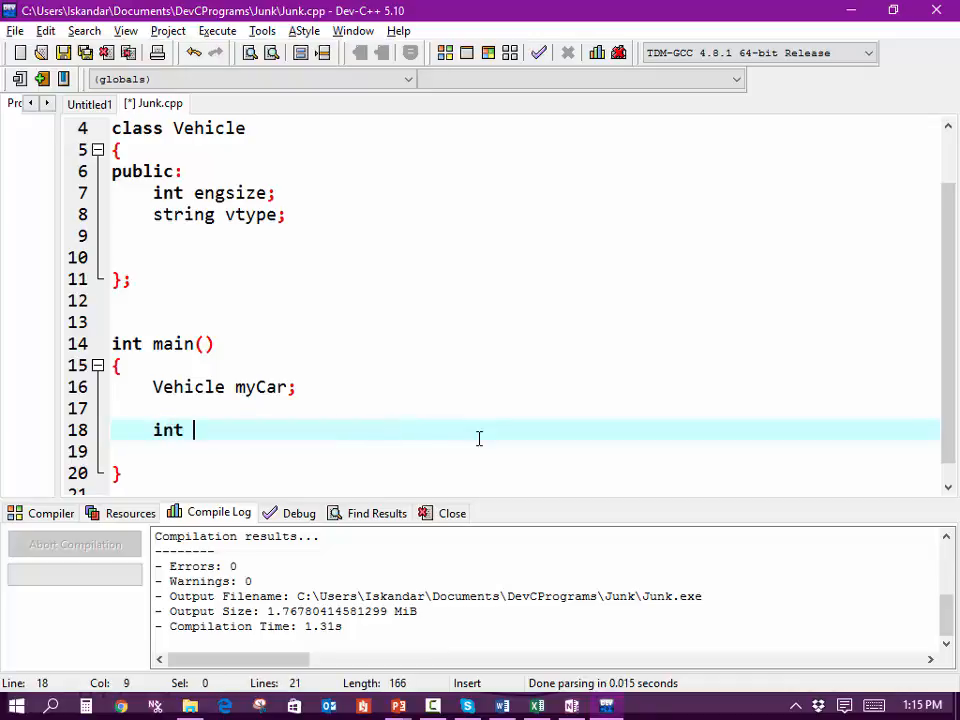
text(teng)
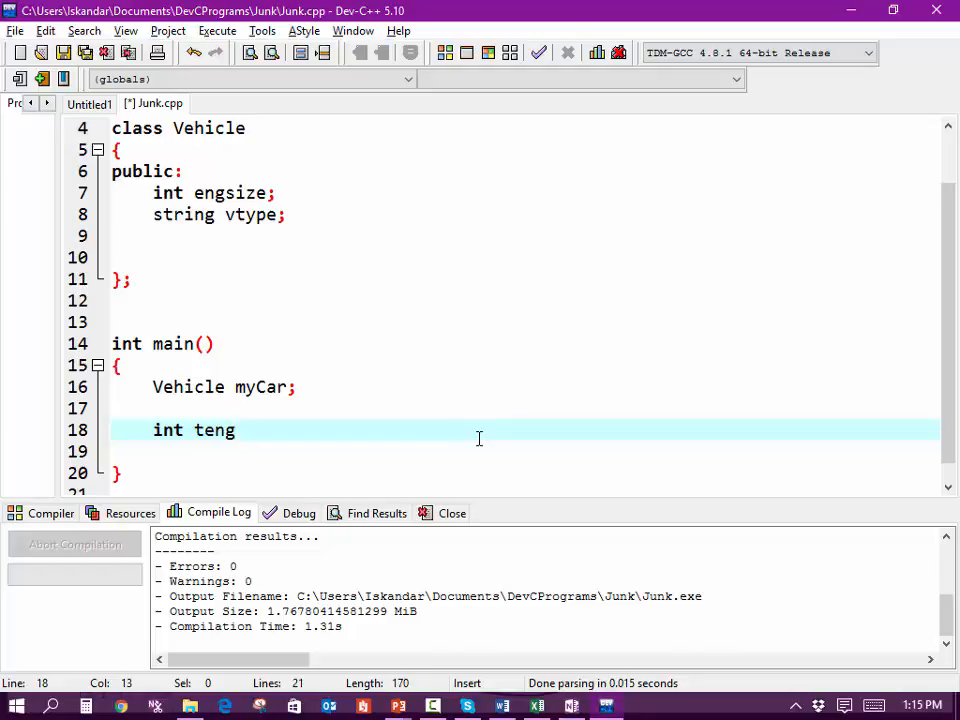
text(size,)
text(st)
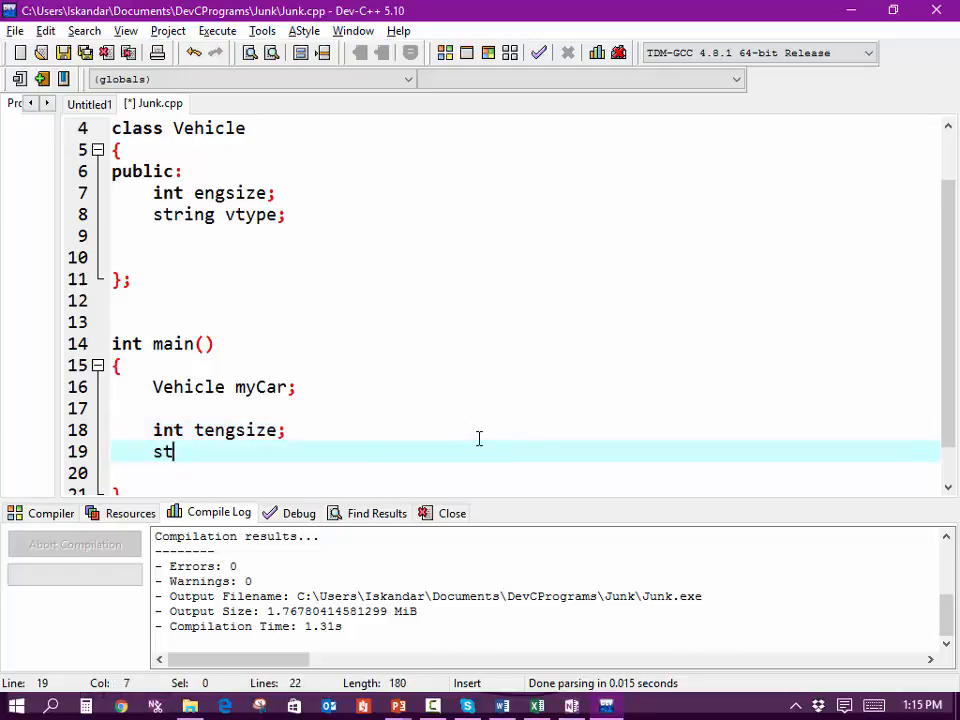
text(ring)
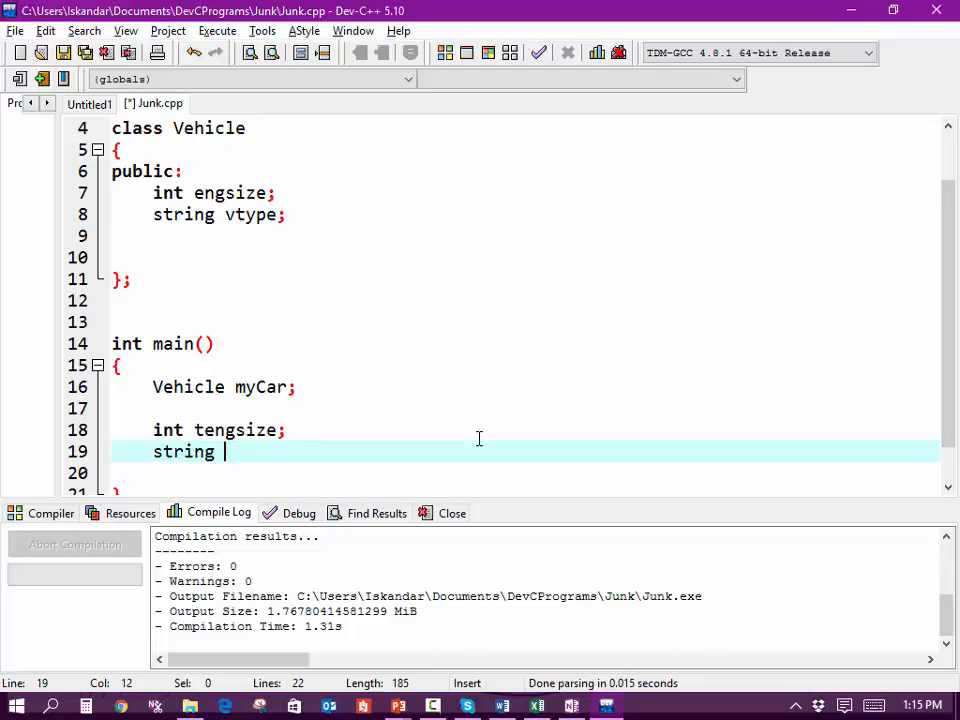
text(tvtype;)
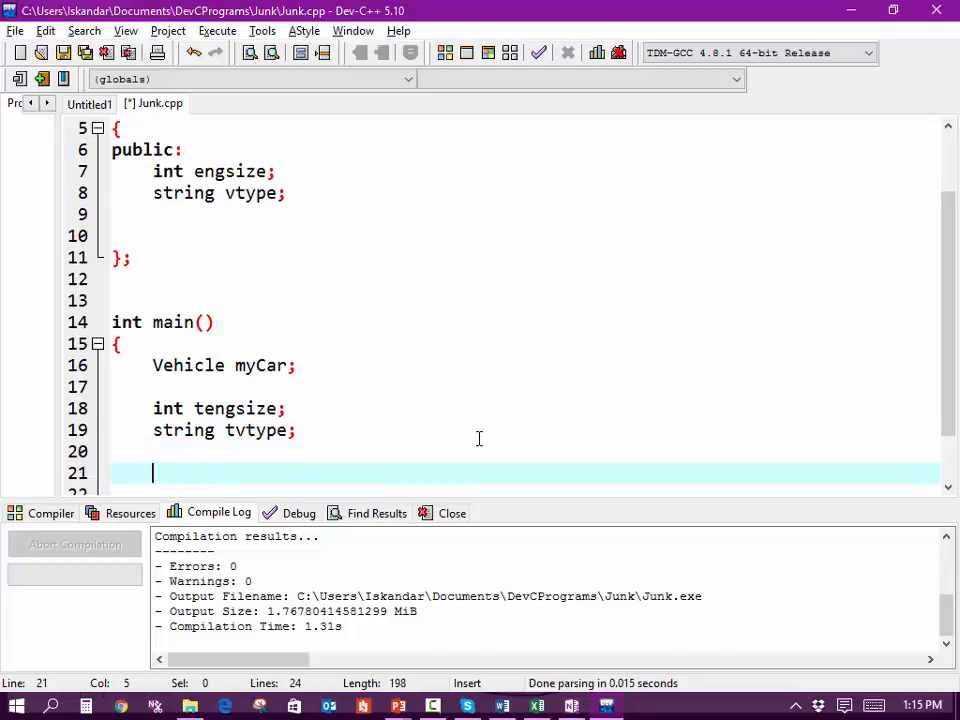
Add cout<<"What type of vehicle to you own: "; as the prompt in main
text(cin)
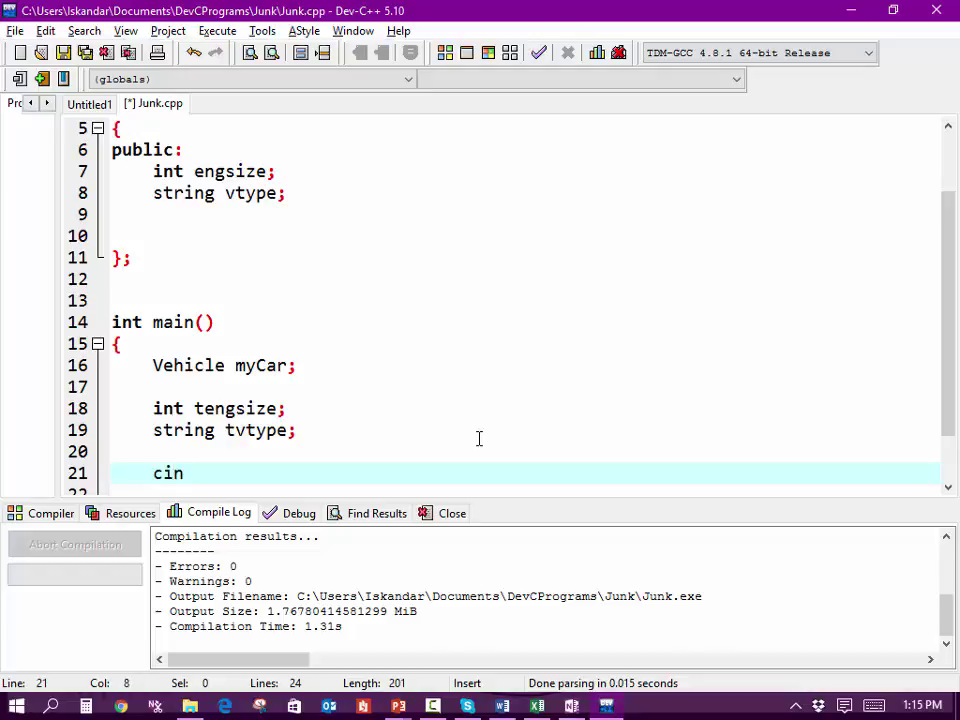
text(cout)
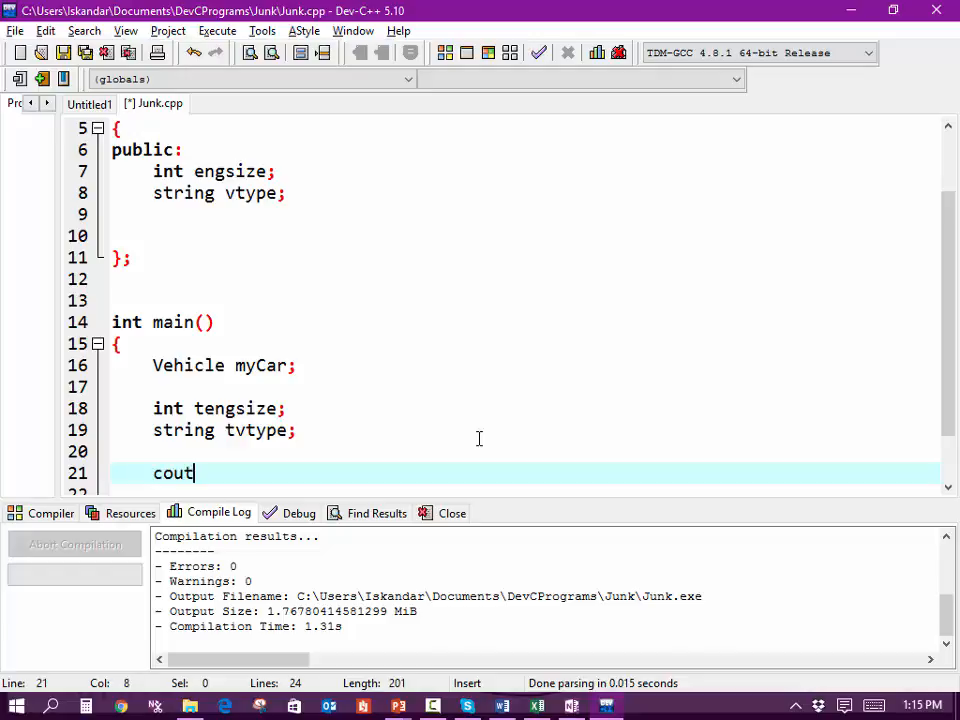
text(<<"")
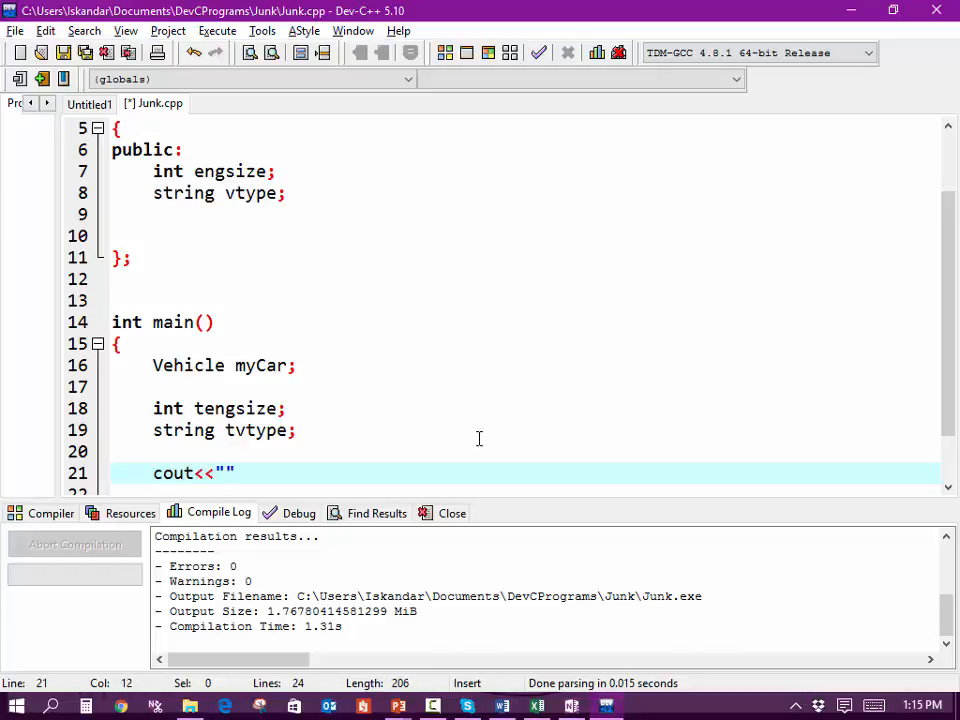
text(What)
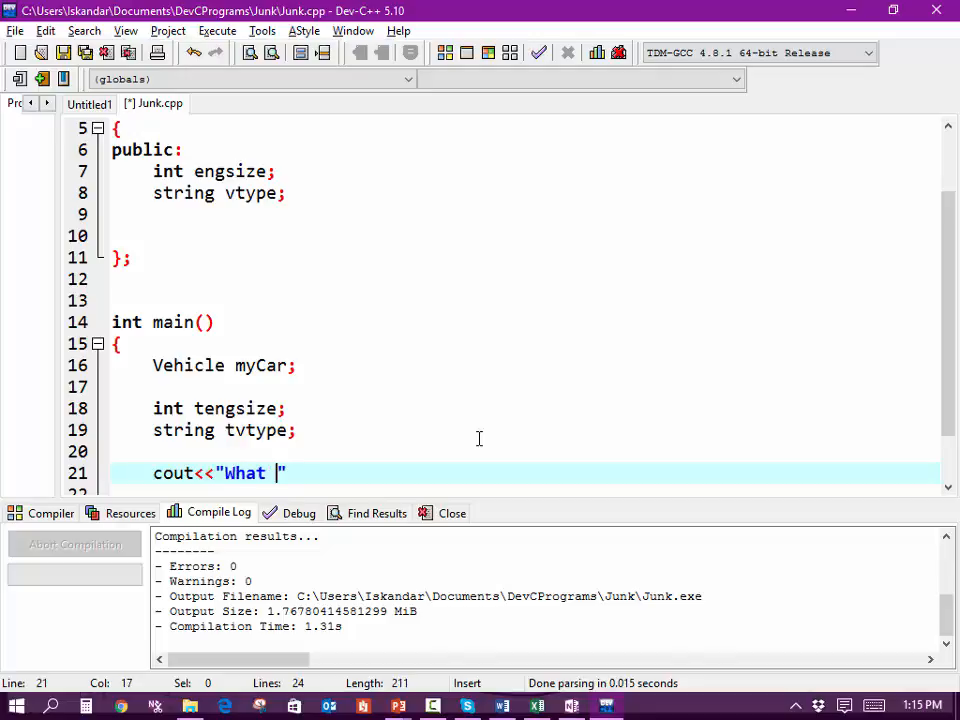
text(type of)
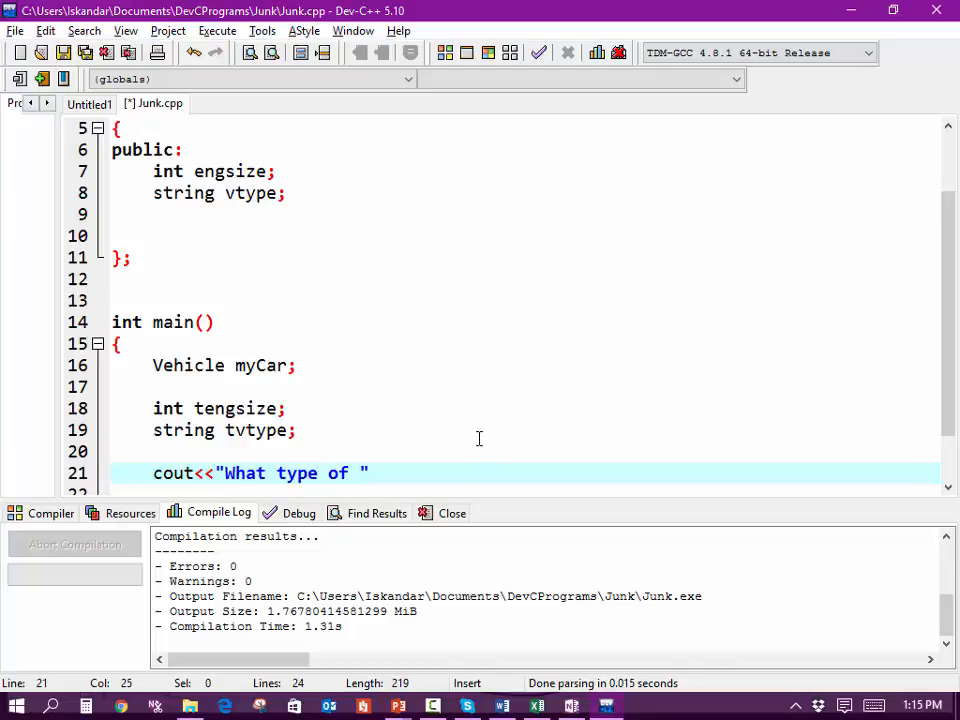
text(vh)
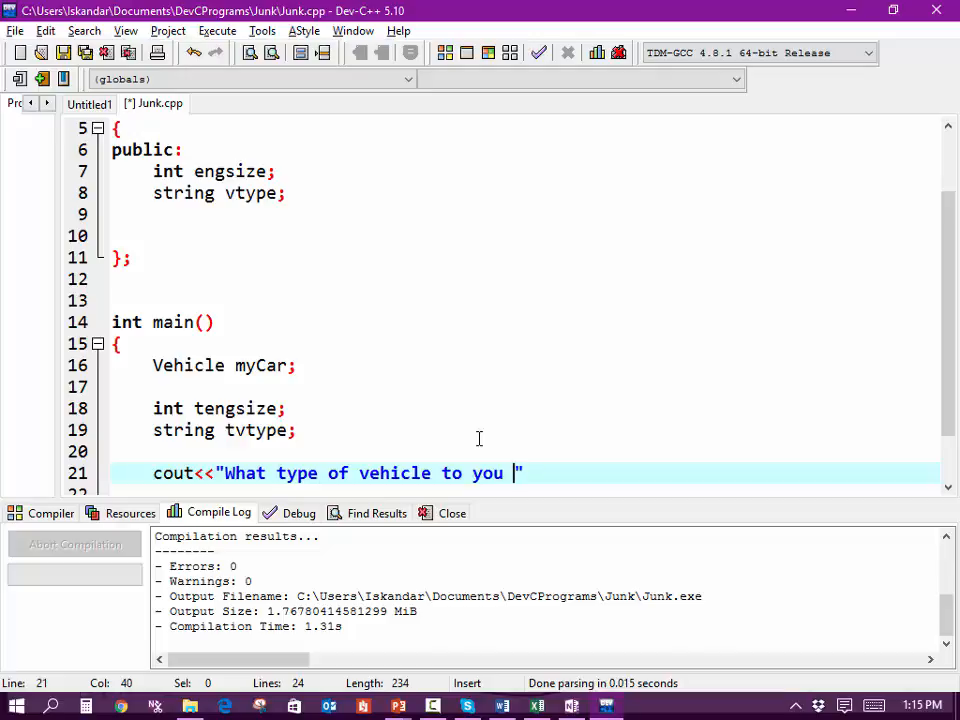
text(o)
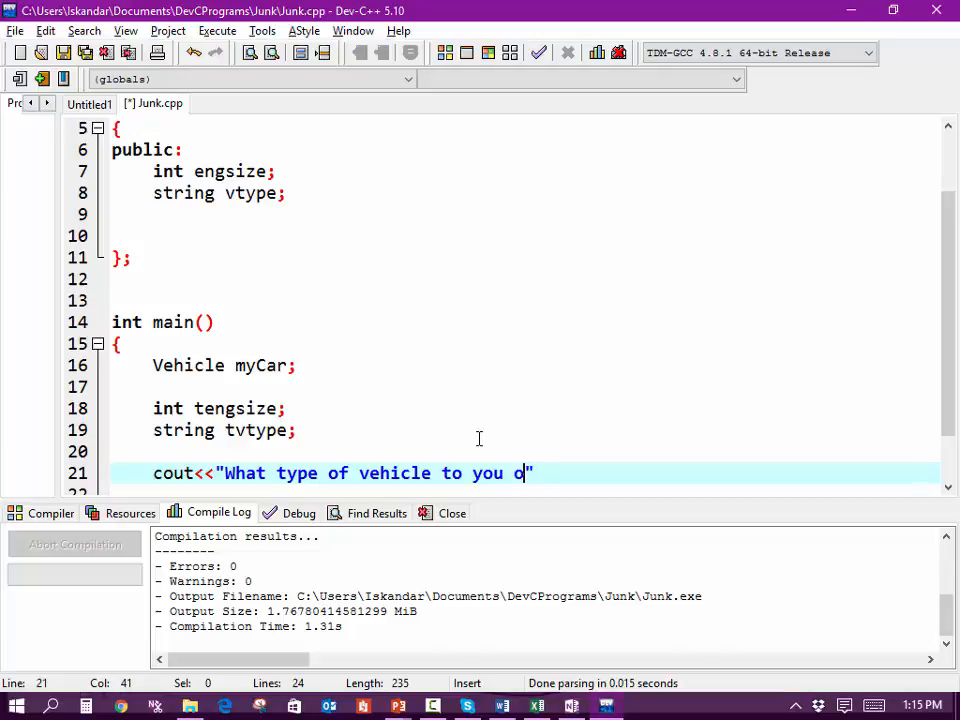
text(wn)
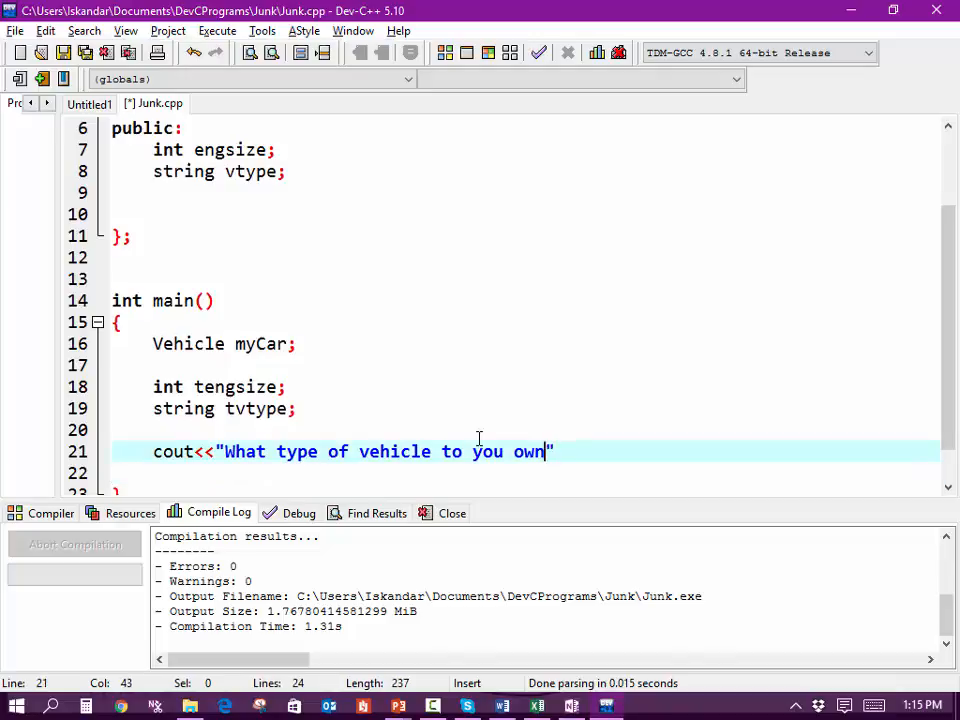
text(:)
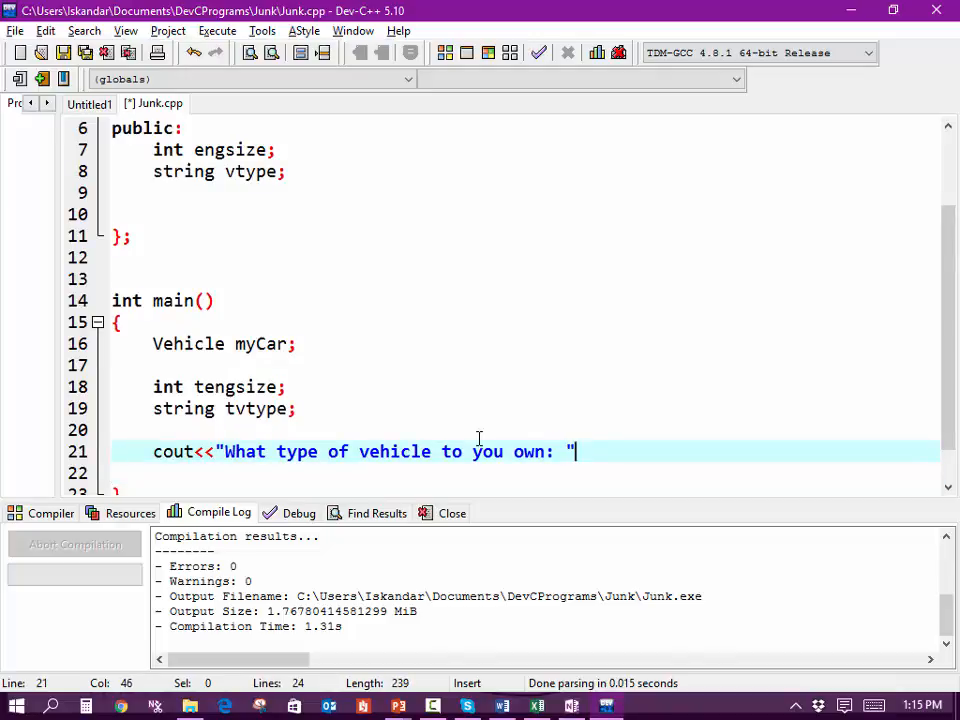
text(;)
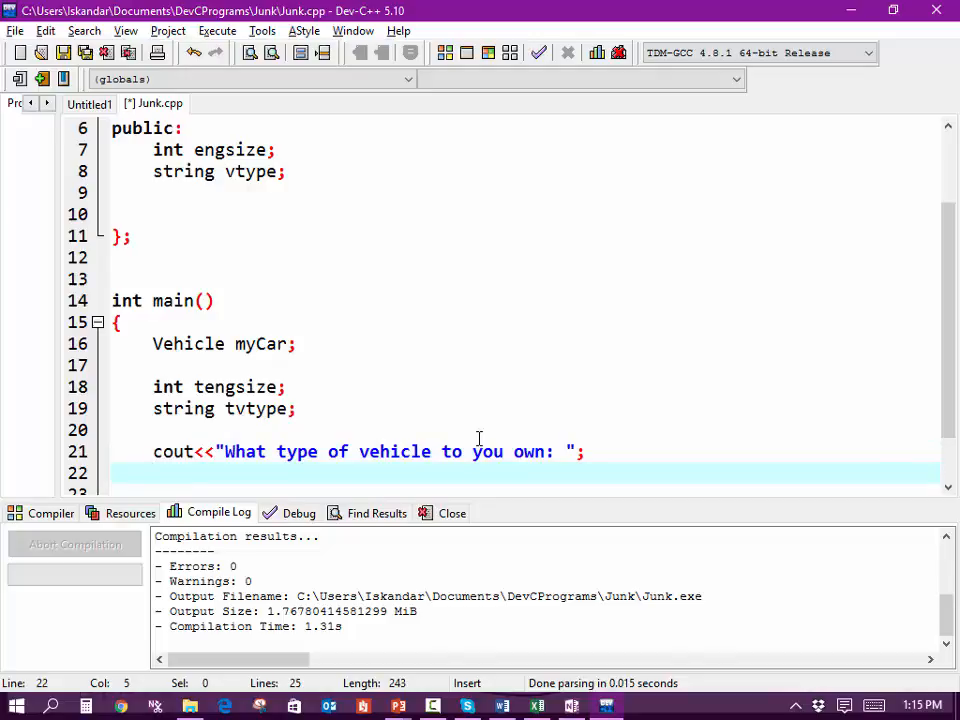
Read the user's answer with cin>>myCar.vtype;
text(cin>)
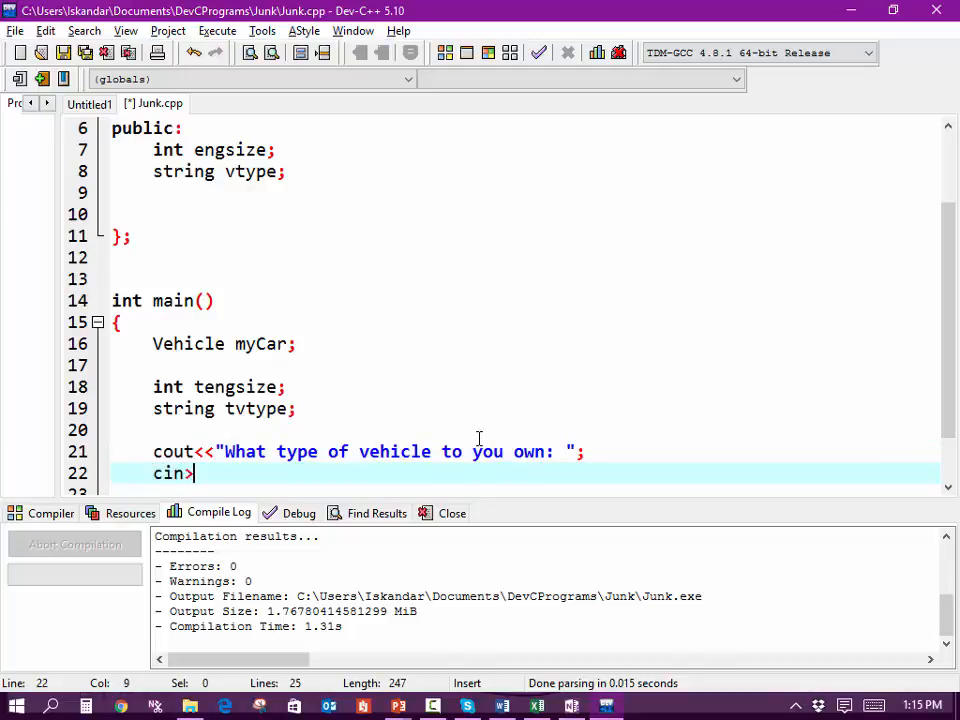
text(>)
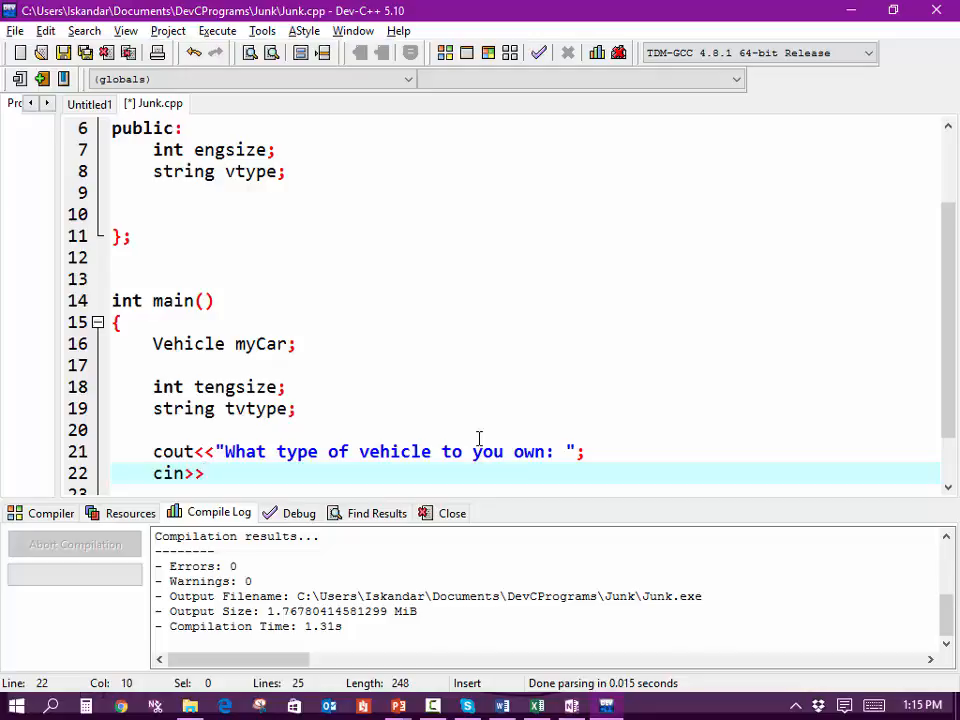
text(myCar)
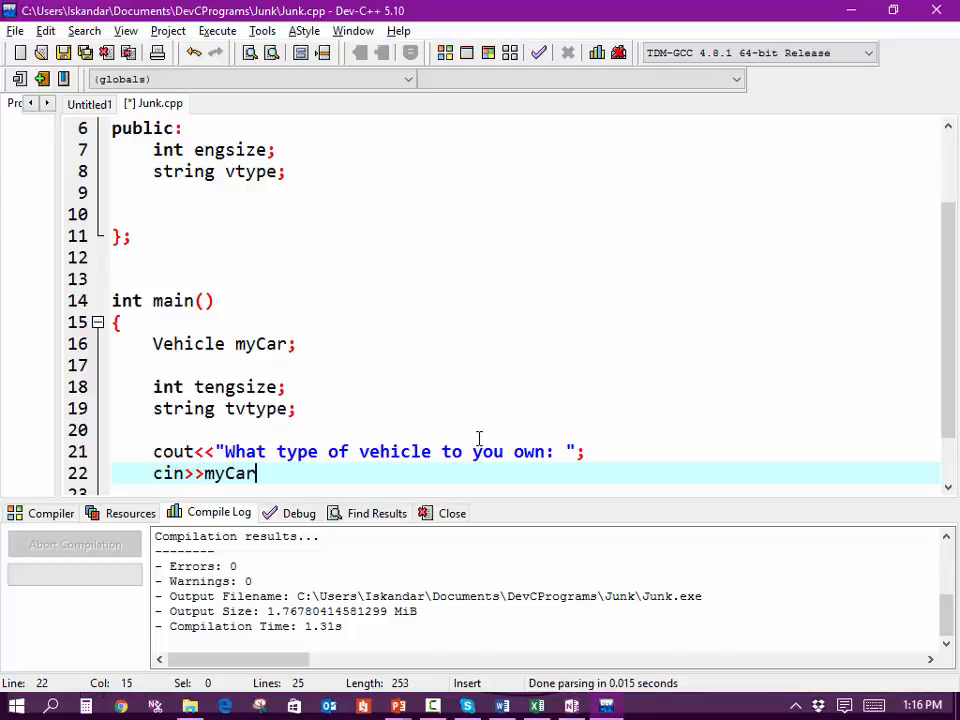
text(.)
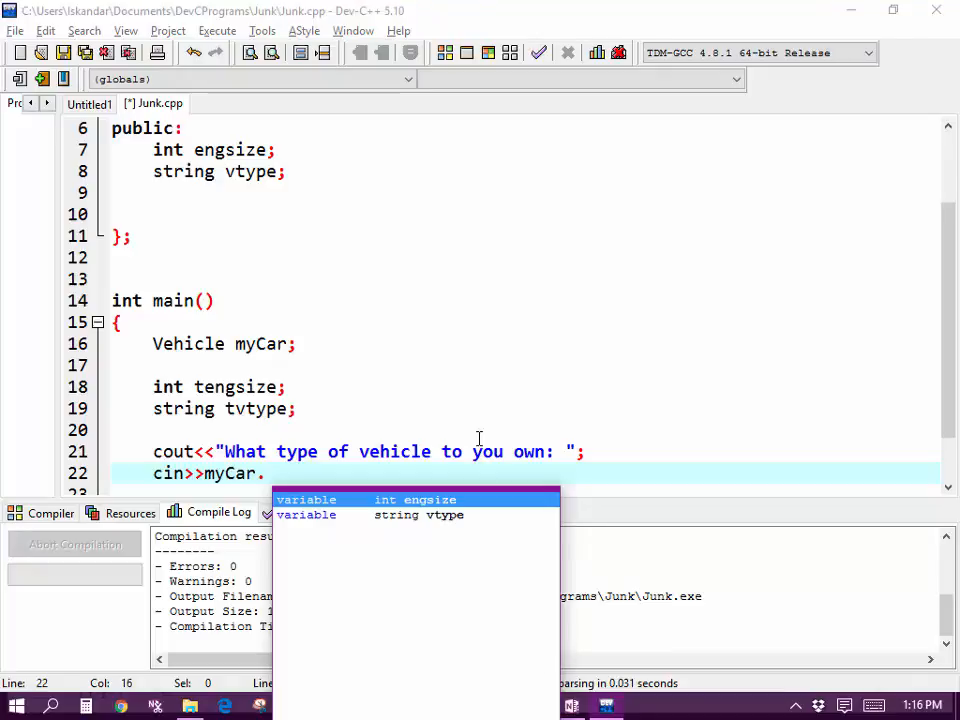
text(vt)
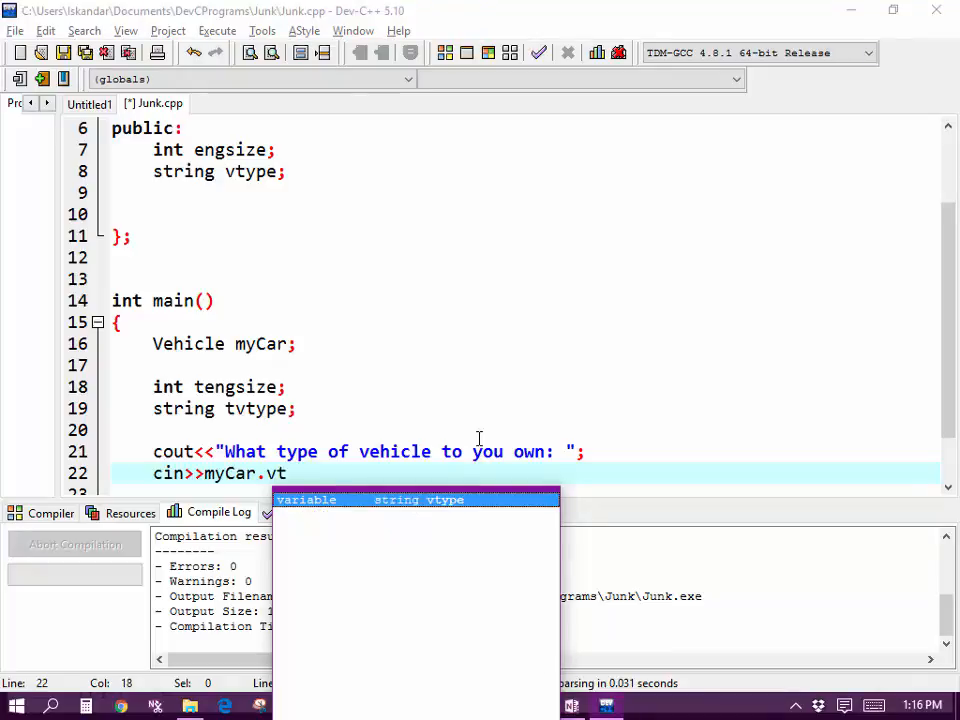
mouse_move(388, 506)
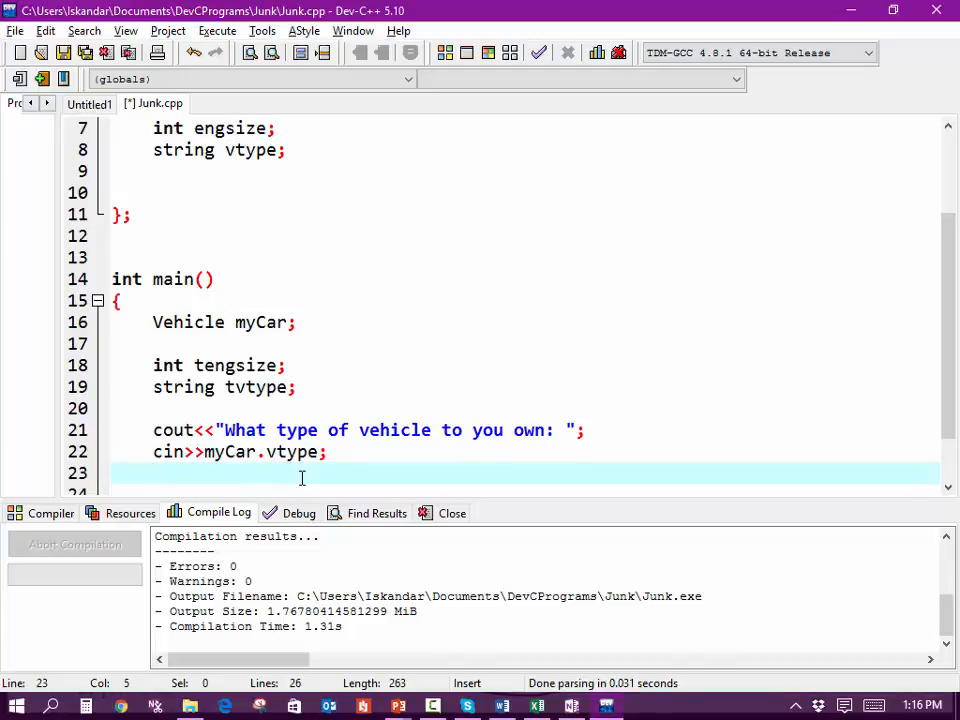
mouse_move(308, 168)
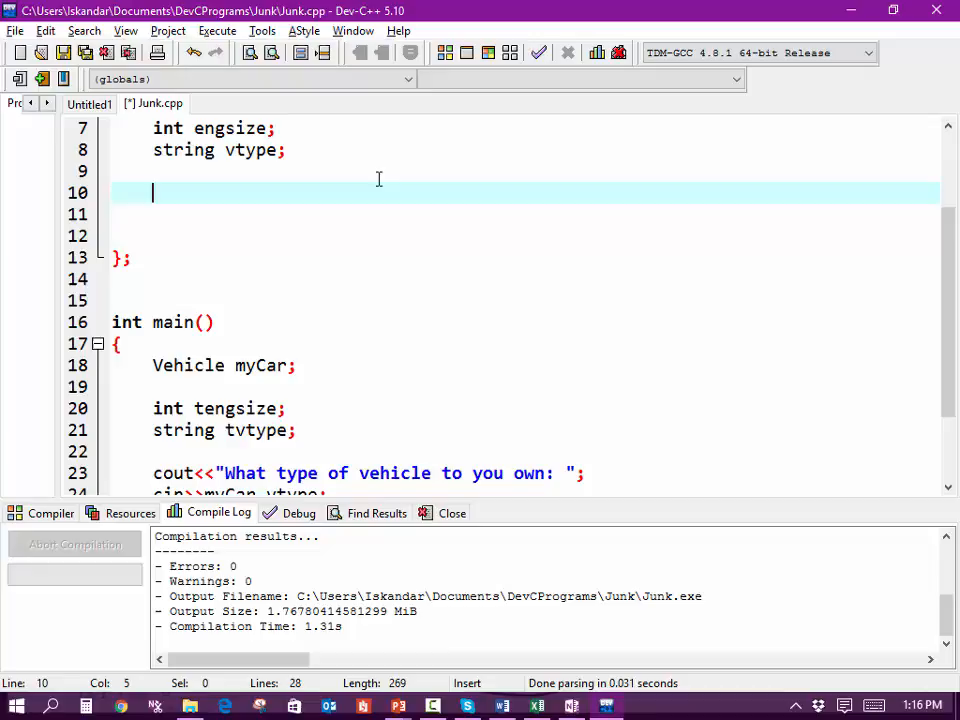
Start a void () member in the class, clearing a misspelled function name
text(void ())
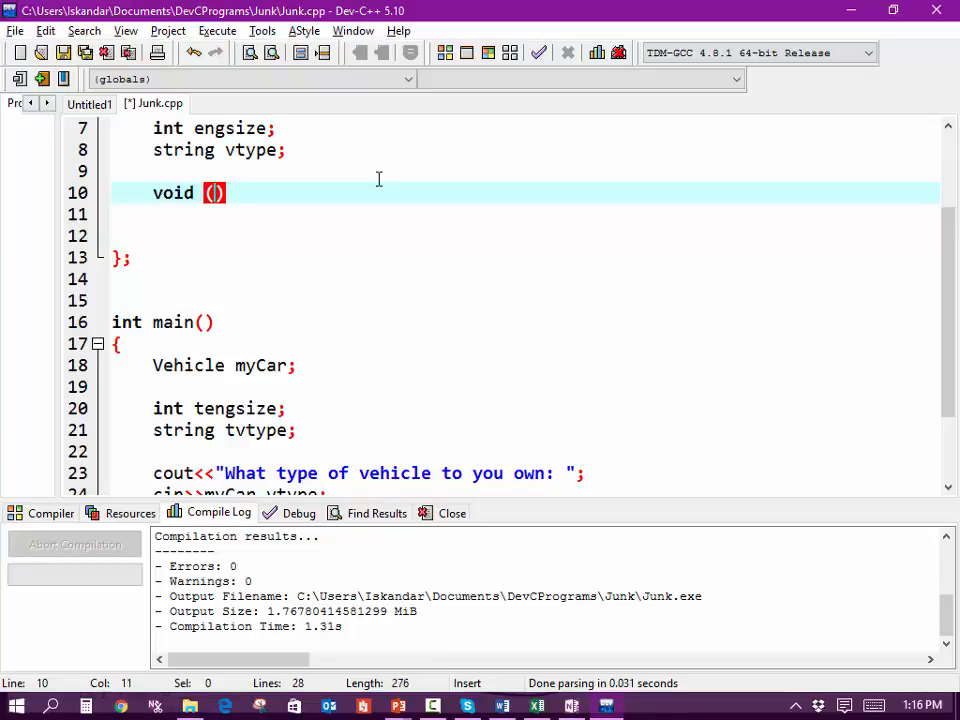
text(pint)
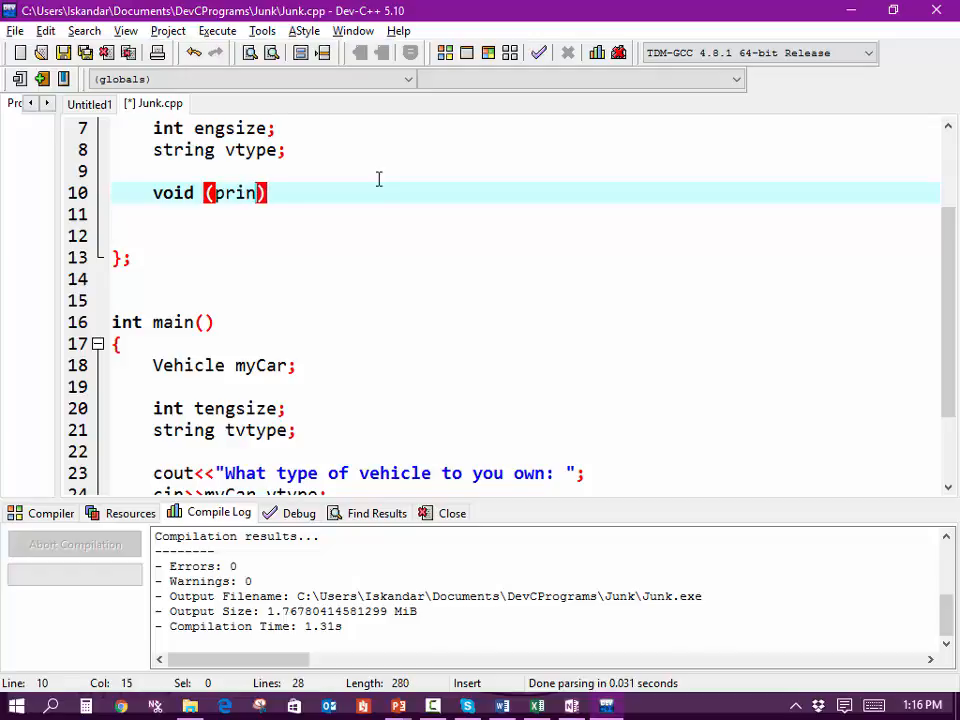
text(tinfo)
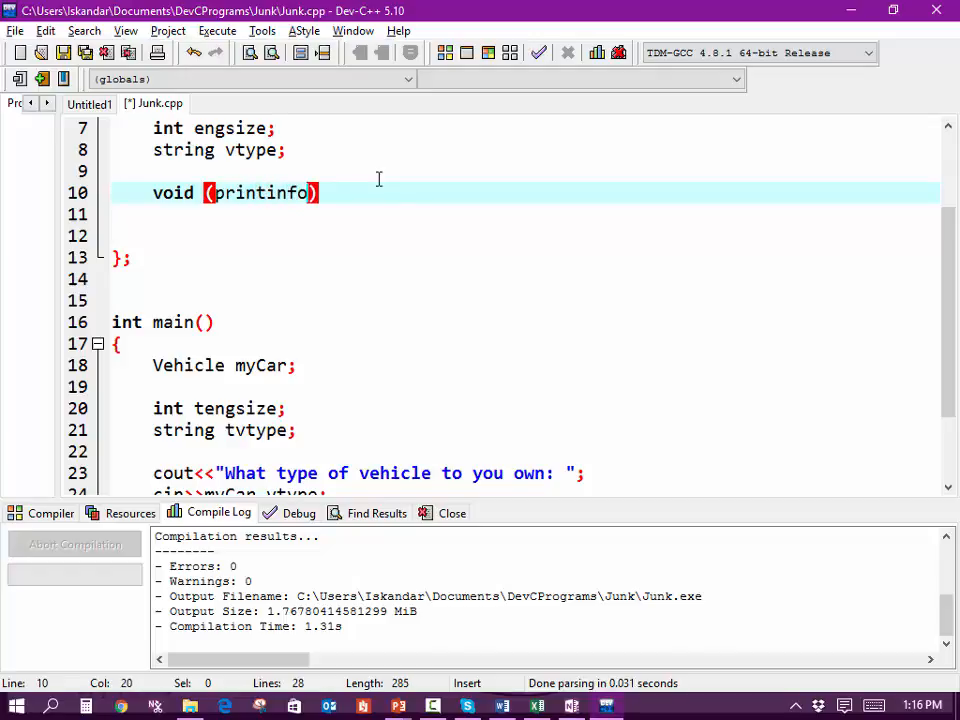
key(BackSpace)
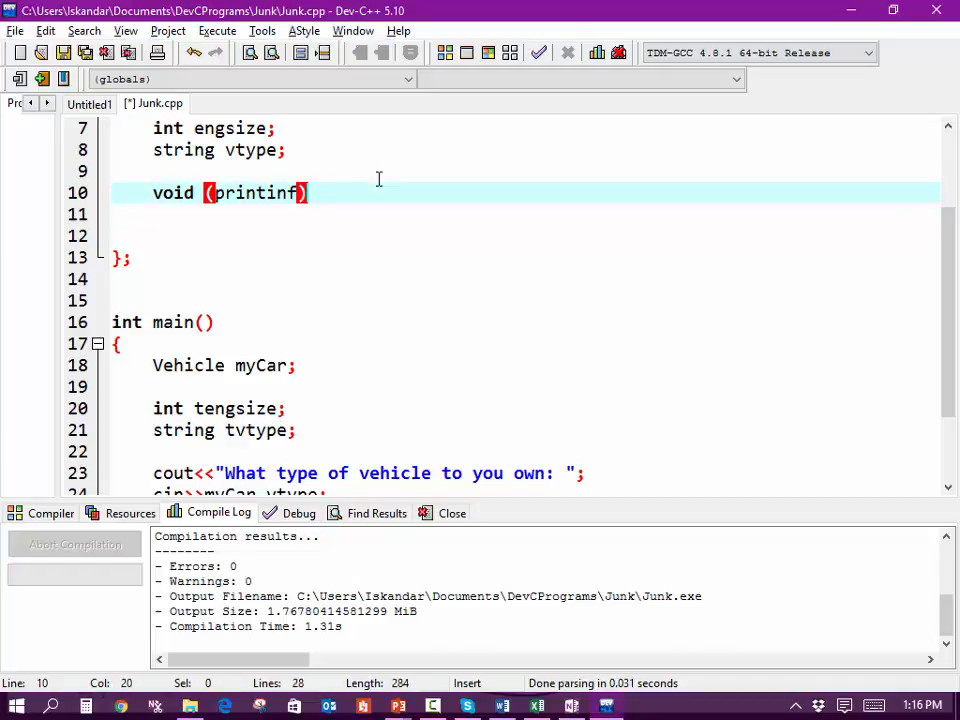
key(Backspace)
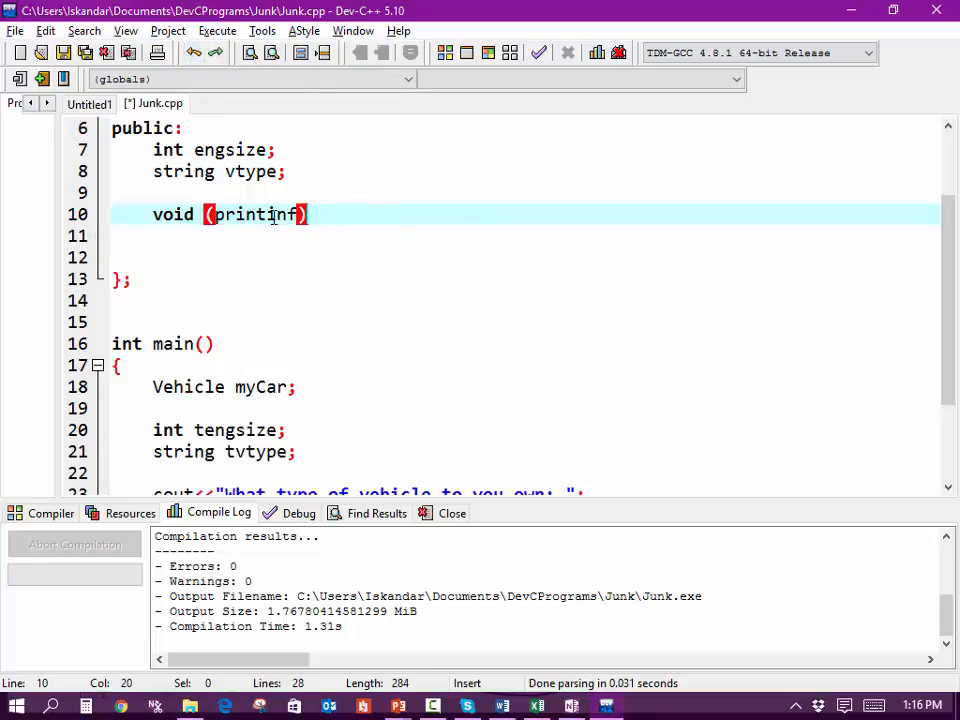
double_click(256, 214)
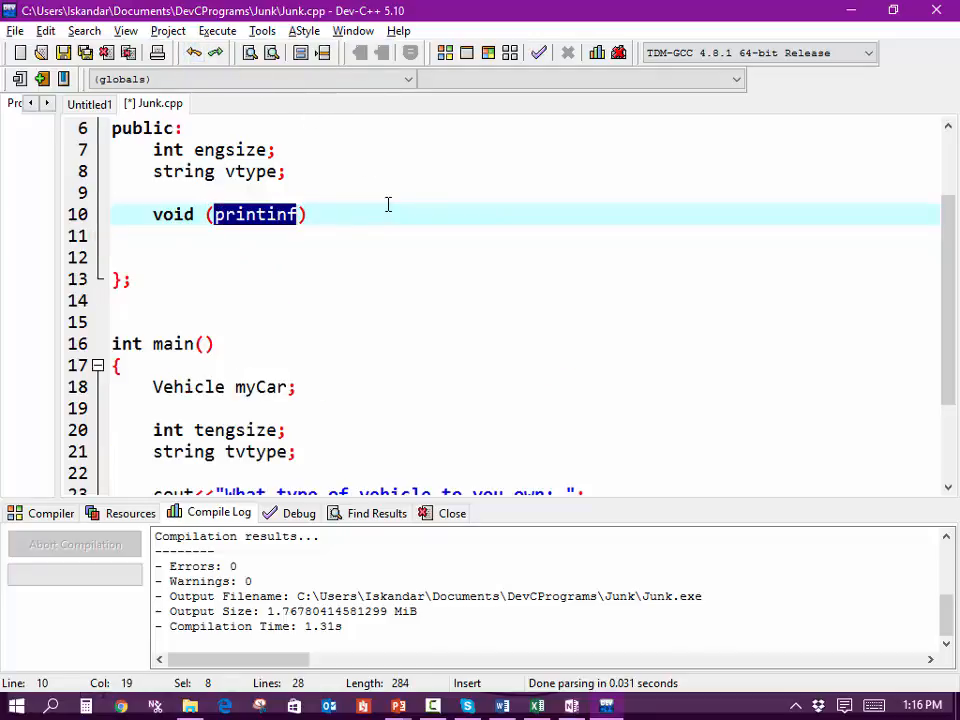
key(Delete)
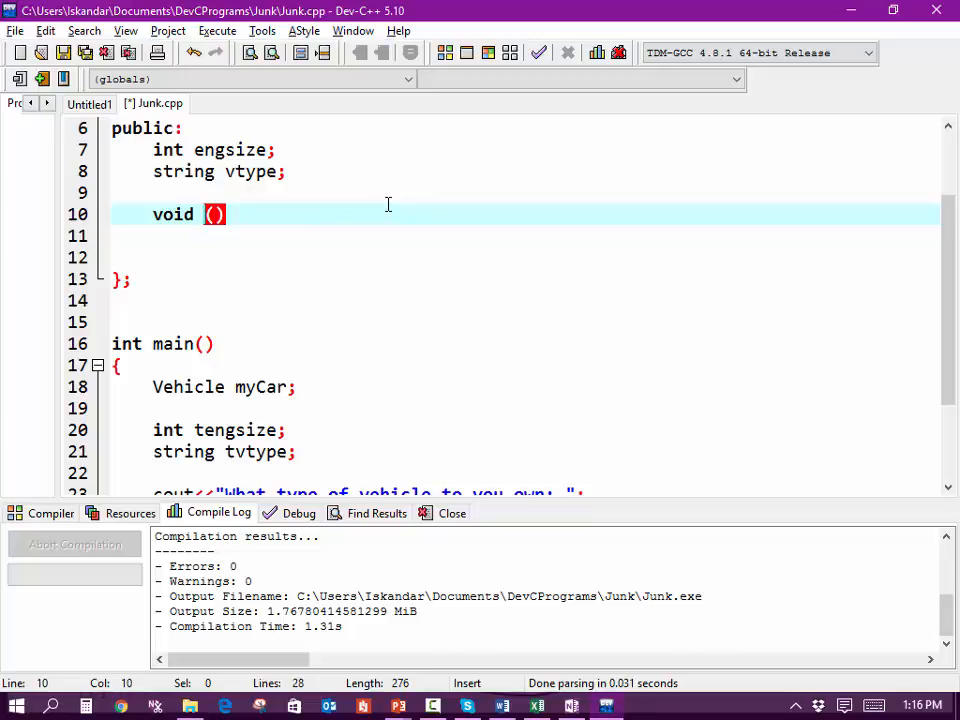
Name it printinfo and give it an empty brace body ready for statements
text(pin)
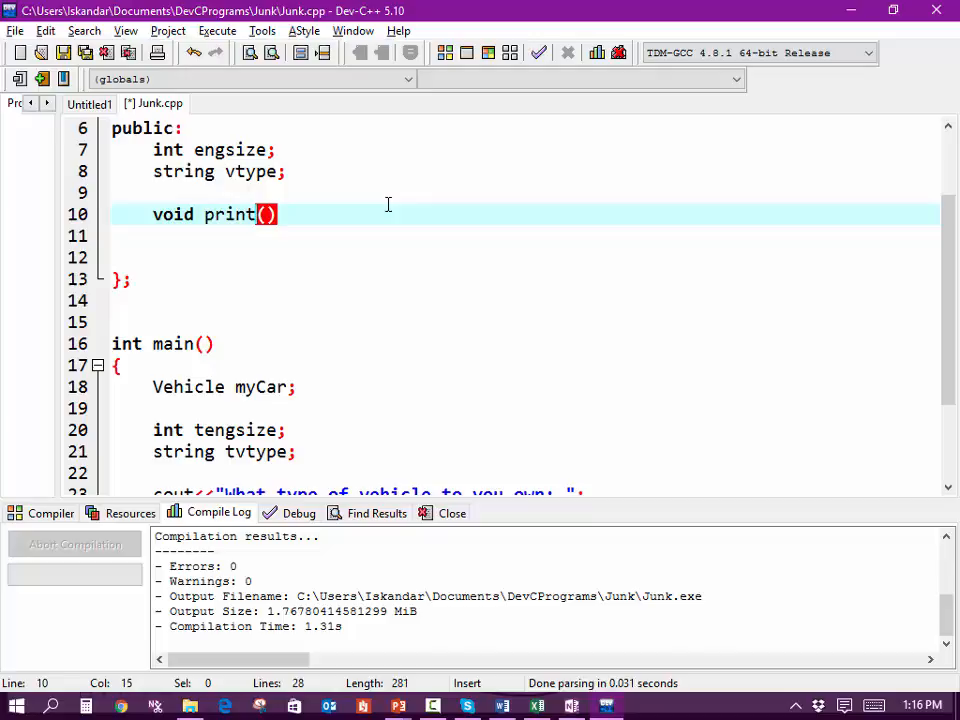
text(inf)
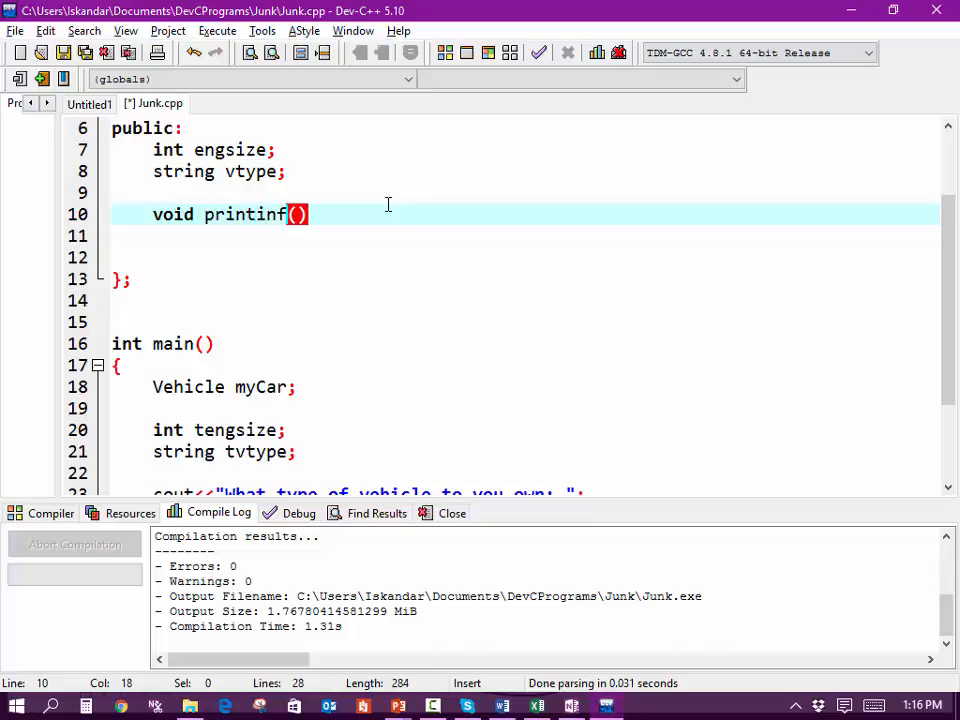
key(Backspace)
text(o)
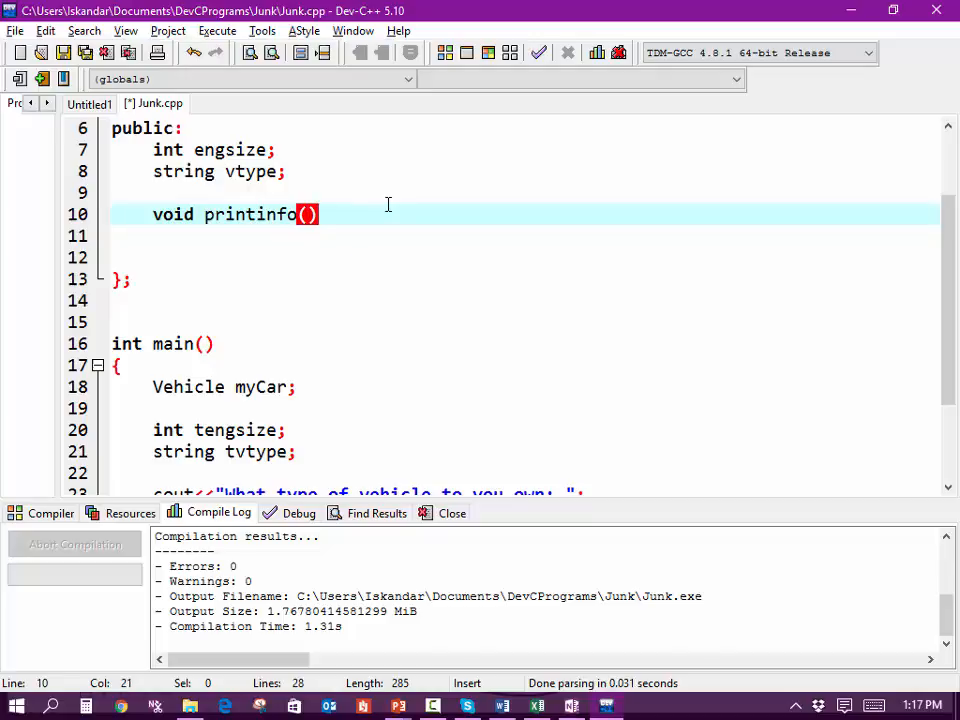
text({)
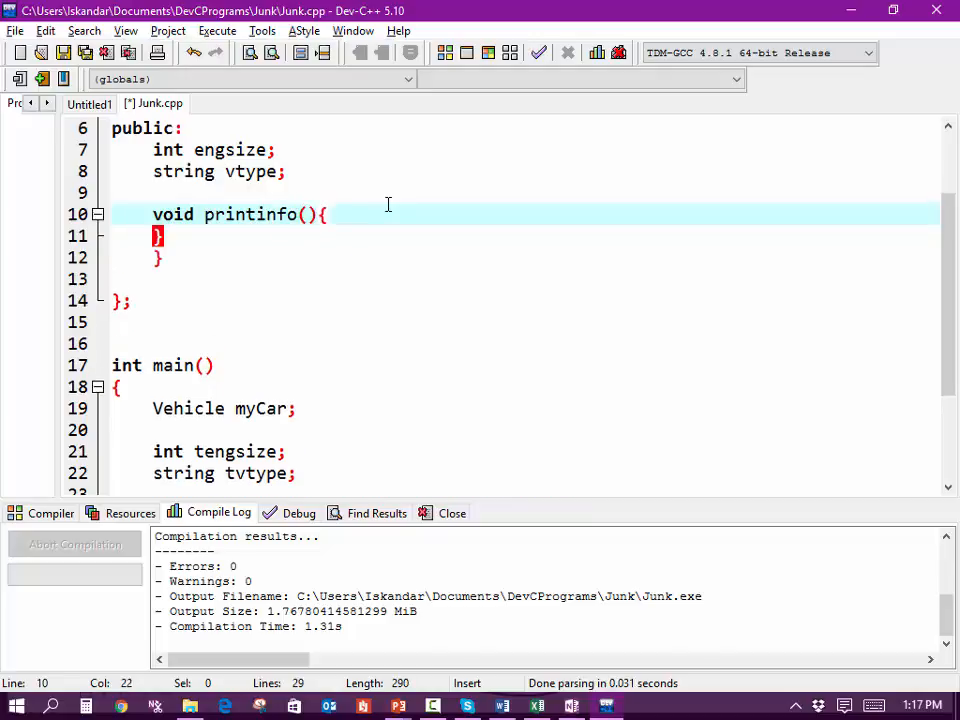
key(Enter)
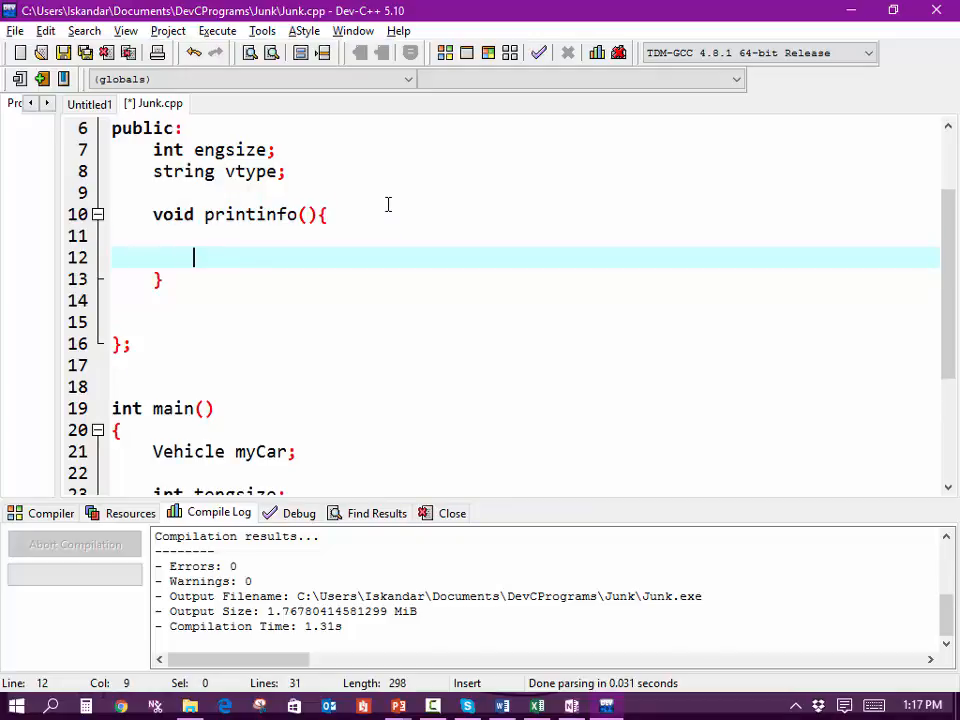
Write cout<<"You Engine Size is "<<engsize<<end; inside printinfo
text(cout)
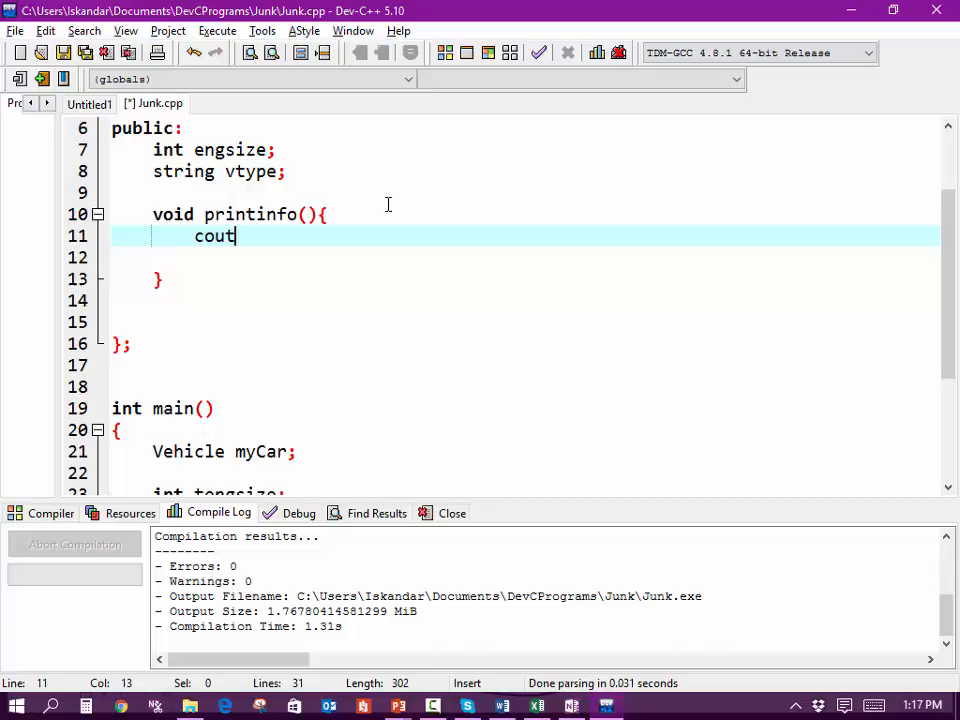
text(<<)
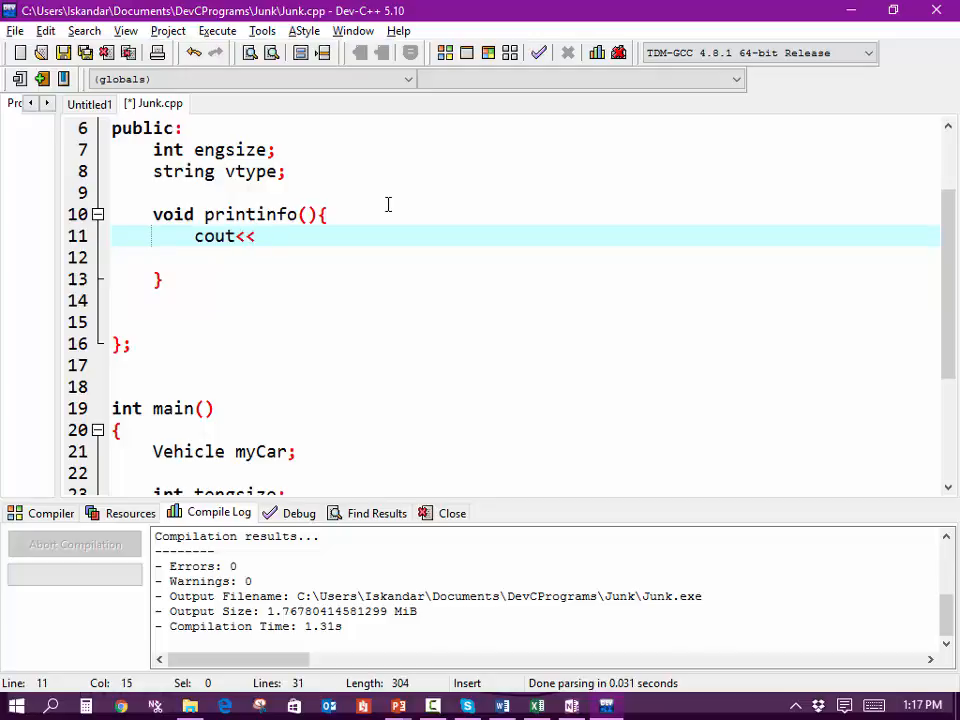
text("You ")
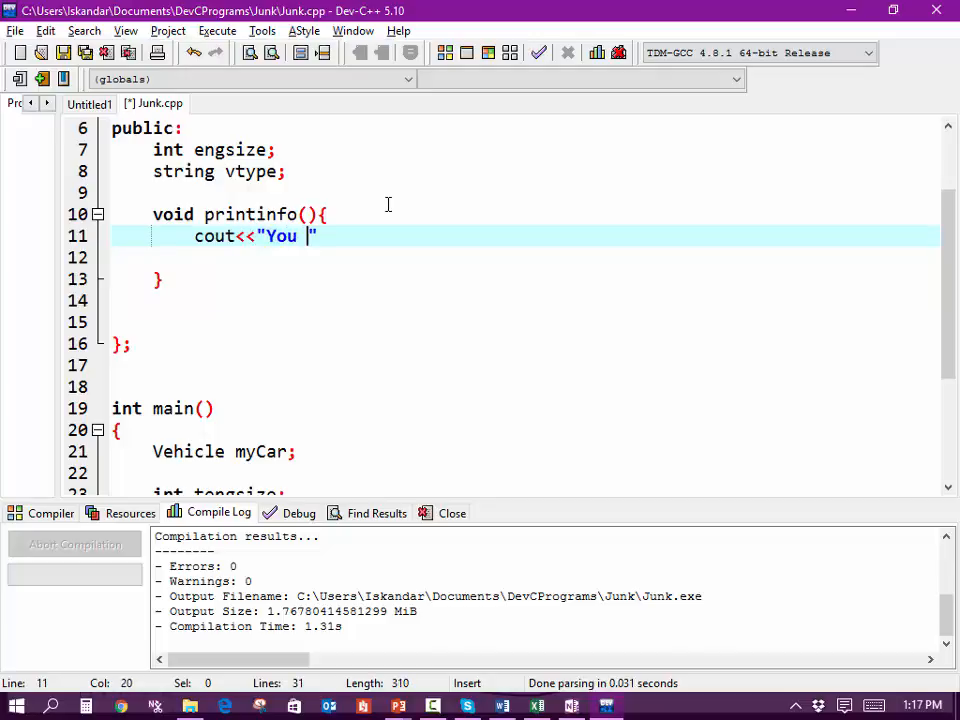
text(Enginse)
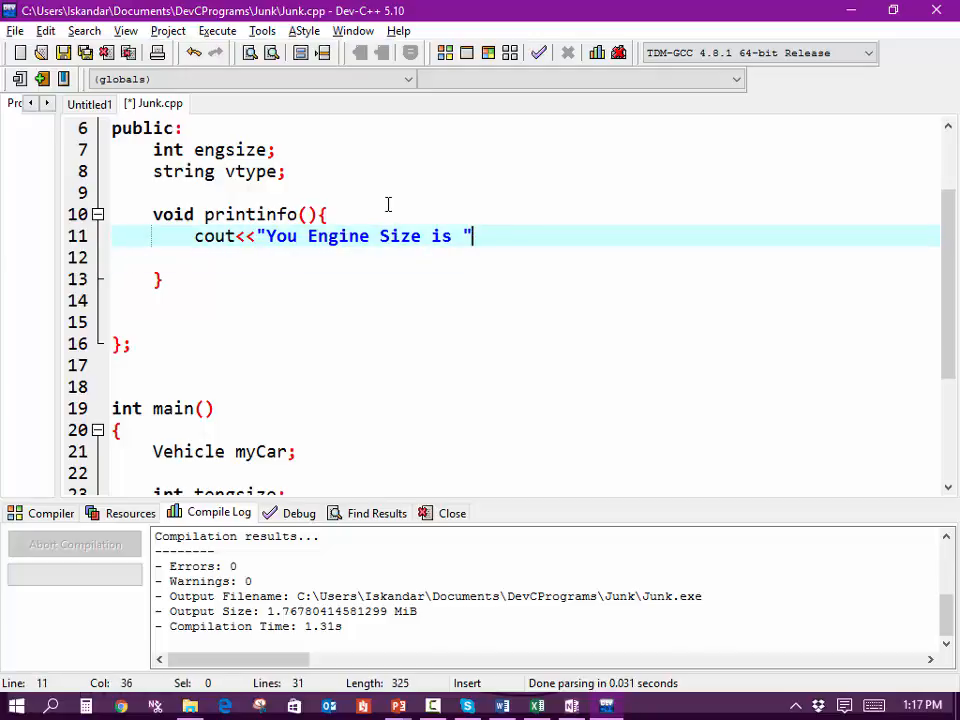
text(<><>)
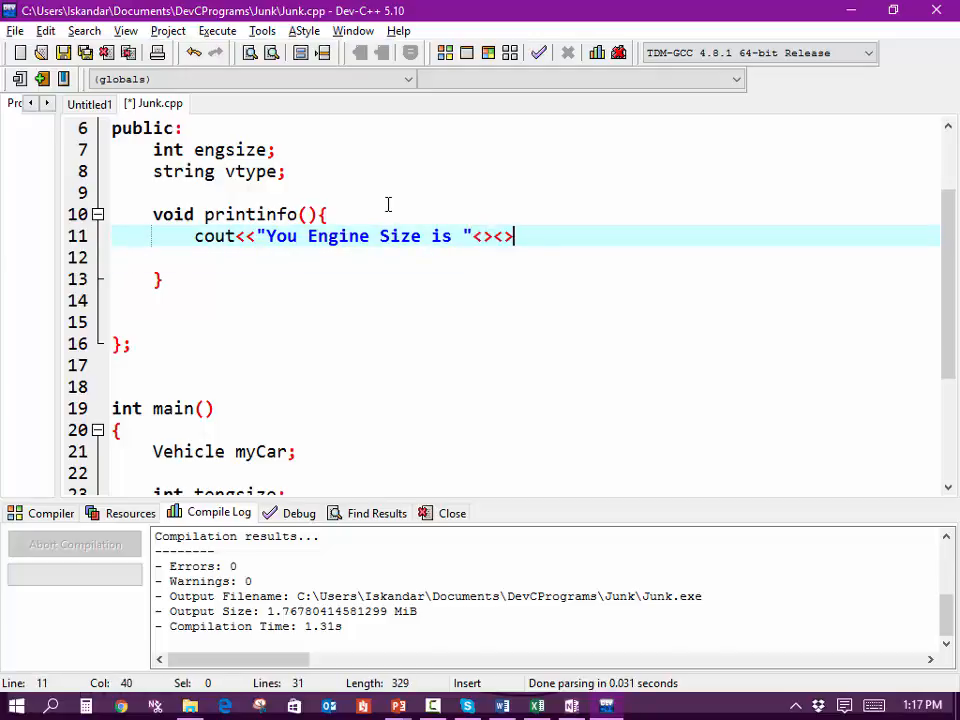
key(BackSpace)
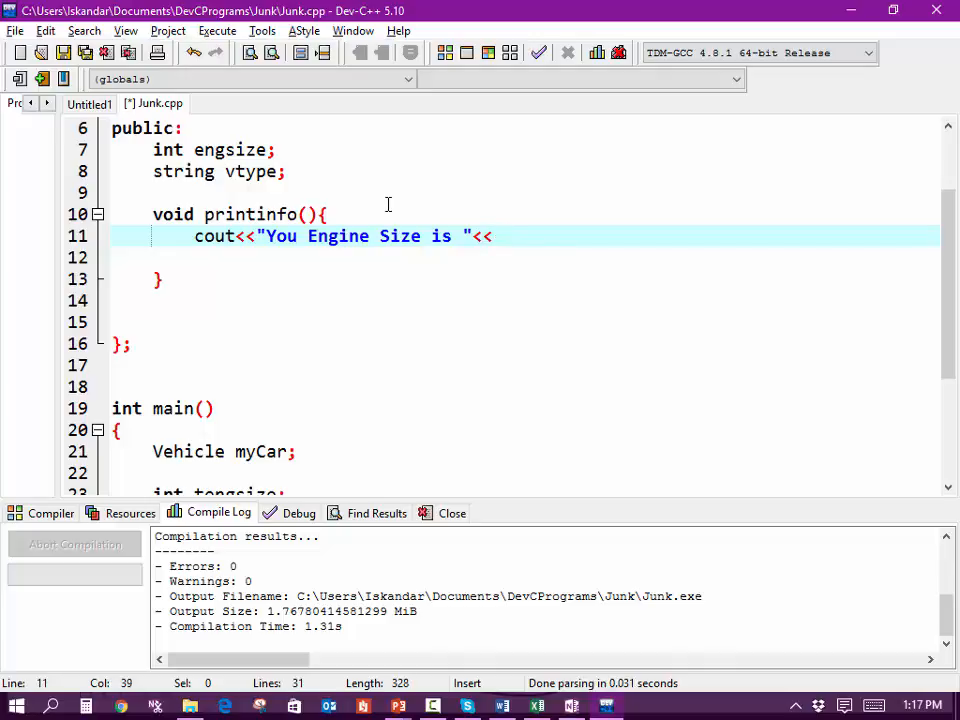
text(engsiz)
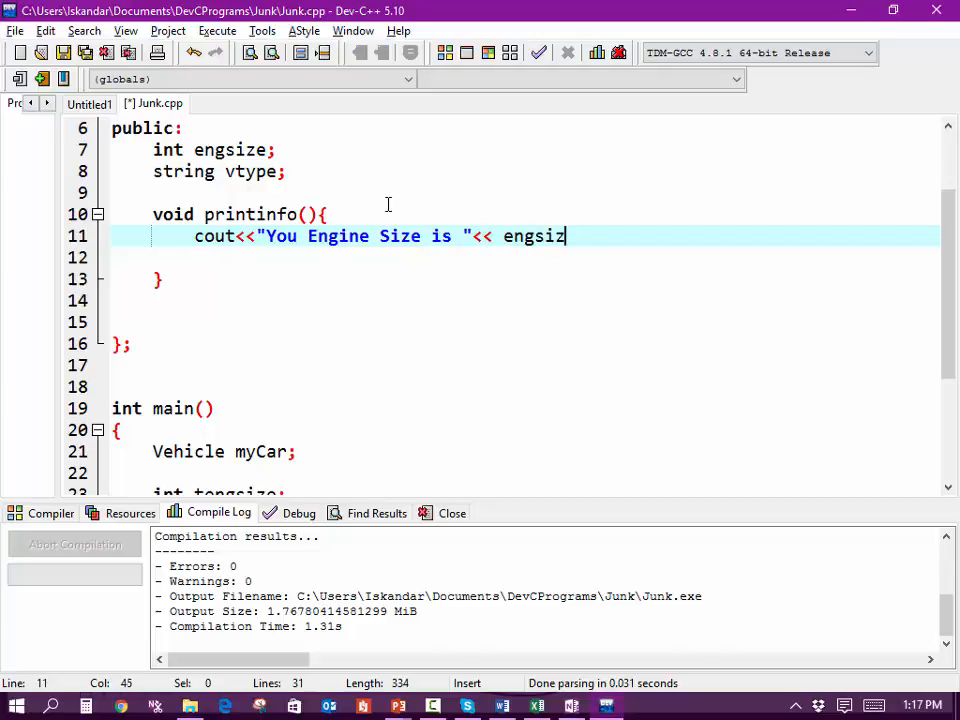
text(e<<end)
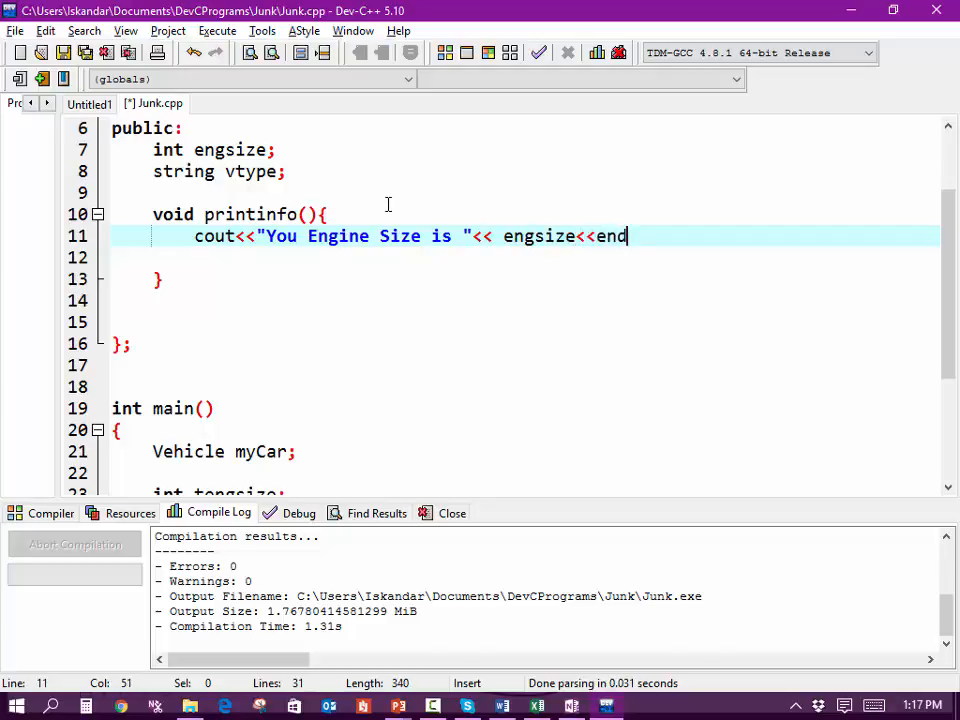
text(;)
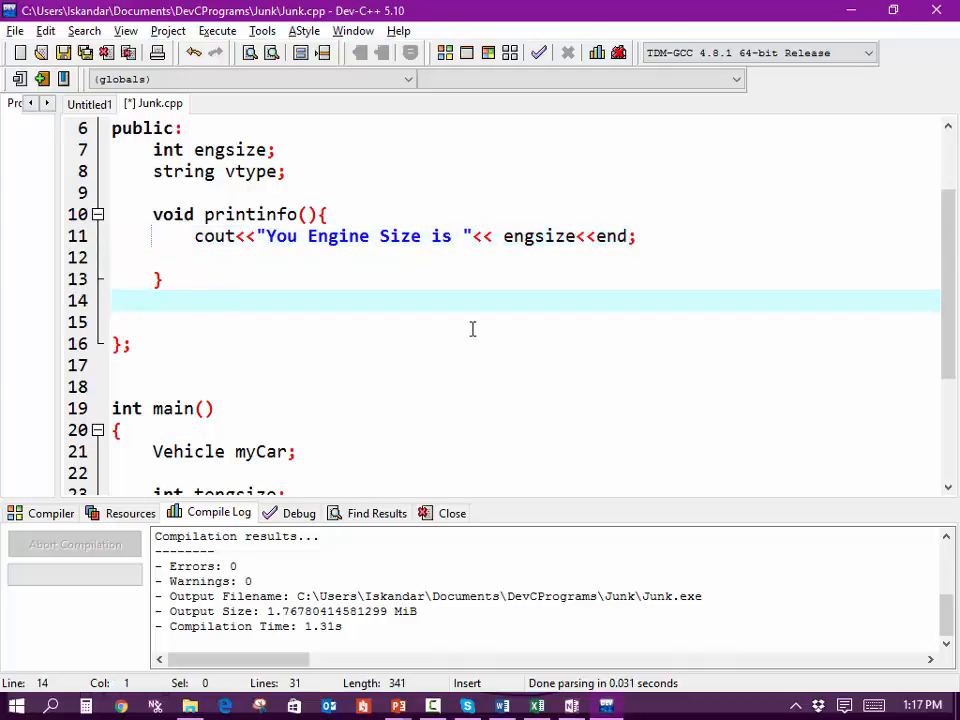
scroll(down, 3)
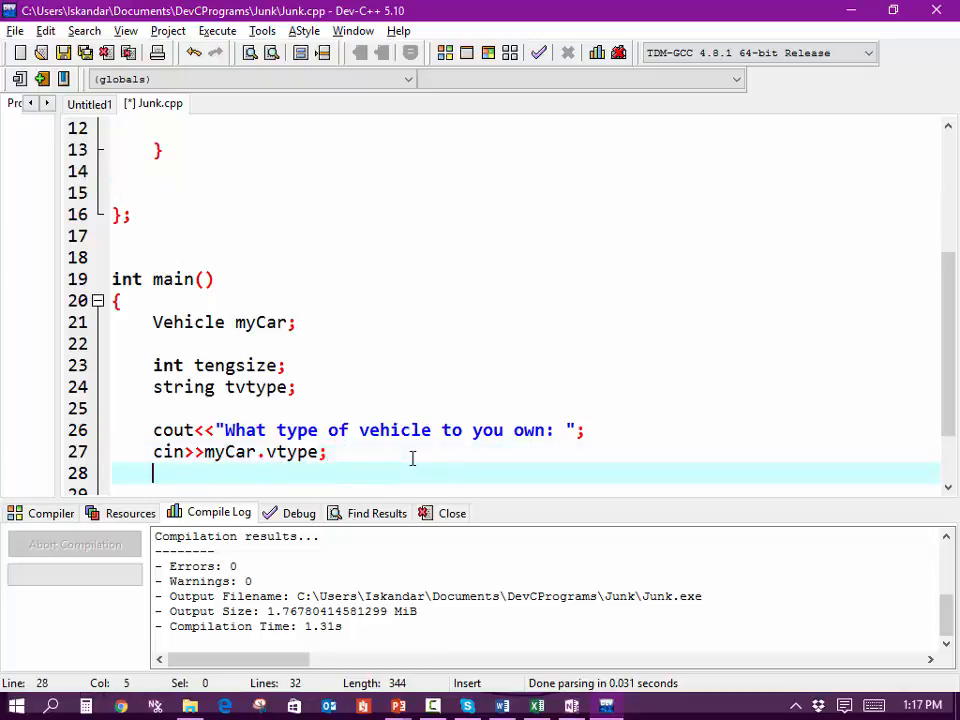
Call myCar.printinfo(); in main after reading the vehicle type
text(my)
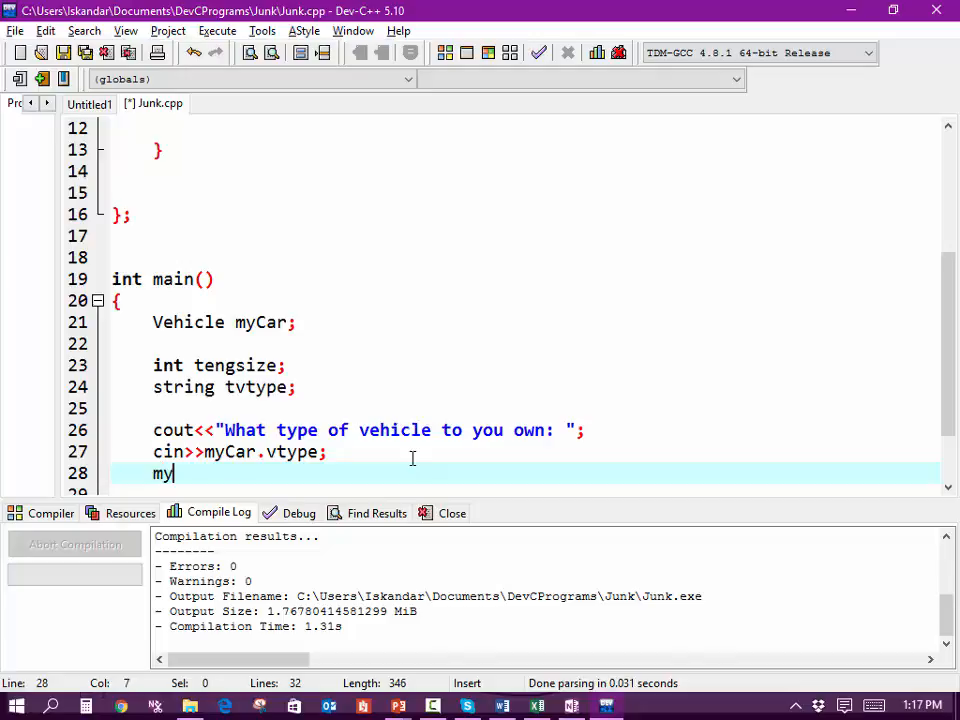
text(Ca)
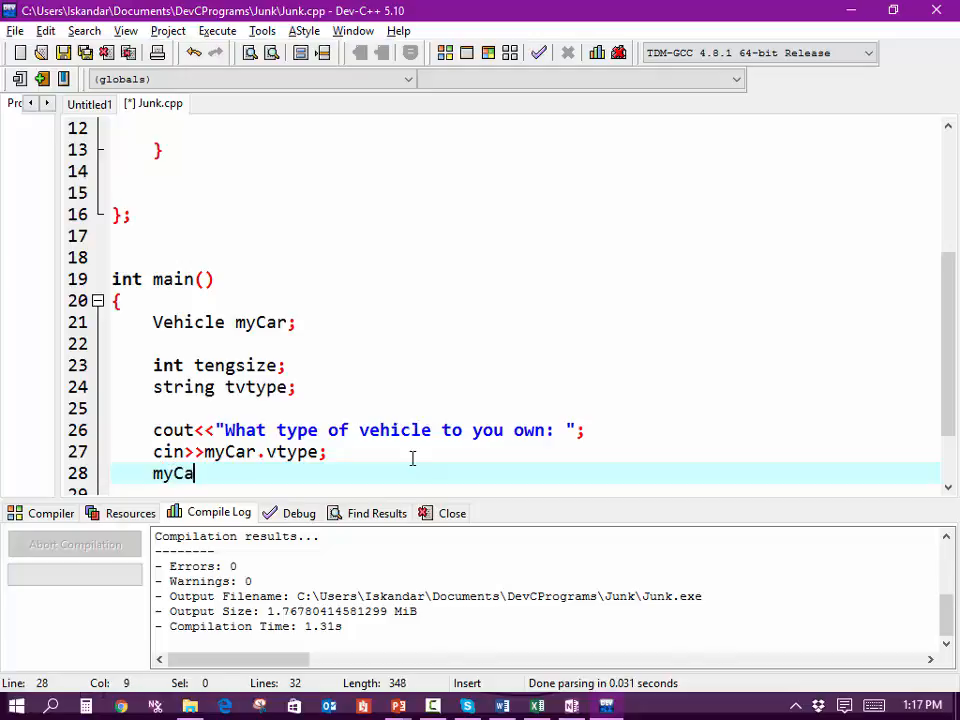
text(.)
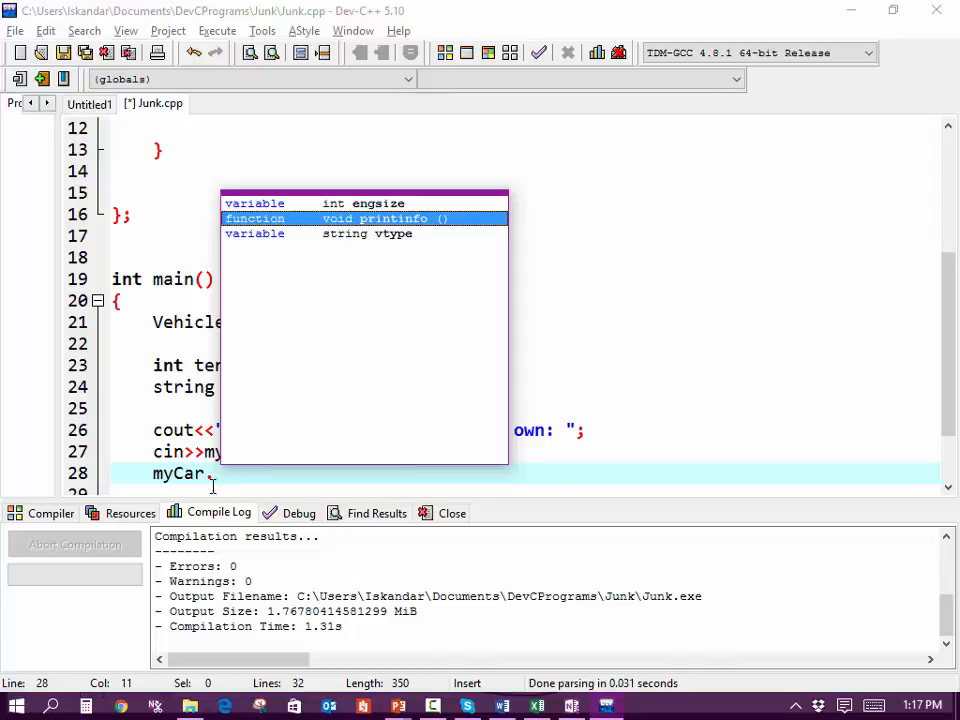
text(p)
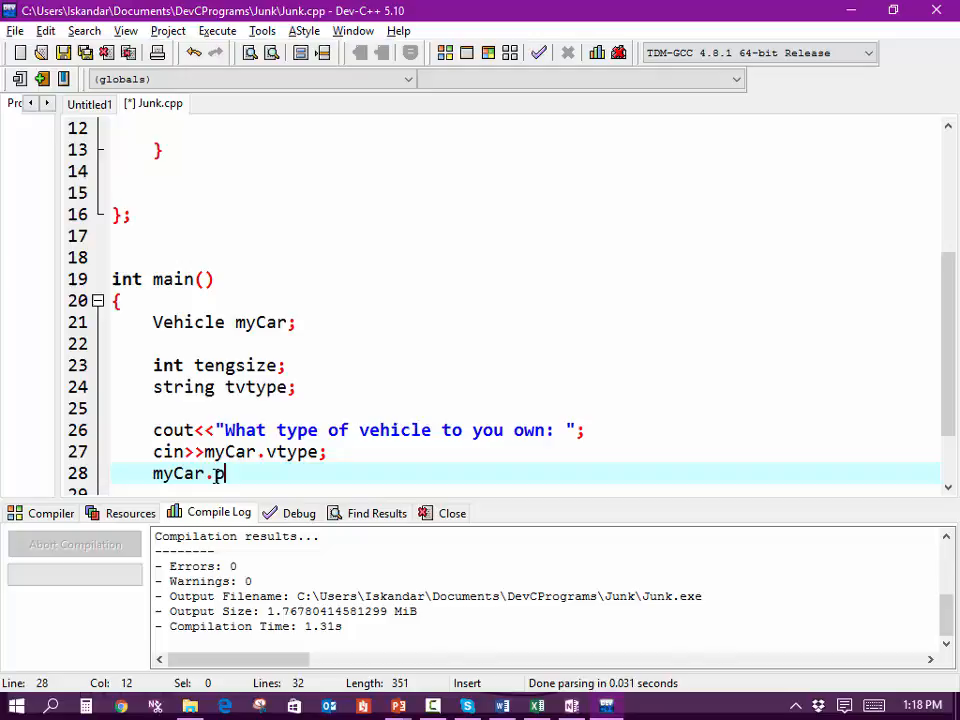
text(rintln)
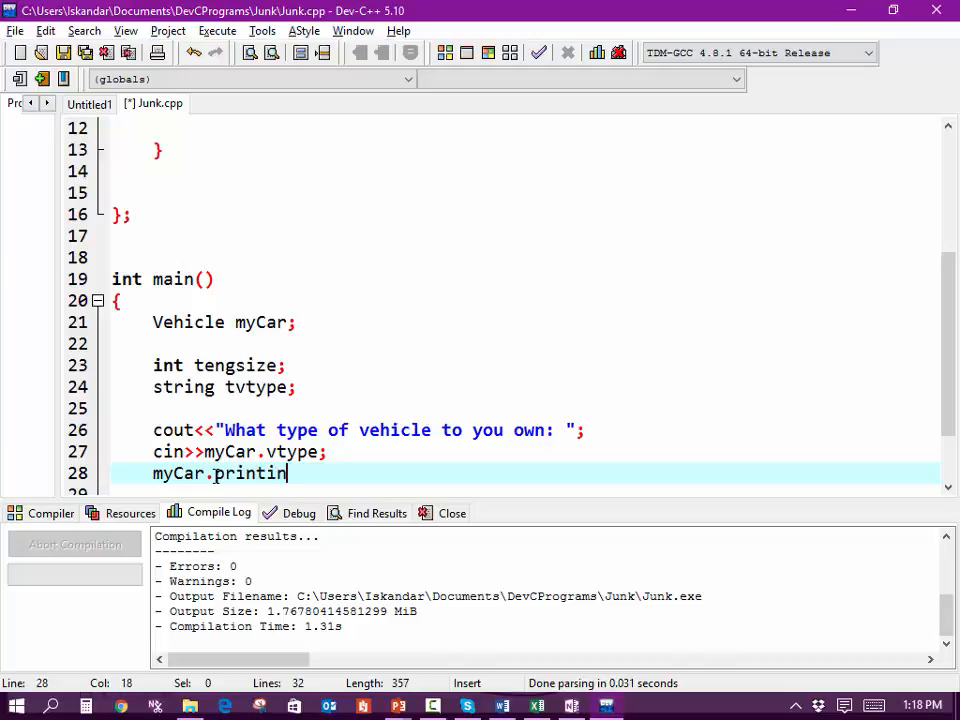
text(fo();)
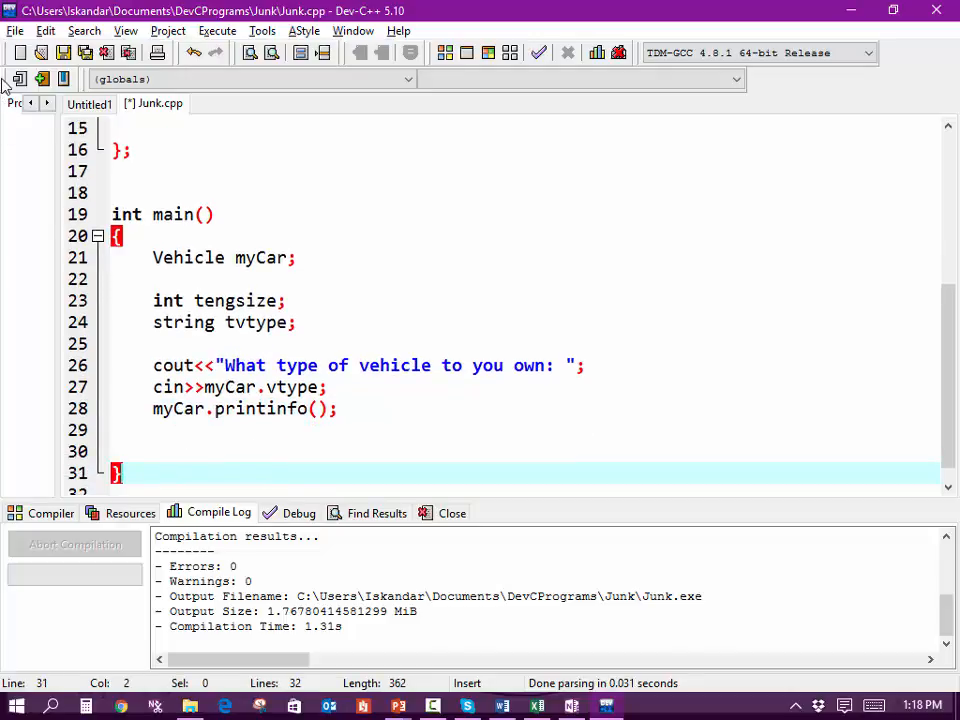
mouse_move(172, 72)
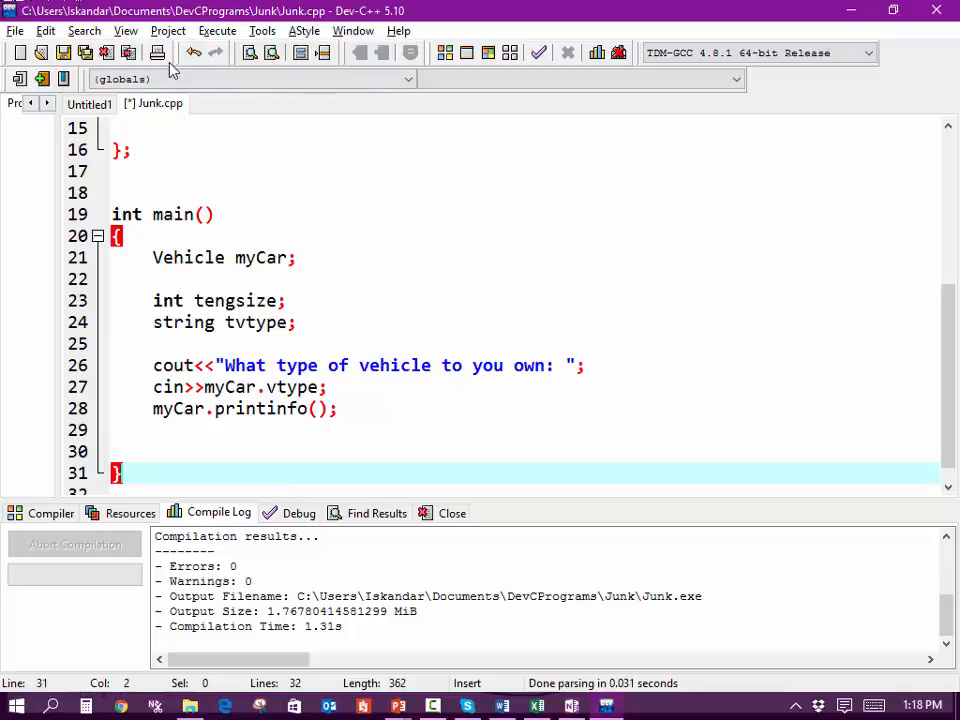
Run the program, hit the 'end' not declared error, and correct it to endl
click(216, 30)
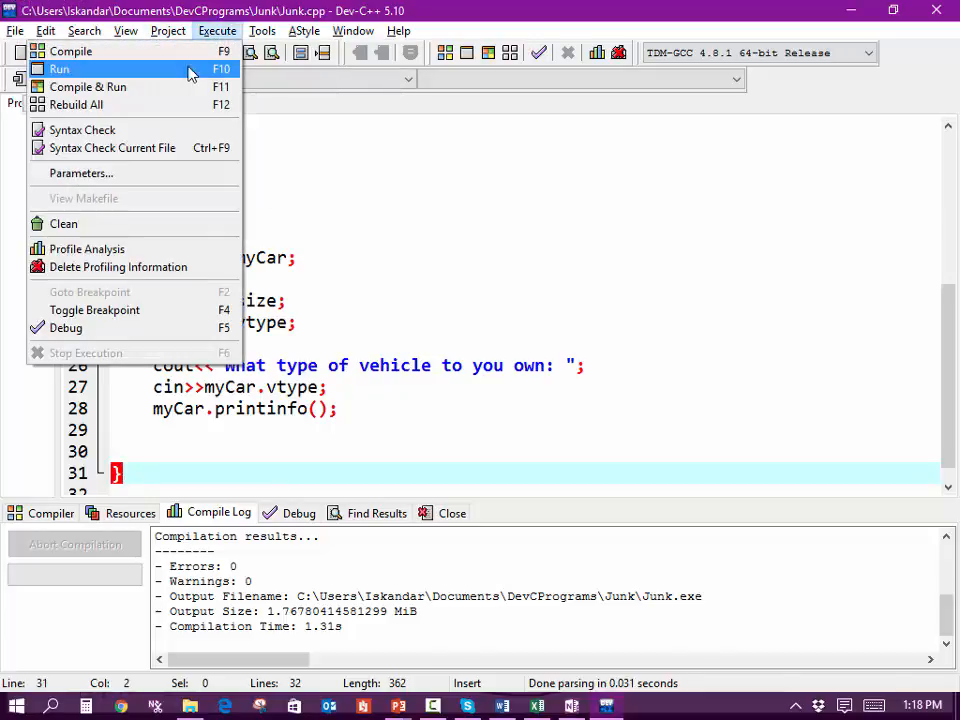
click(62, 72)
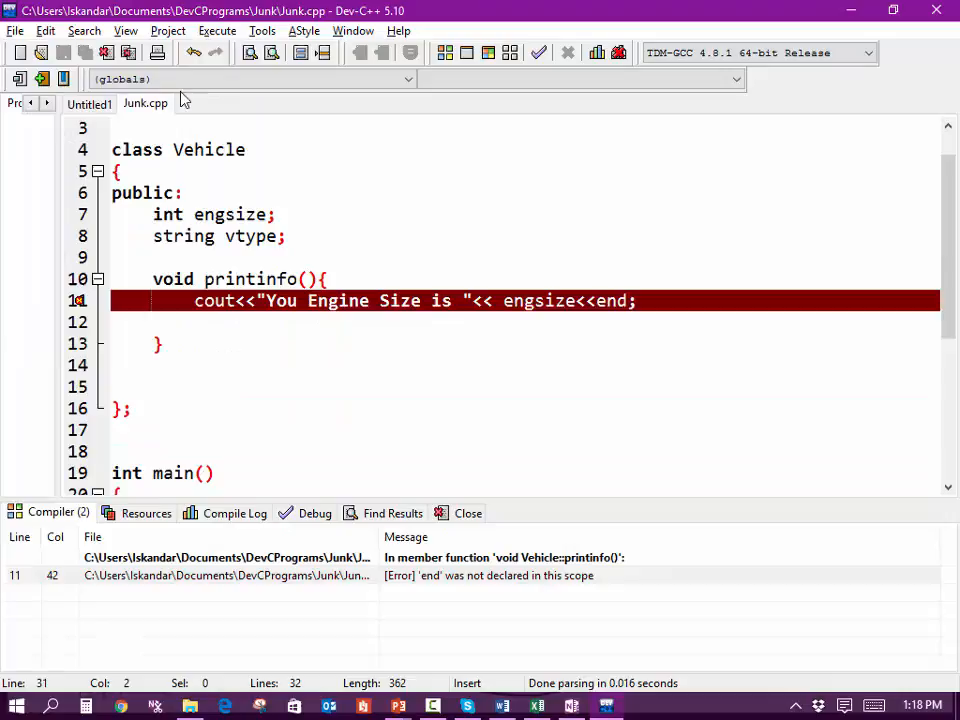
mouse_move(498, 588)
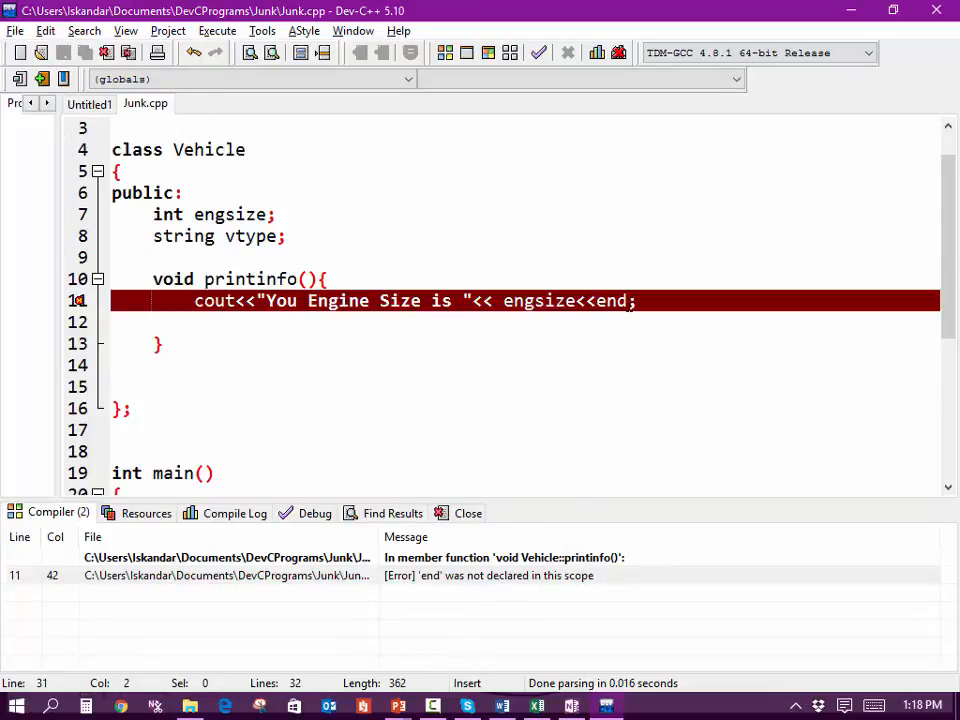
text(l)
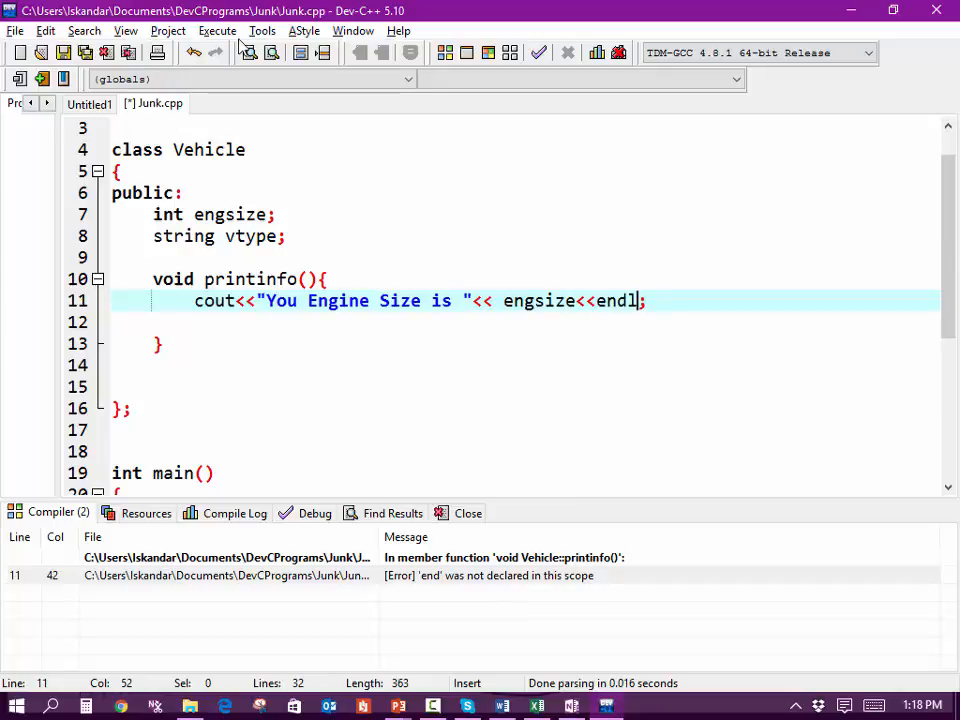
Run again with 0 errors, see the engine size output, and close the console
click(216, 30)
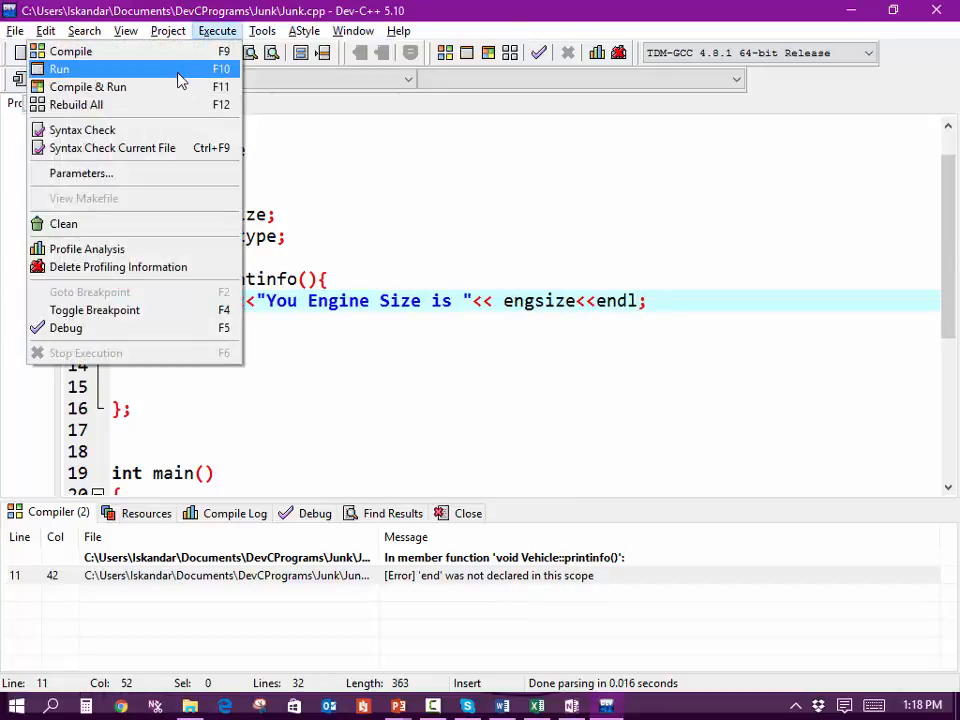
click(64, 68)
text(van)
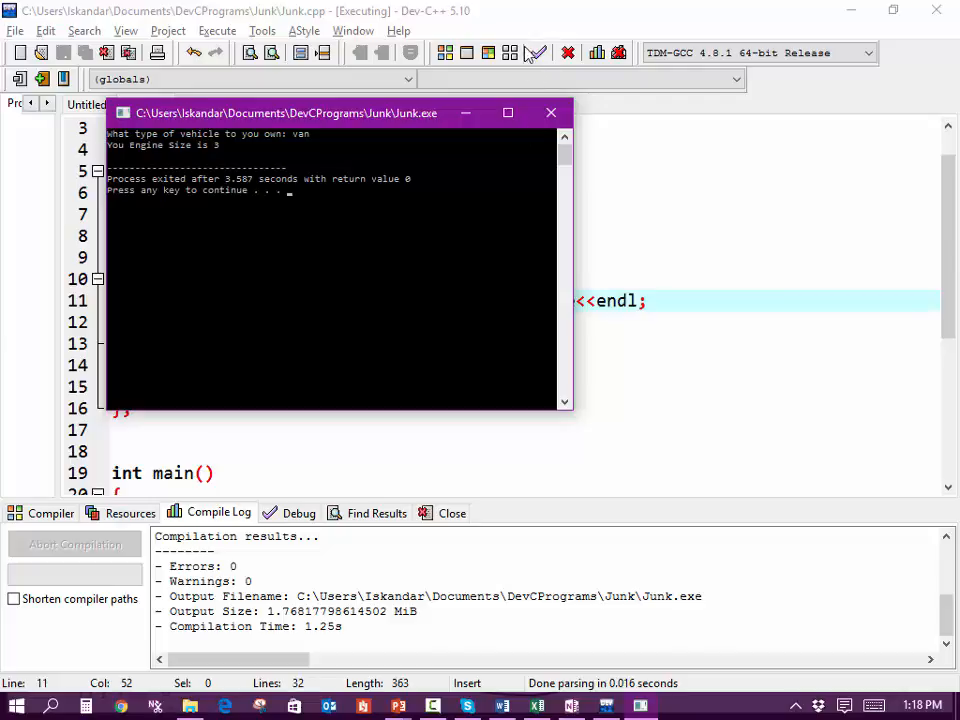
click(552, 112)
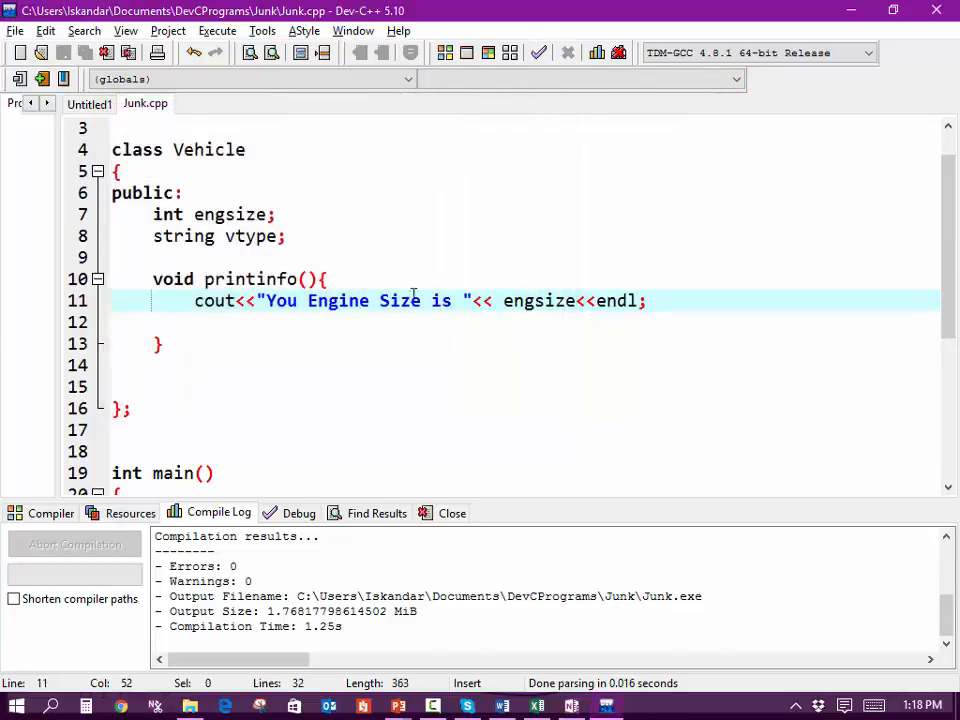
Duplicate the prompt/input lines and reword the copy to ask for Engine Size
scroll(down, 3)
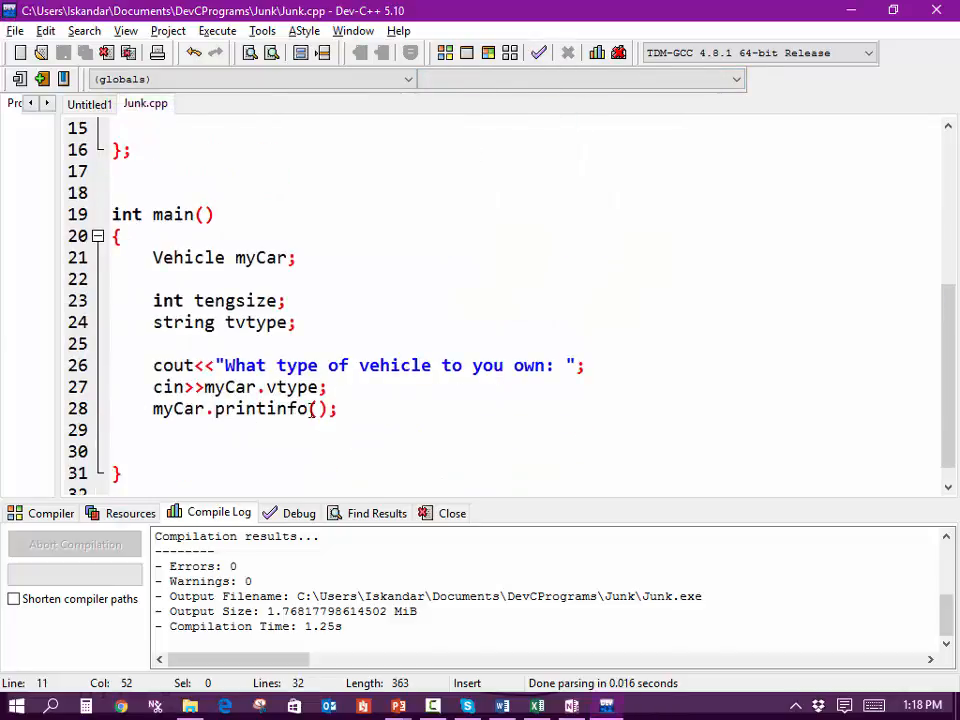
drag(152, 364, 328, 388)
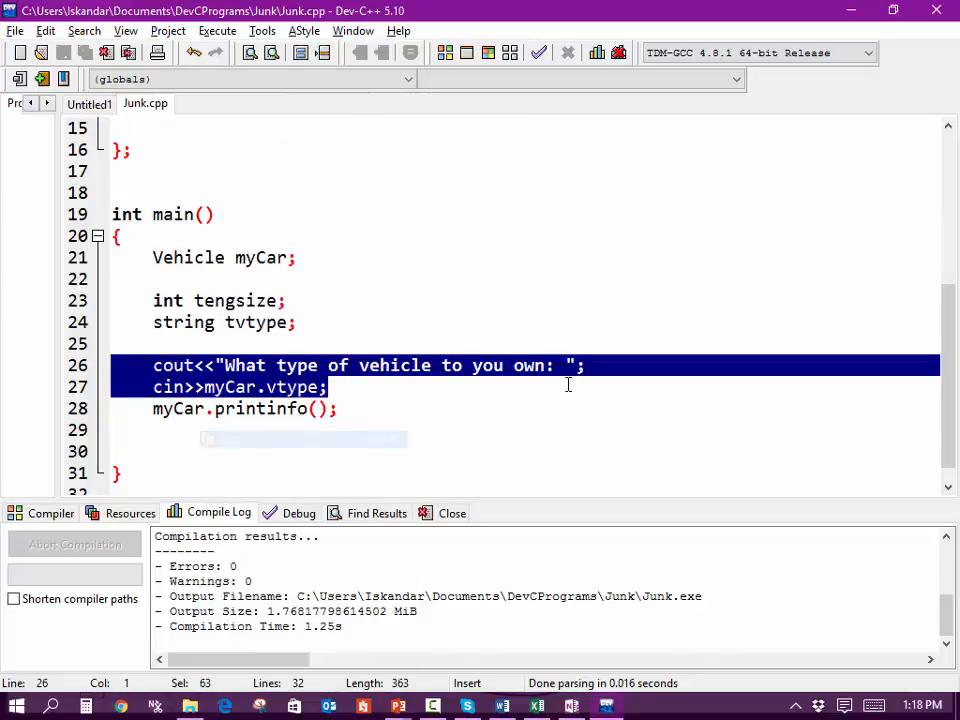
click(474, 400)
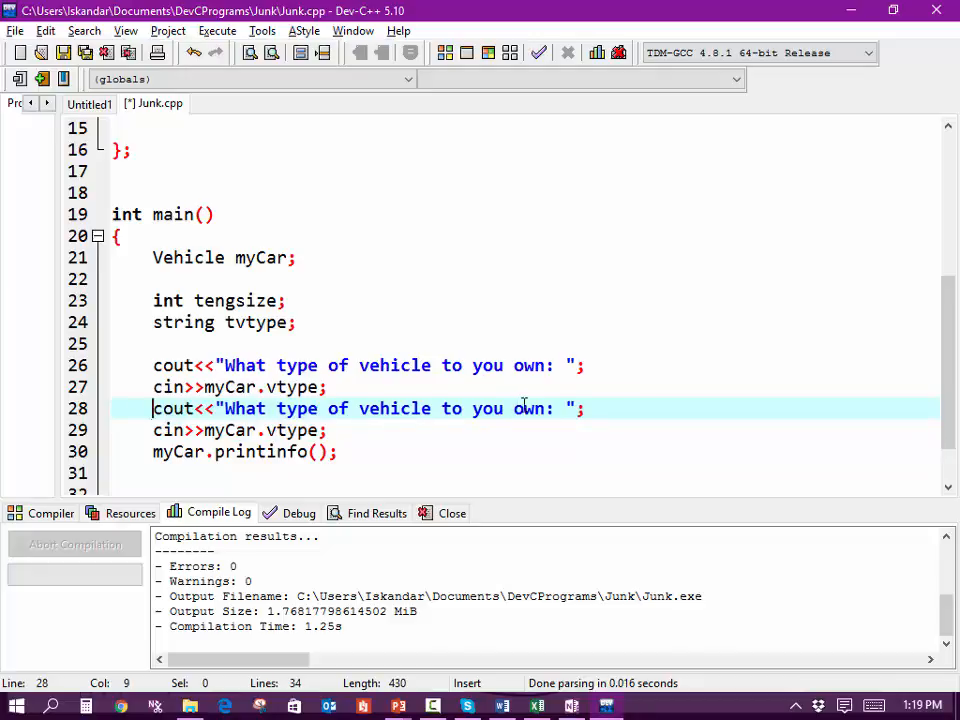
drag(468, 408, 548, 408)
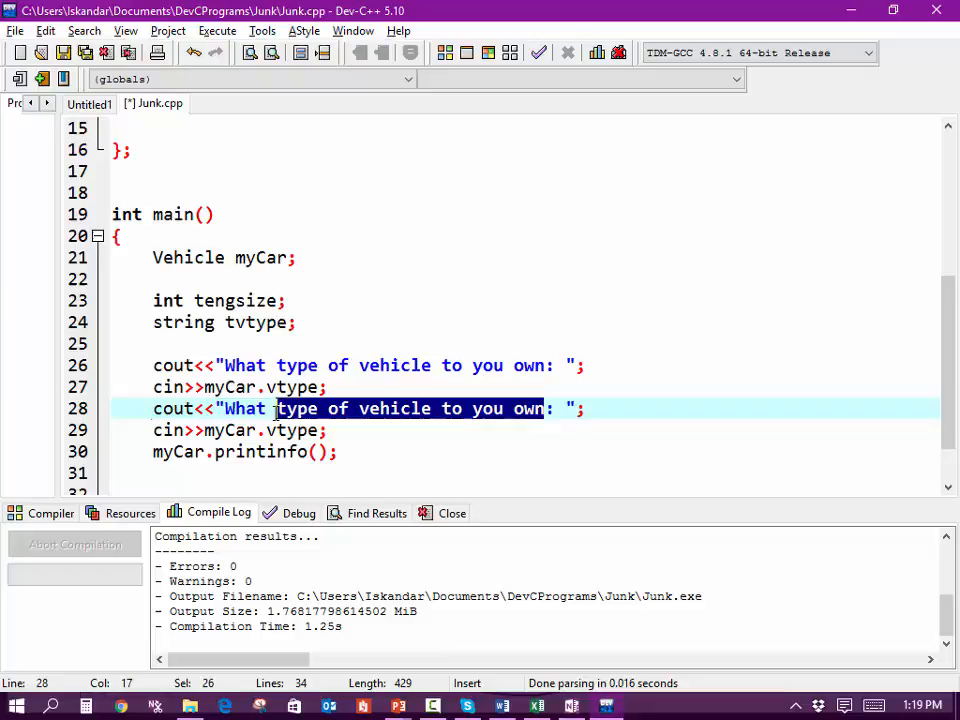
text(is yo)
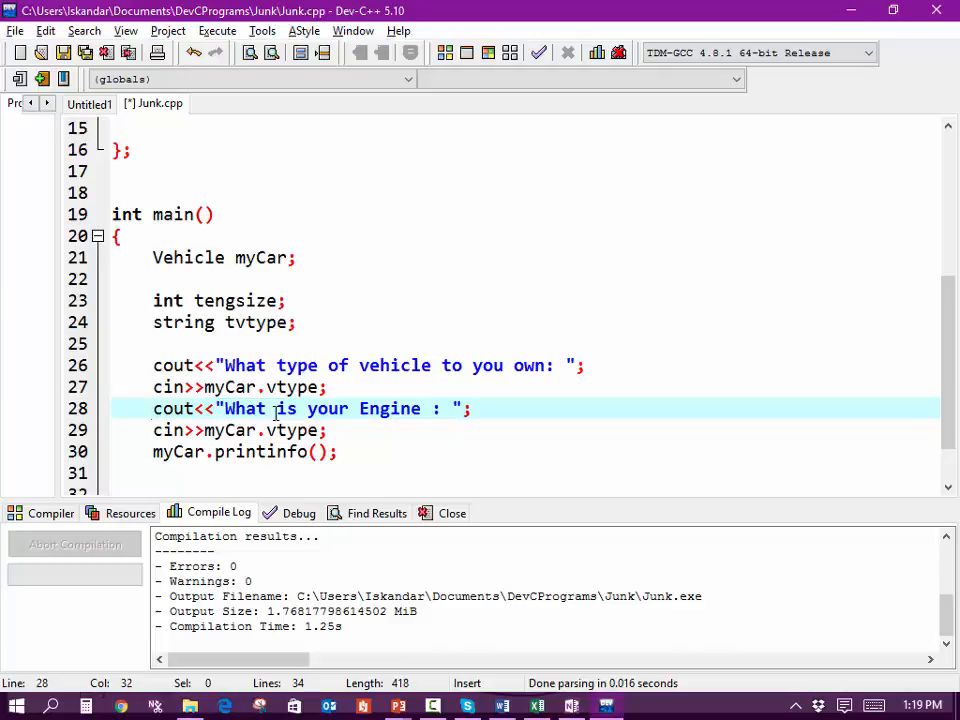
text(Size)
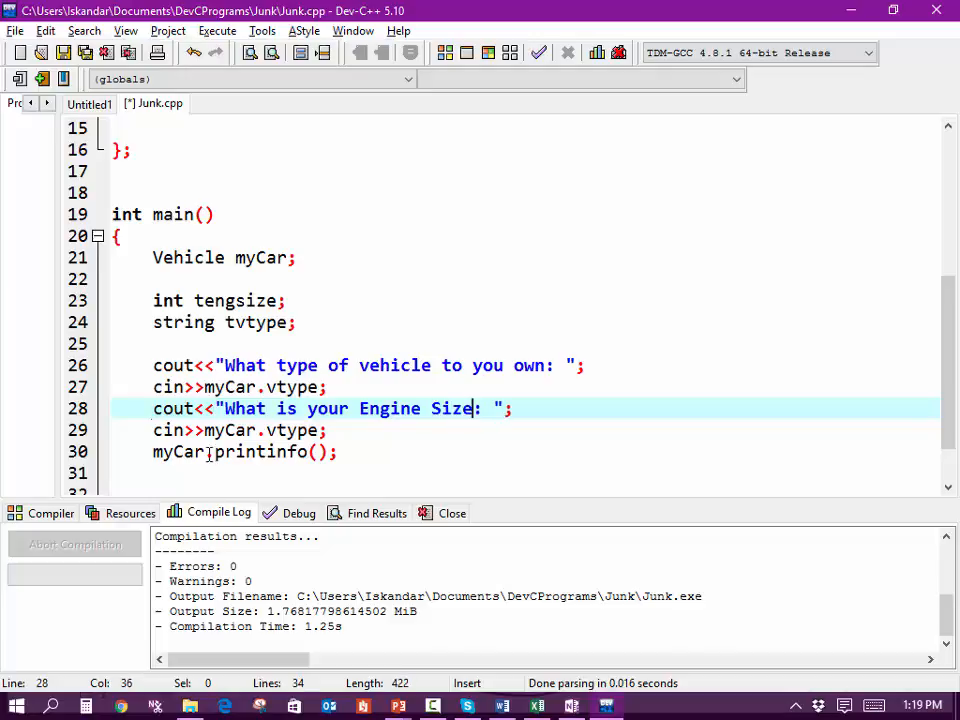
Make the second input read into myCar.engsize, then compile and run
double_click(292, 430)
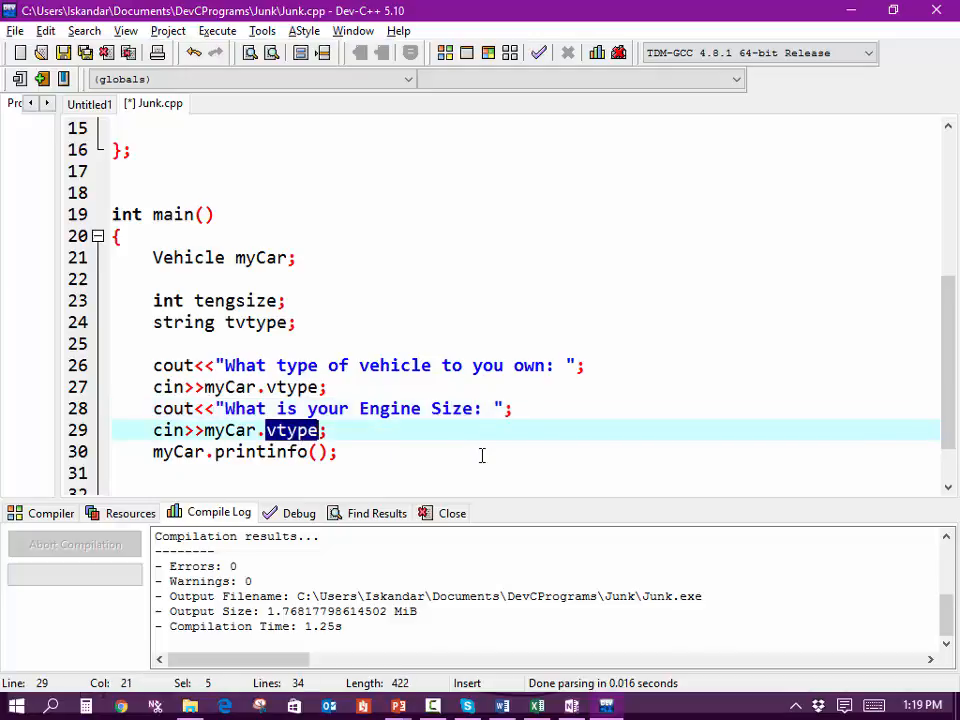
key(Delete)
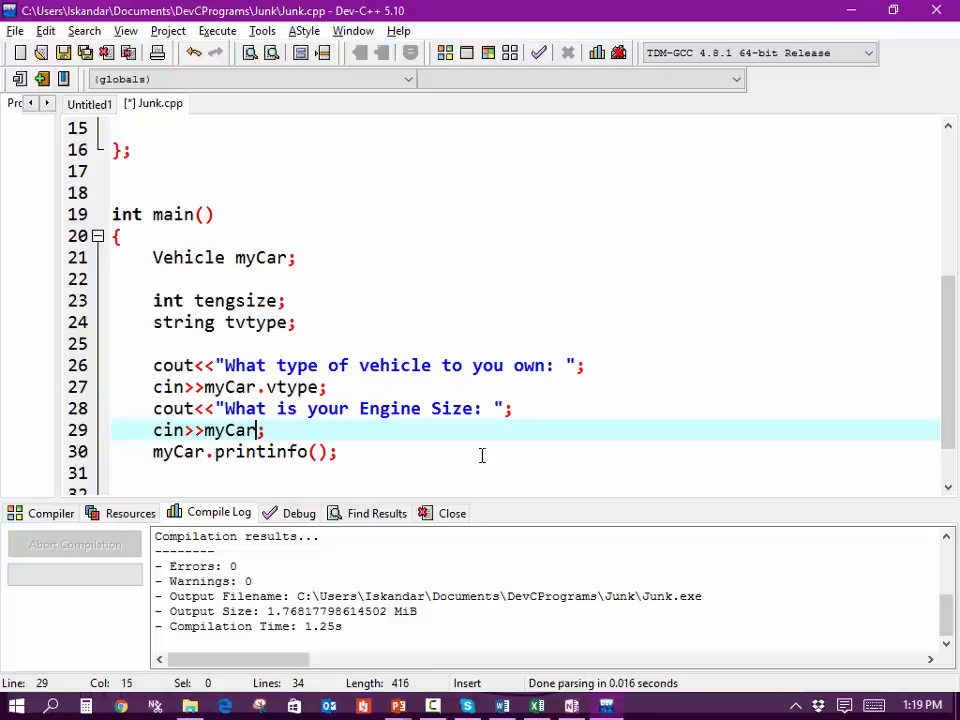
text(.)
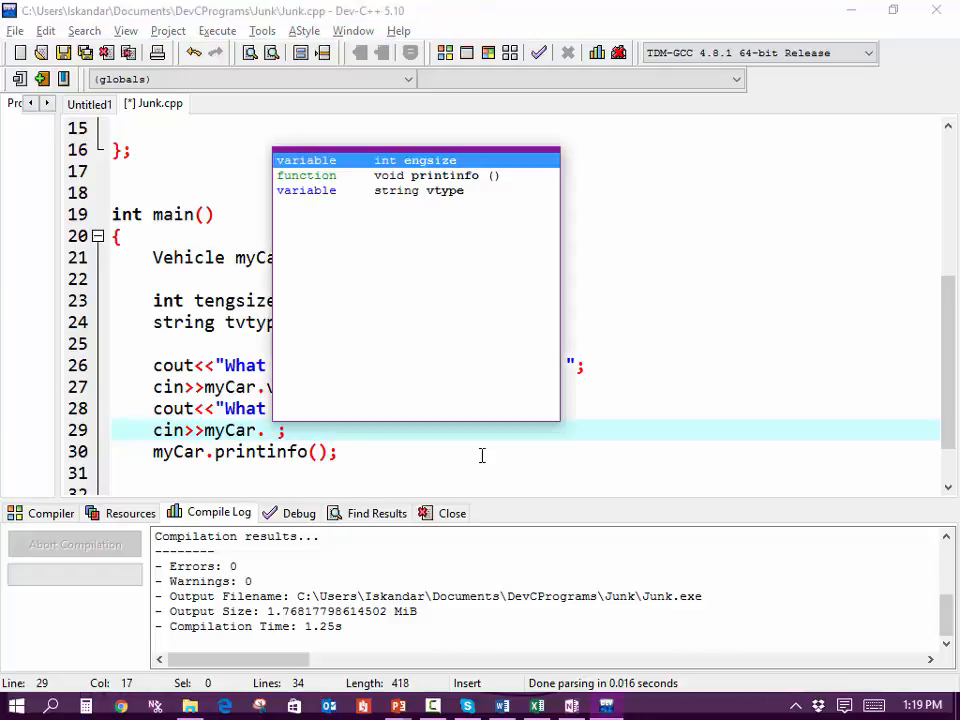
key(Backspace)
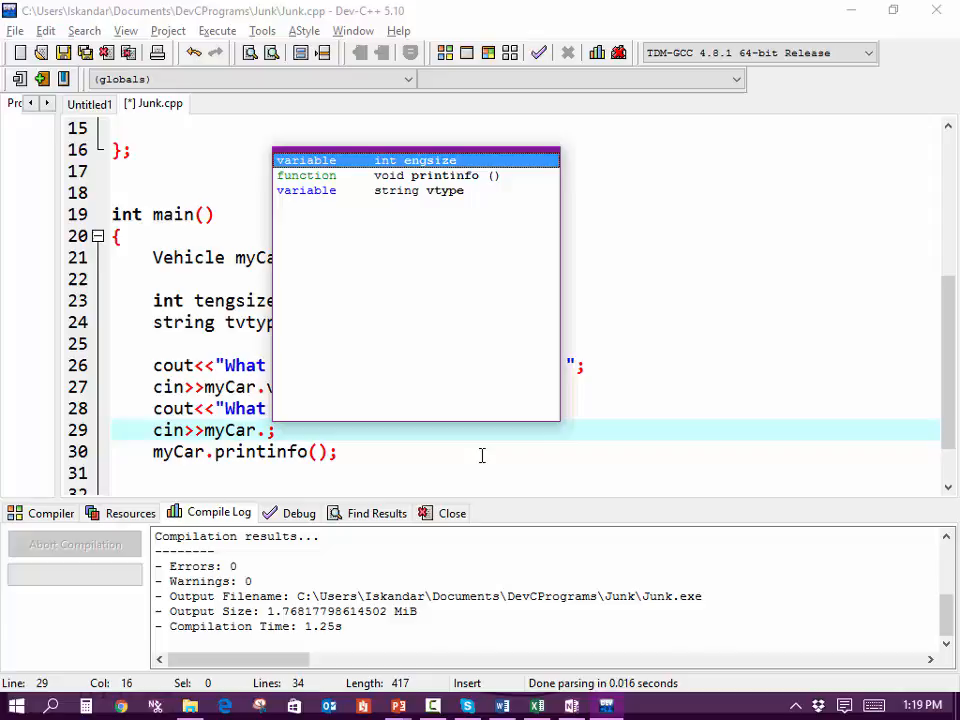
text(e)
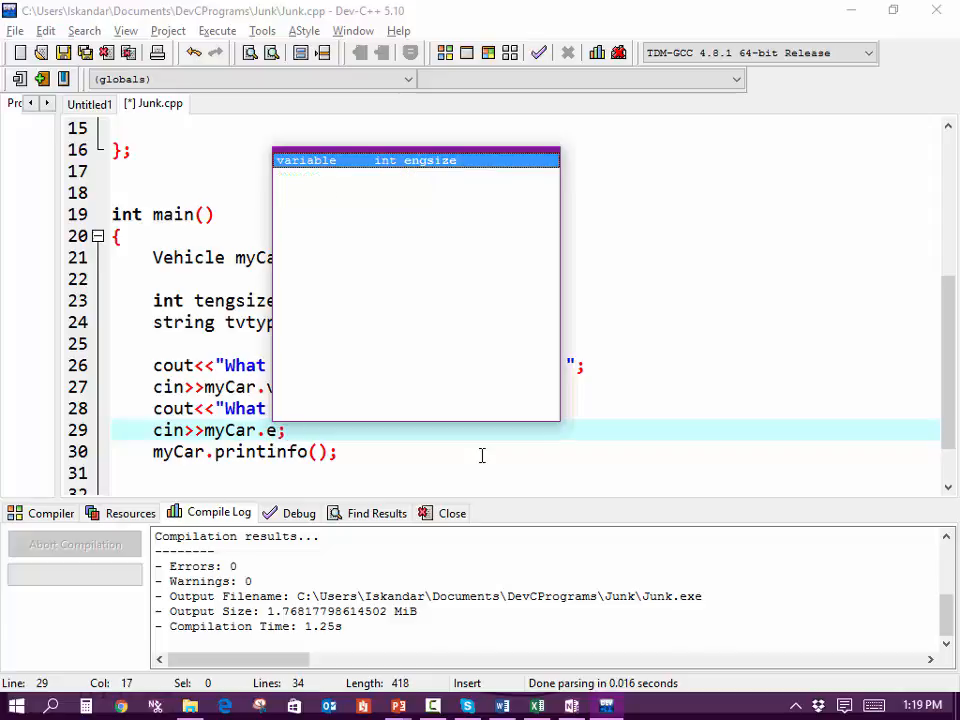
text(ngi)
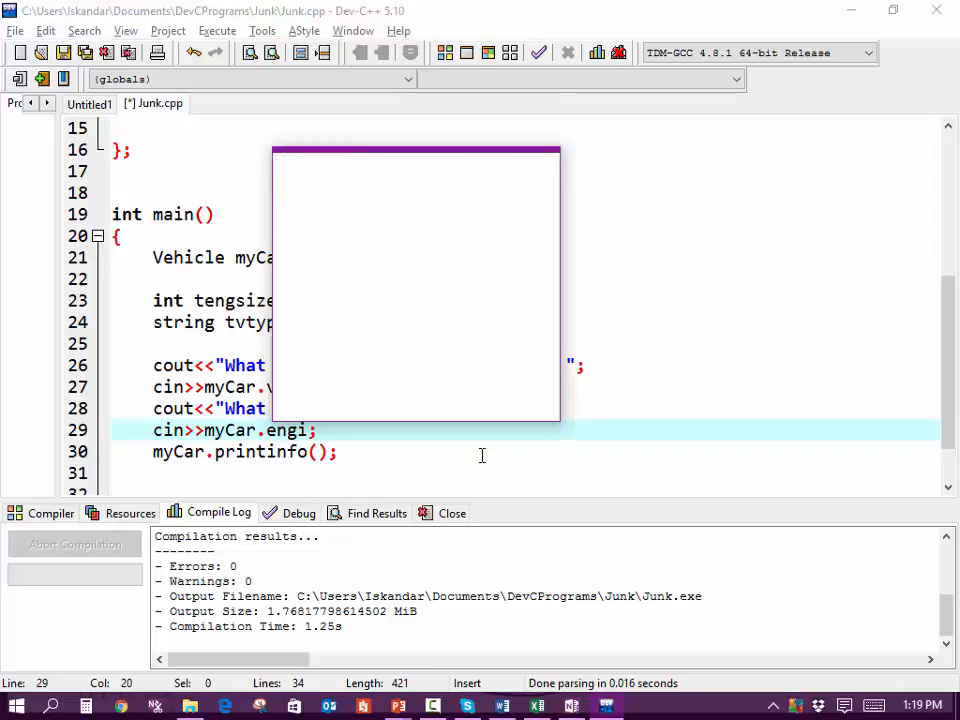
text(size)
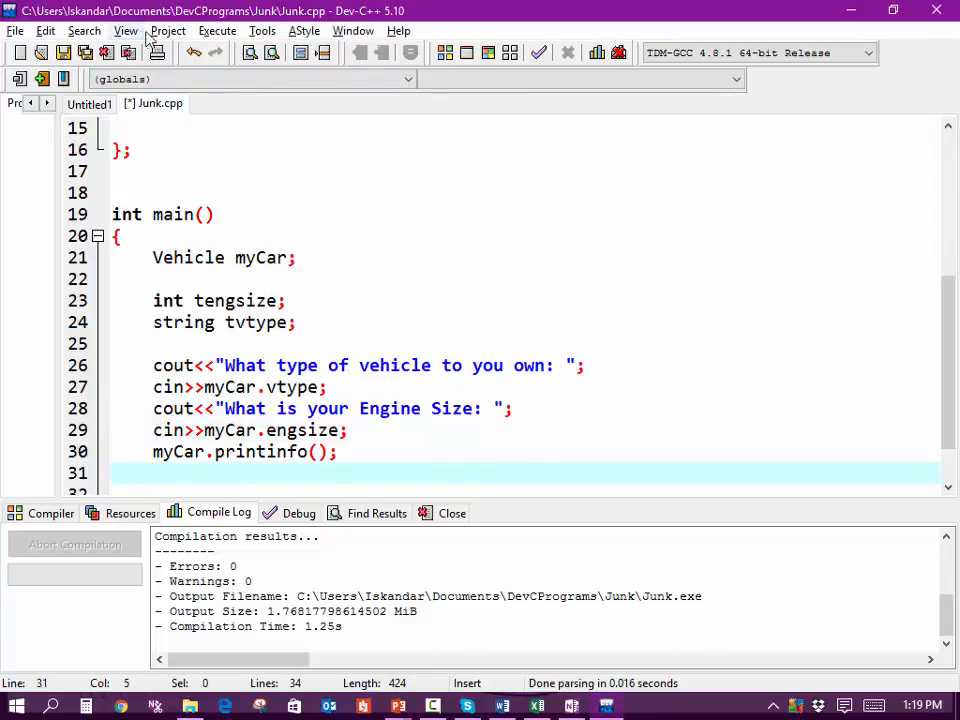
click(216, 30)
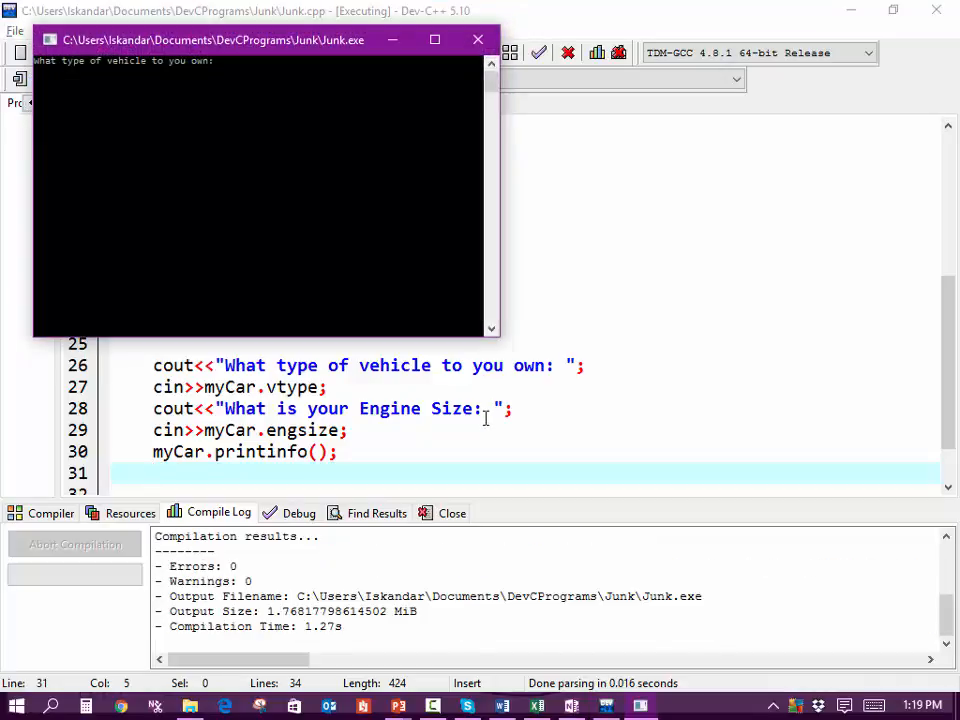
Enter vehicle type v and engine size 1500, confirm "You Engine Size is 1500", and close the console
text(vN)
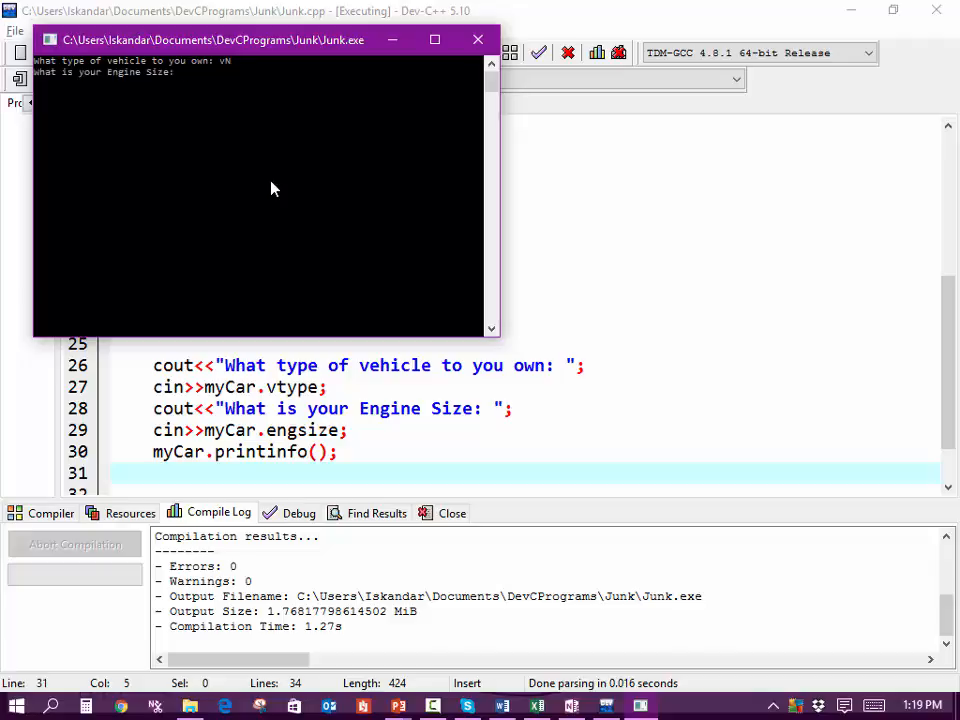
text(1500)
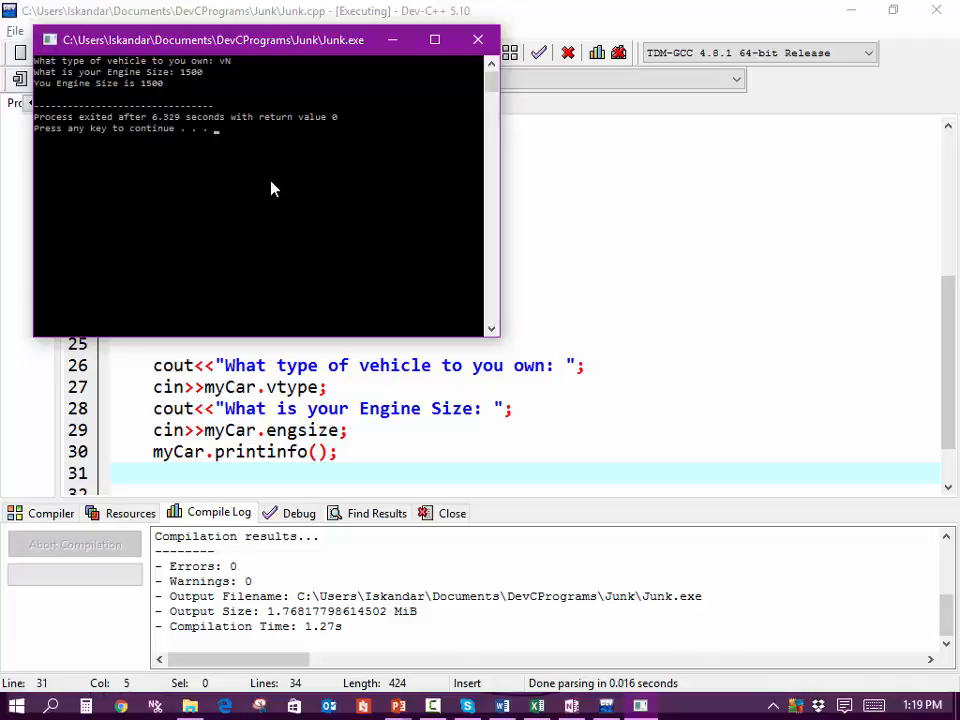
click(478, 40)
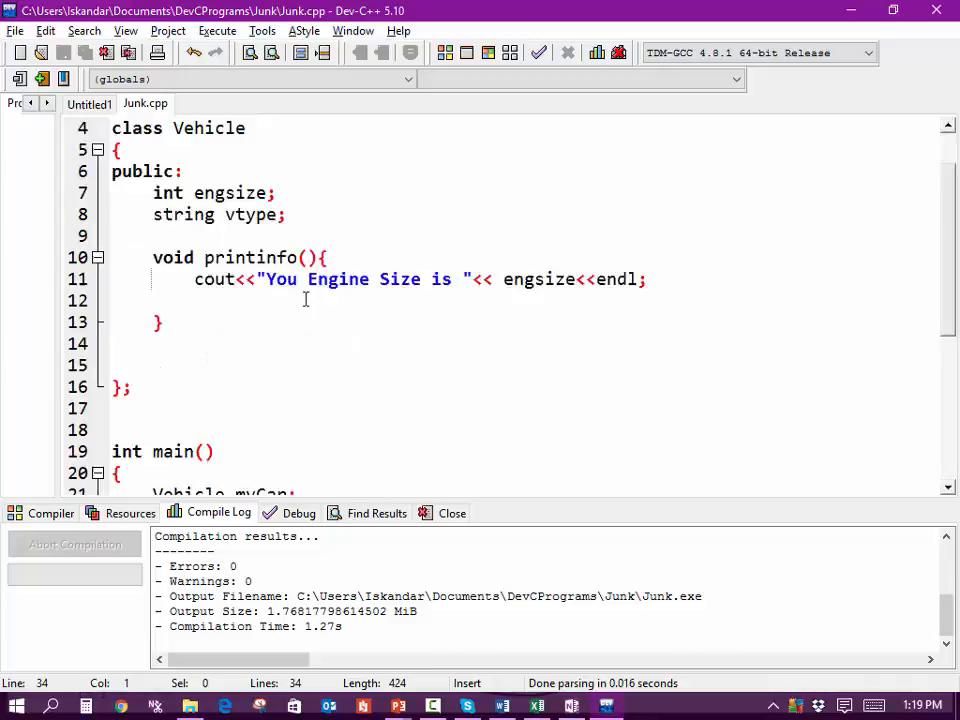
Add cout<<"The type of vehicle is "<<vtype<<endl; inside printinfo
scroll(down, 3)
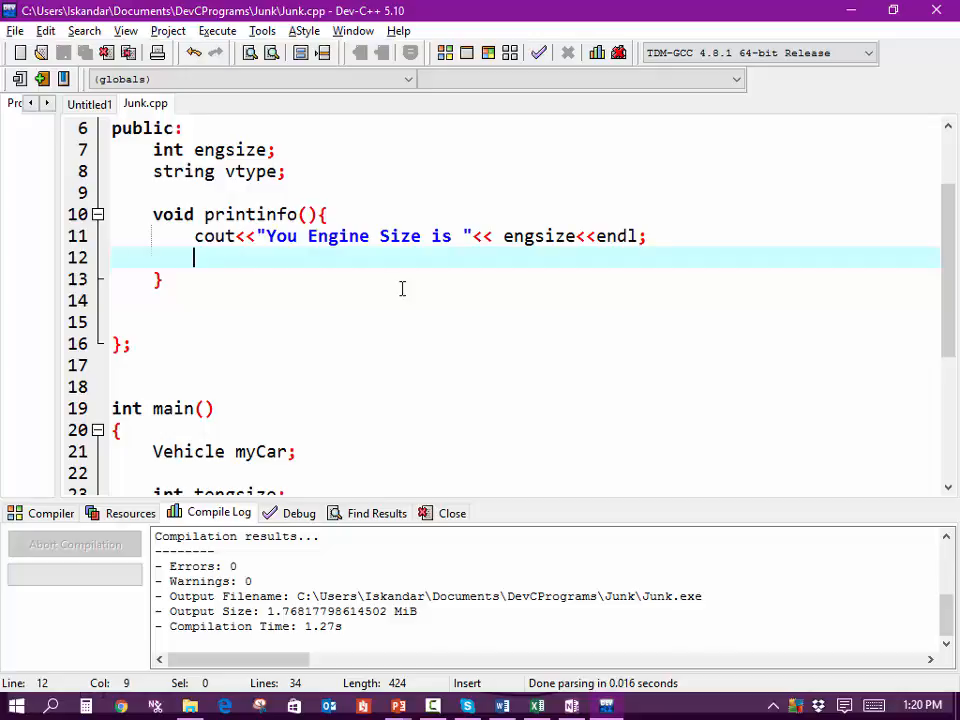
text(co)
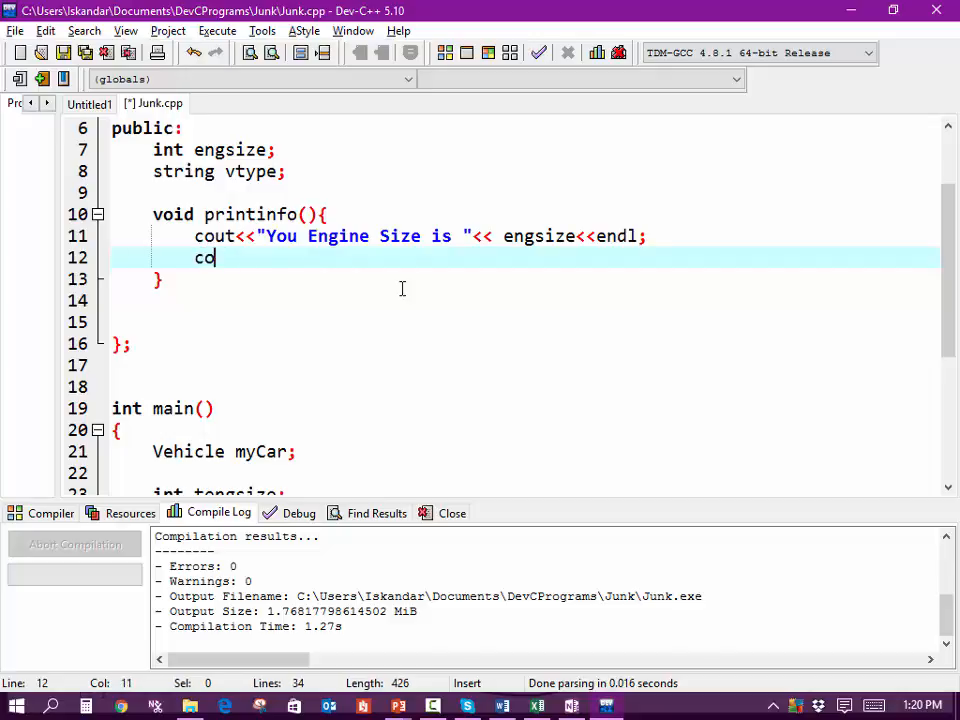
text(ut<<")
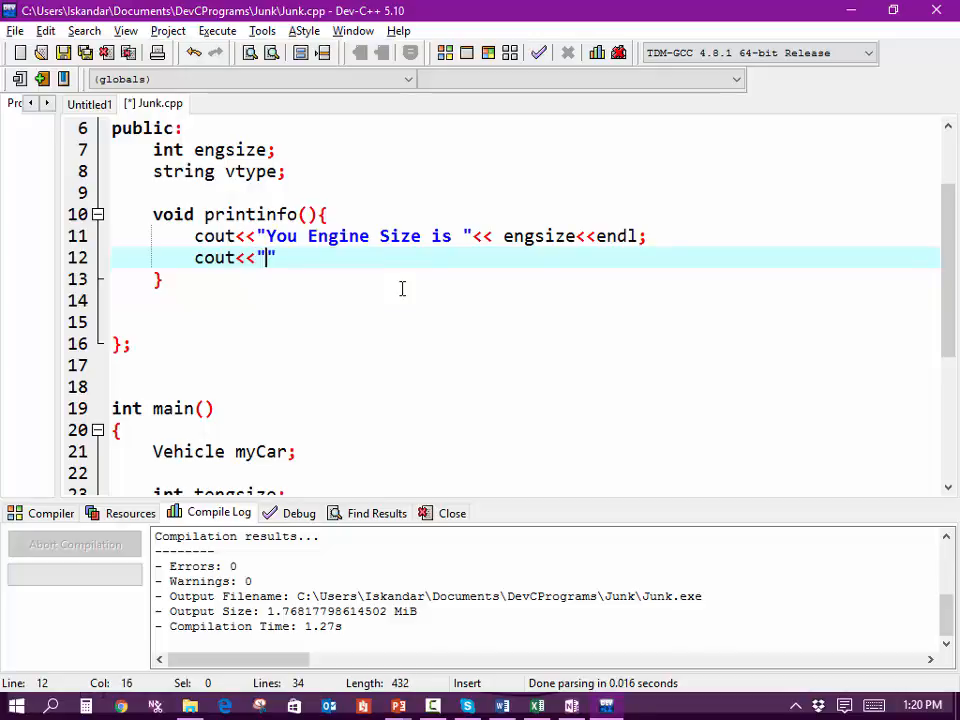
text(The type)
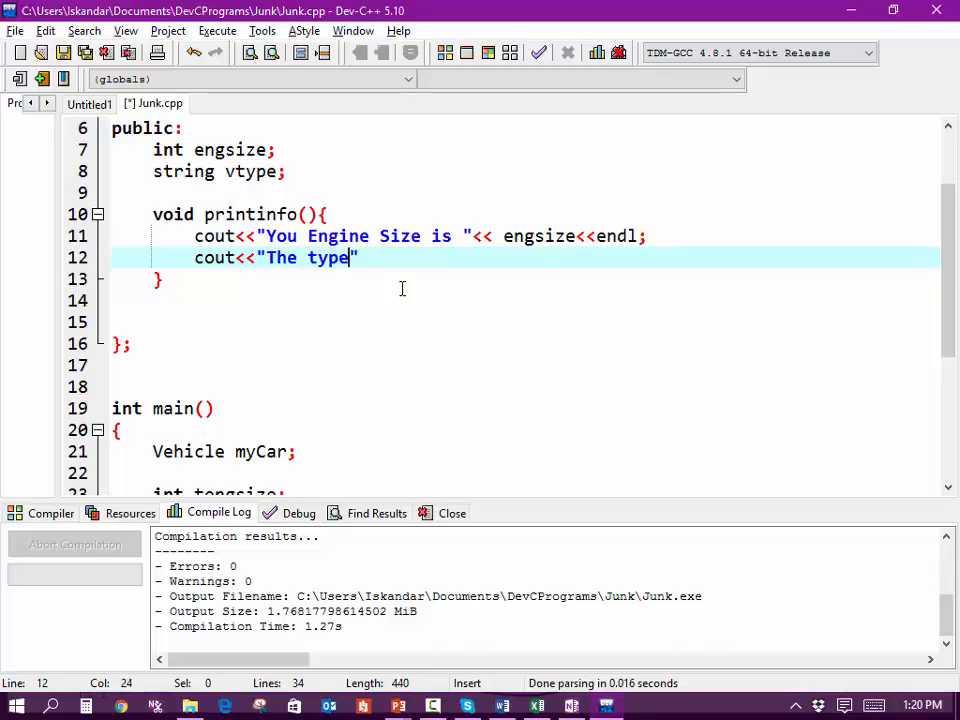
text(of ve)
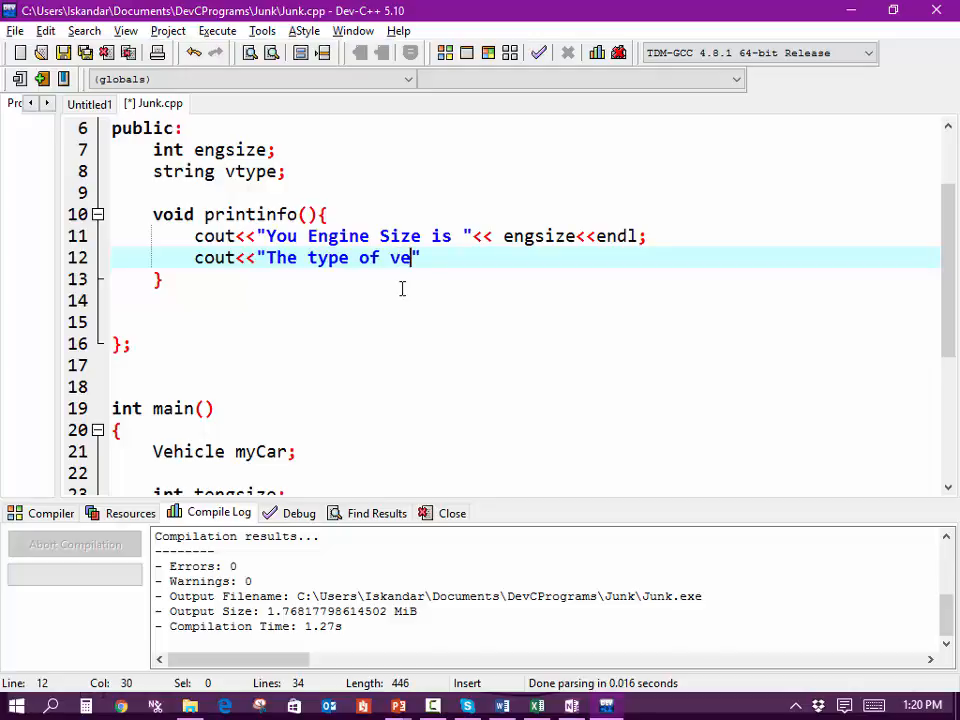
text(hicle is)
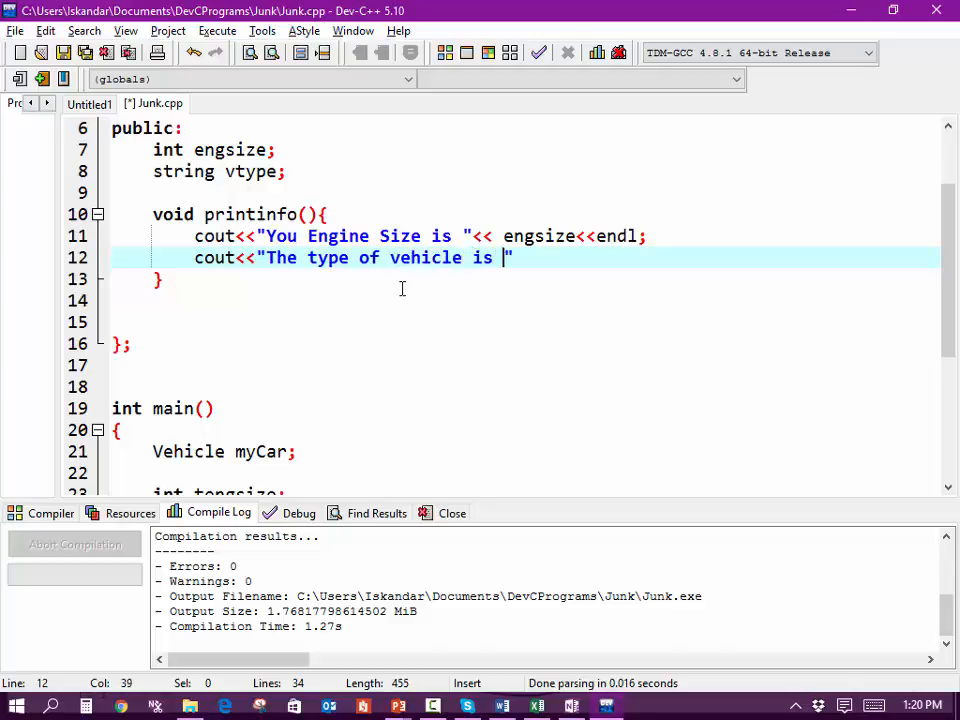
text(<<)
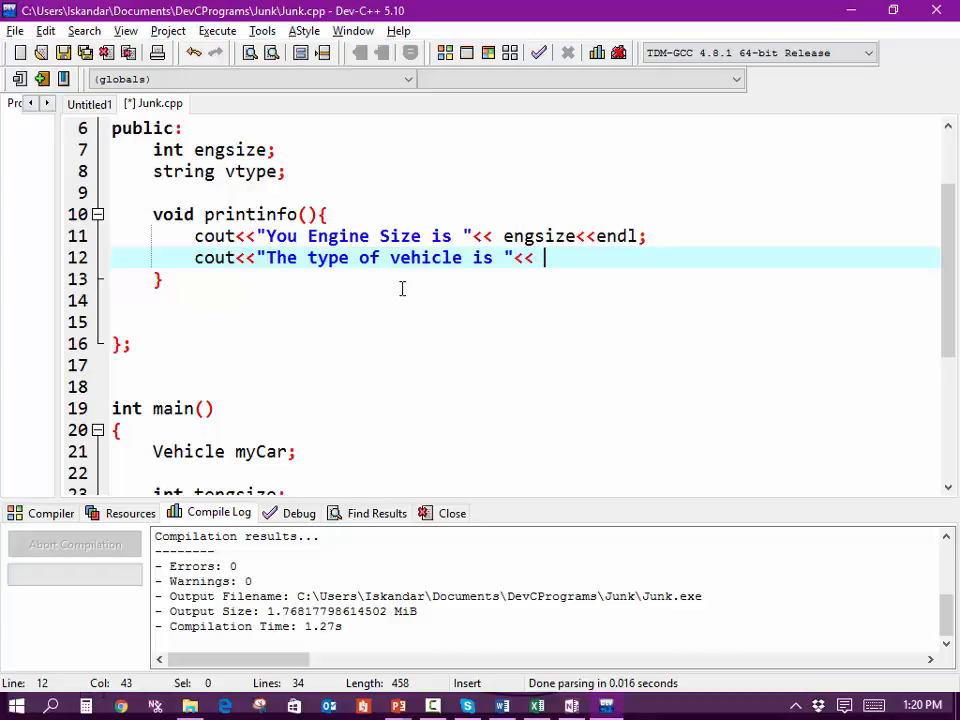
text(vtype)
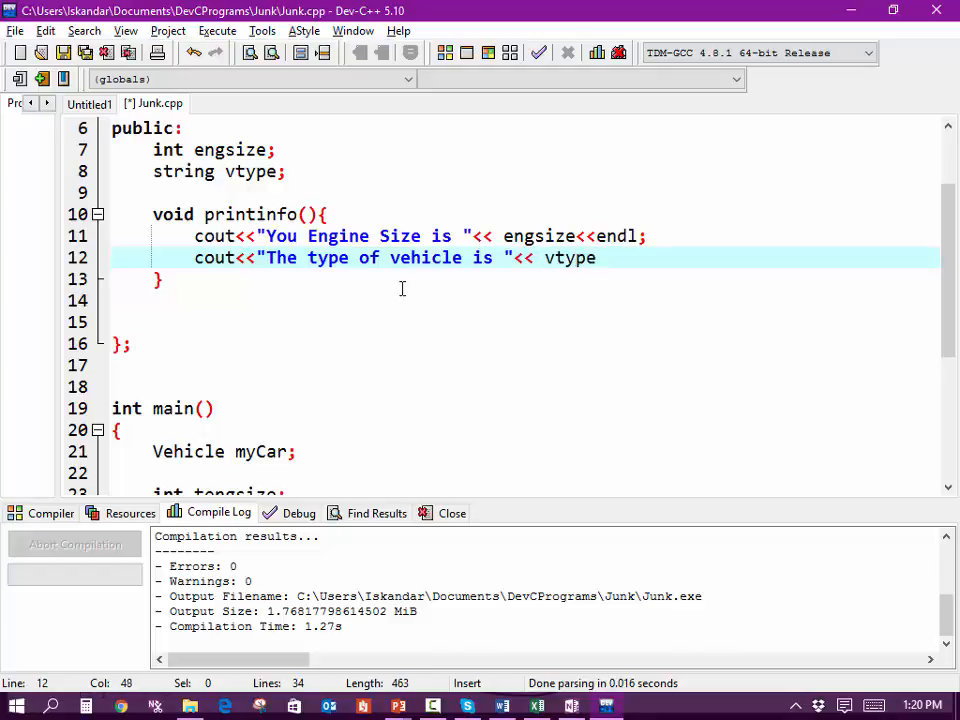
text(<<endl;)
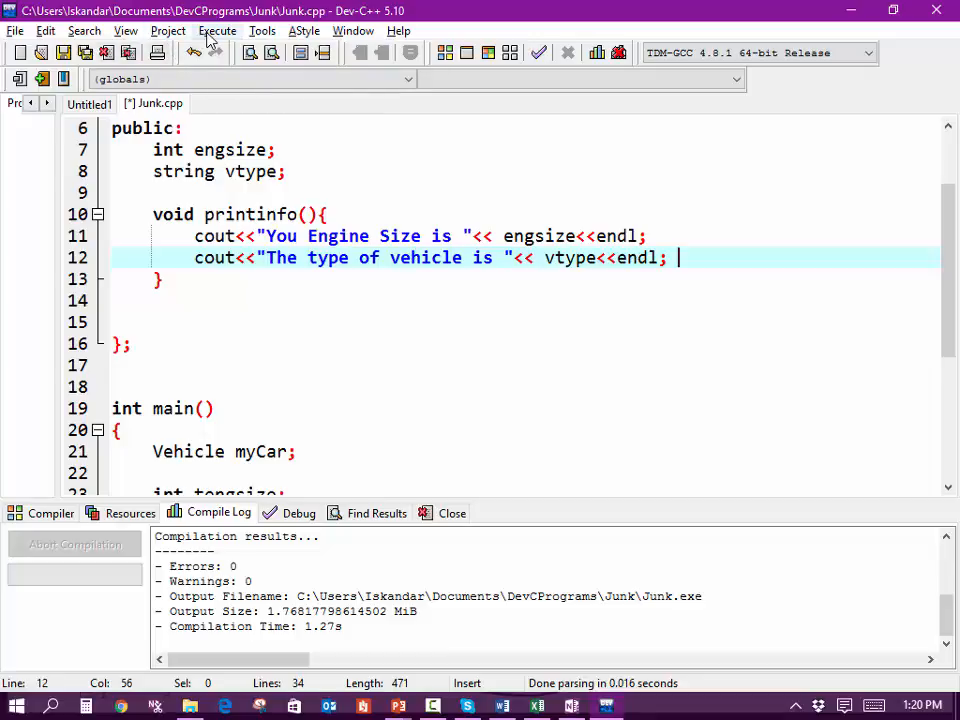
Rebuild and run the updated program with Compile & Run
click(216, 30)
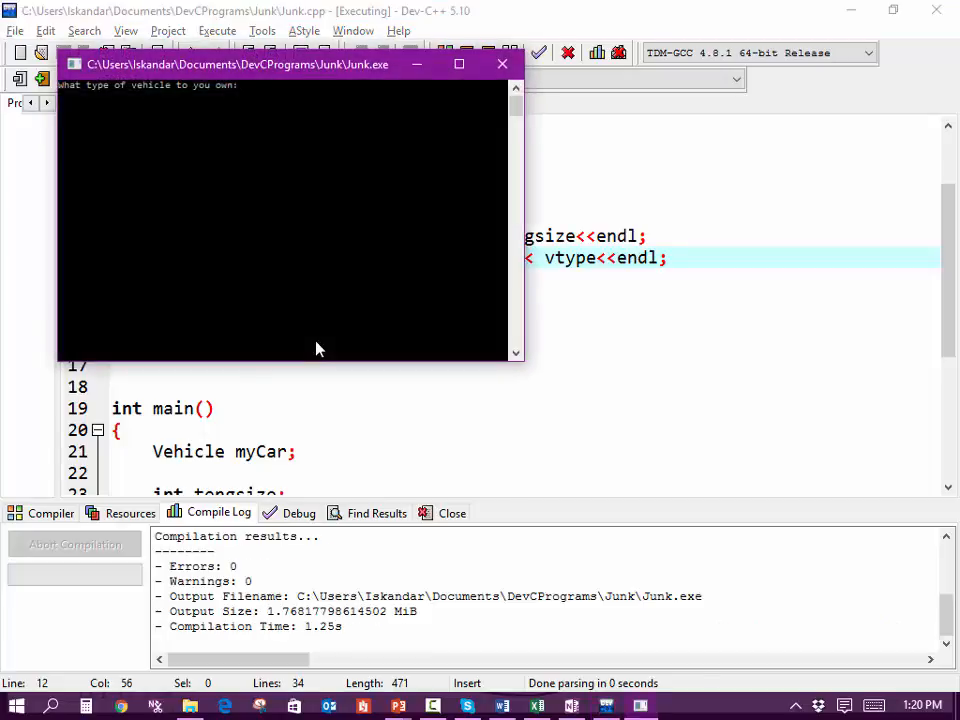
Enter vehicle type VAN, see engine size 1500 and type printed, and close the console
text(VAN)
text(1500)
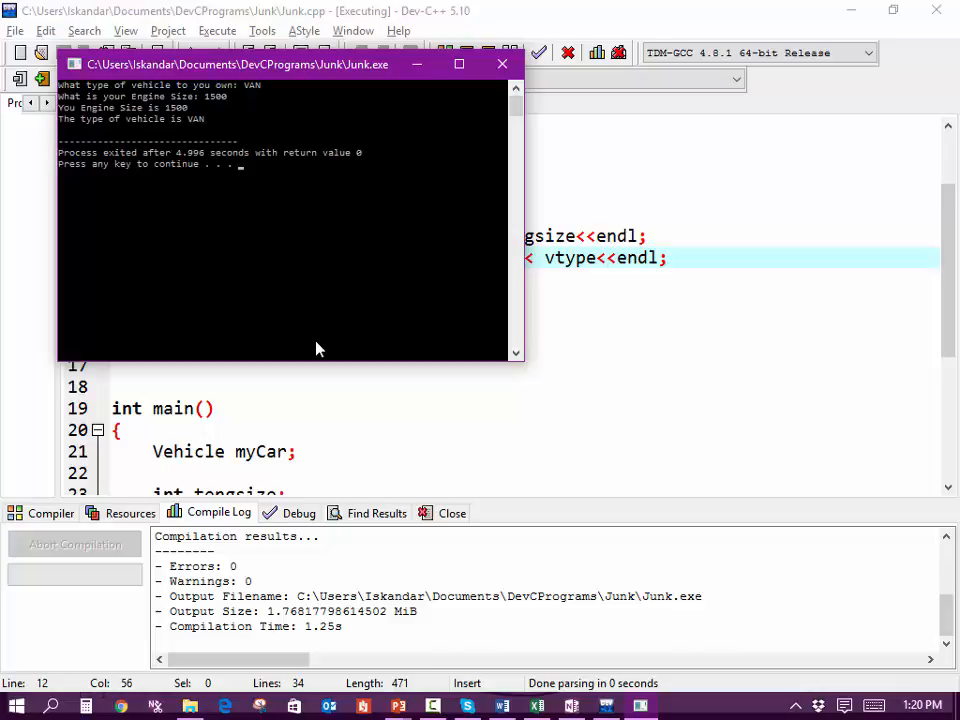
click(504, 64)
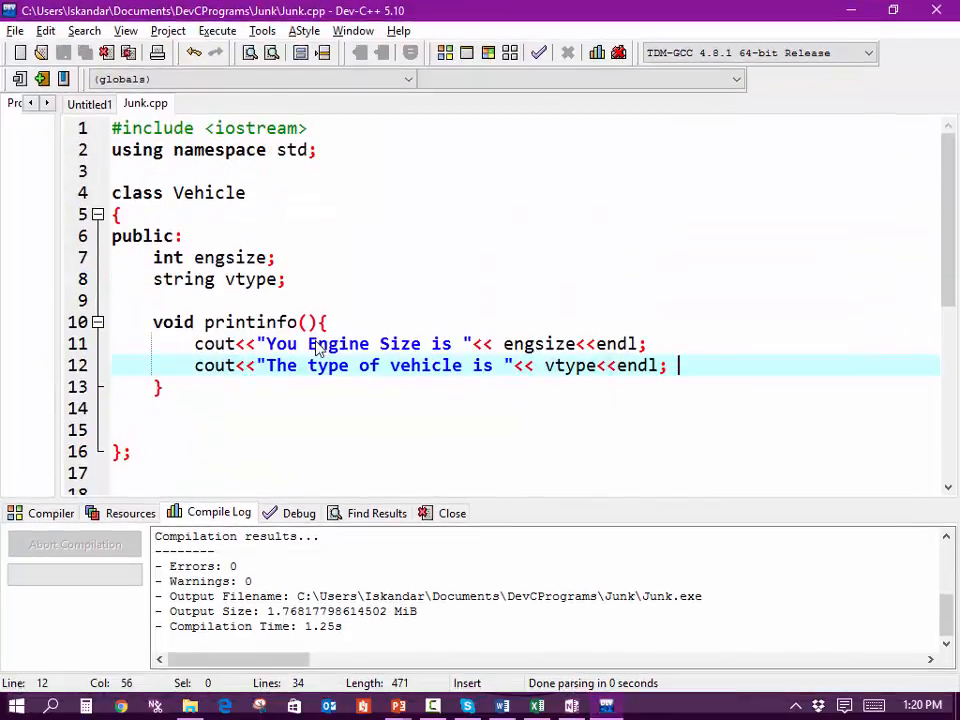
scroll(down, 3)
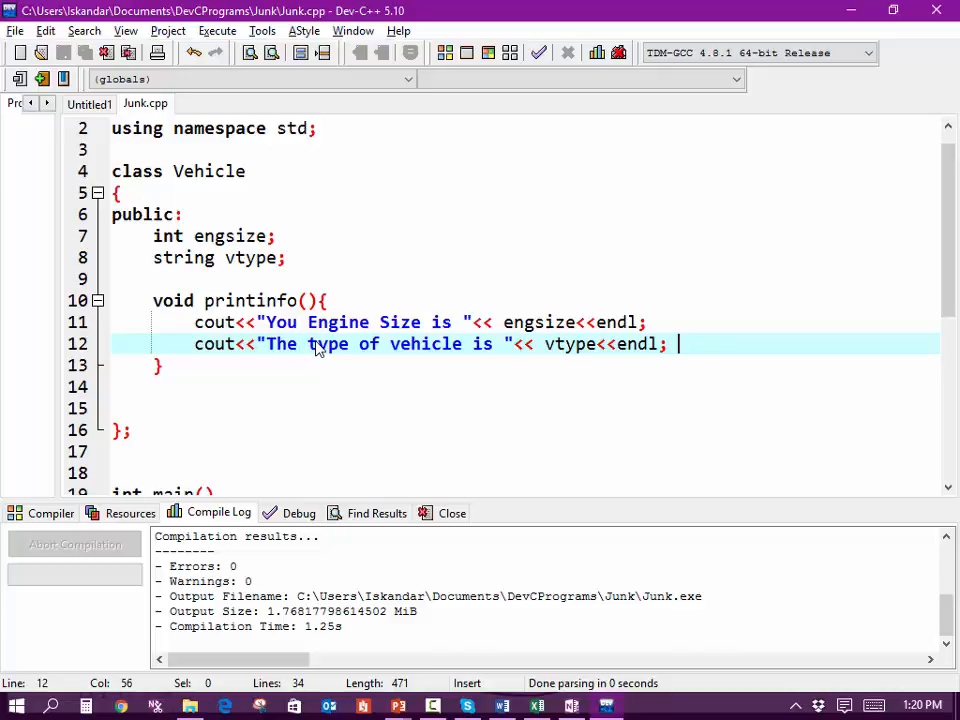
scroll(down, 3)
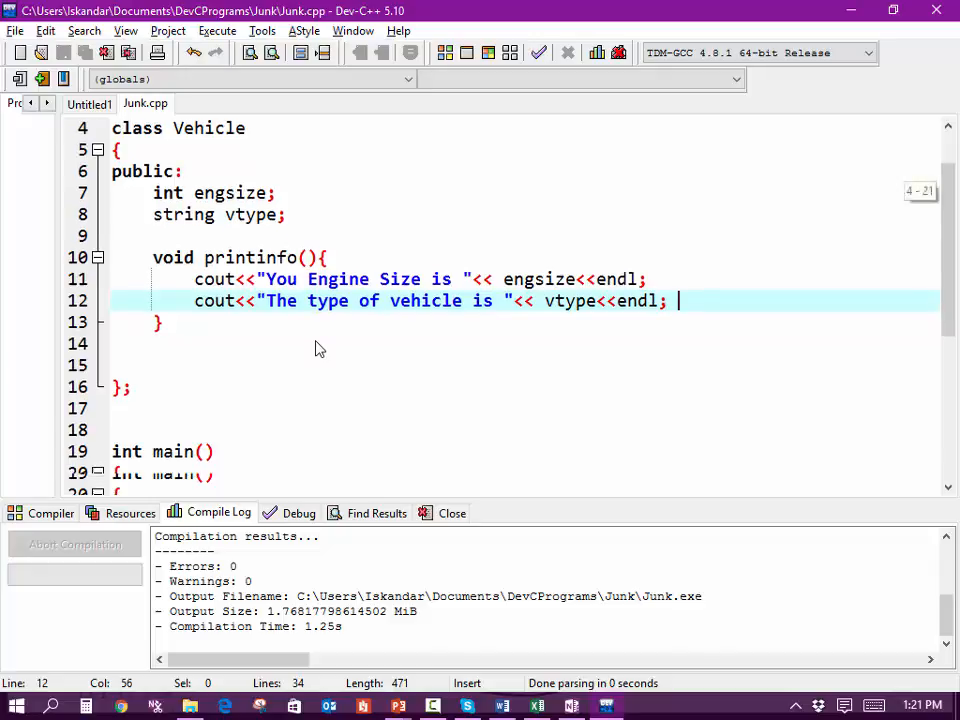
scroll(down, 3)
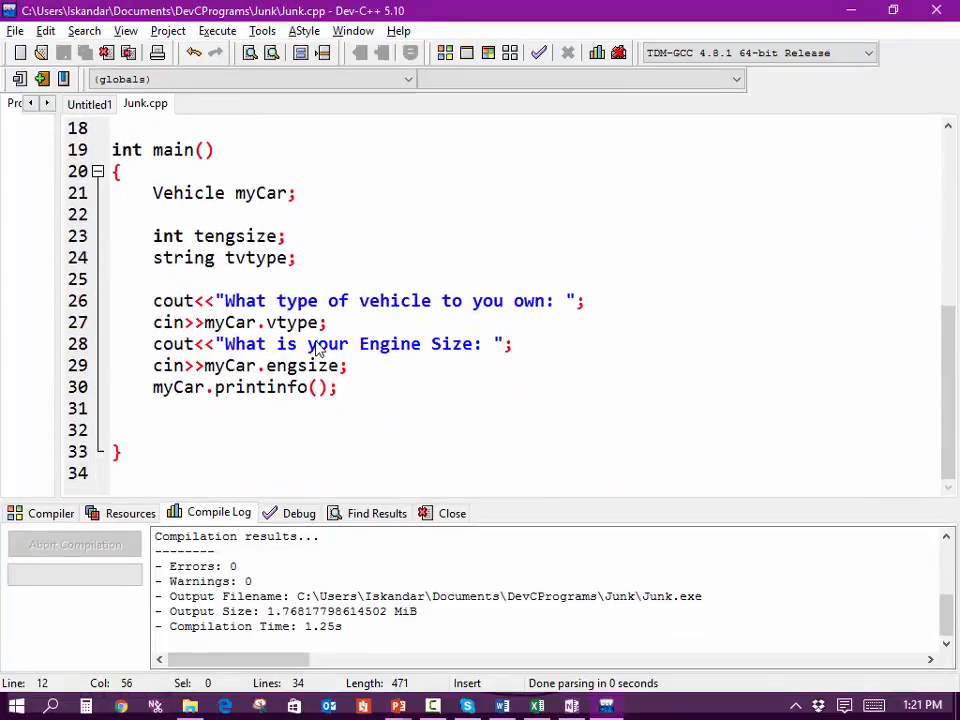